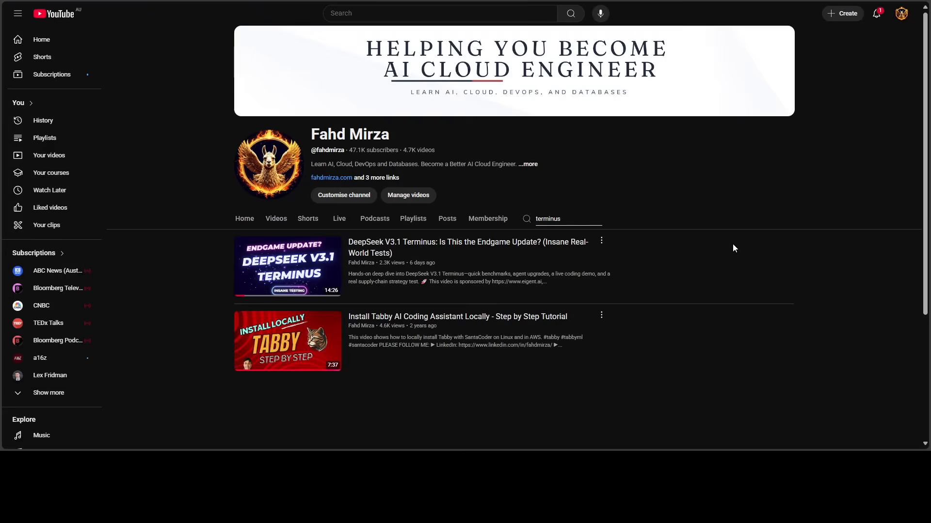
pyautogui.moveTo(723, 246)
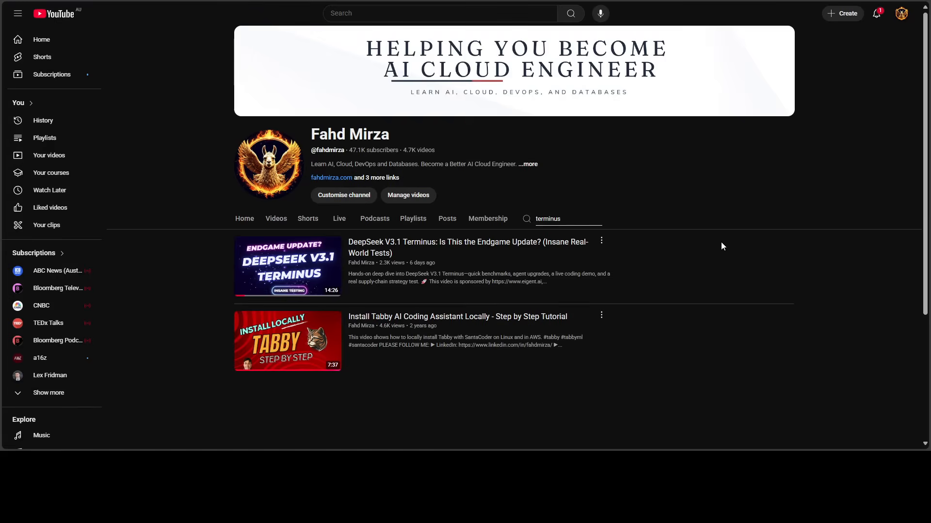
pyautogui.moveTo(713, 244)
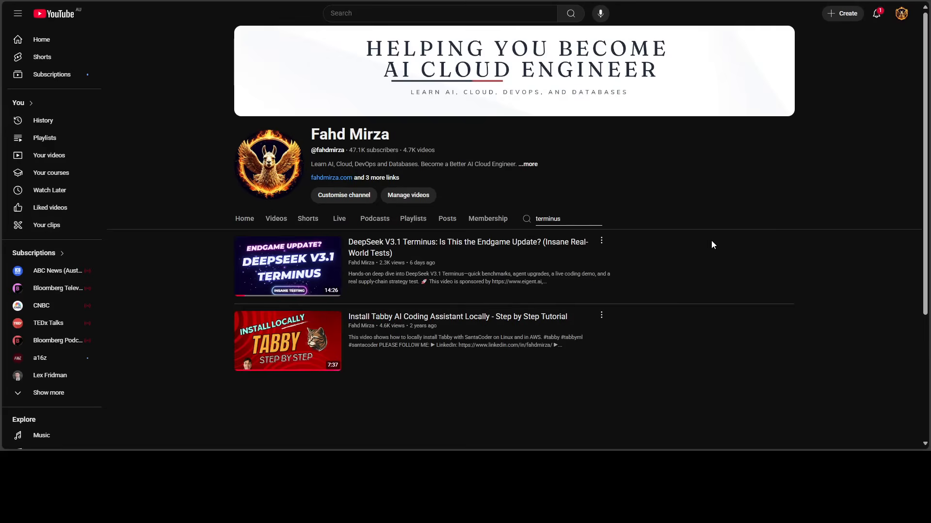
pyautogui.moveTo(710, 244)
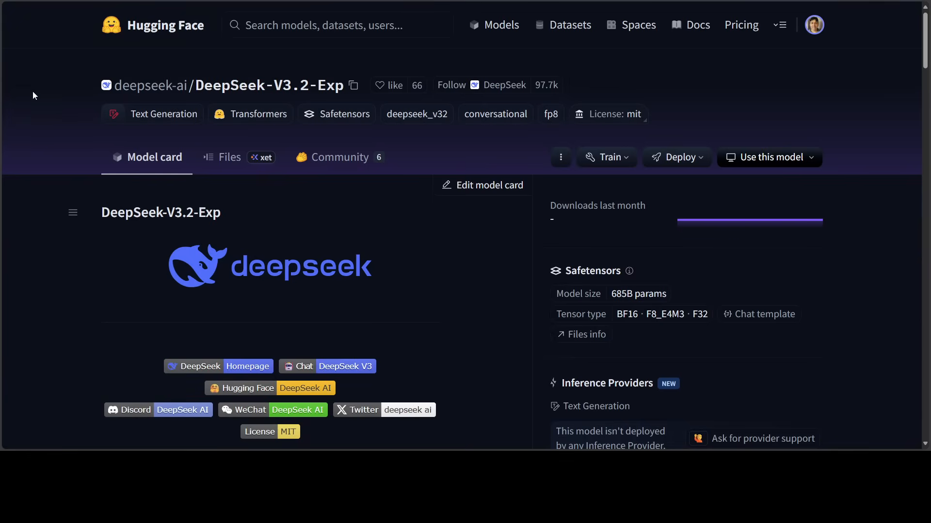
pyautogui.moveTo(41, 93)
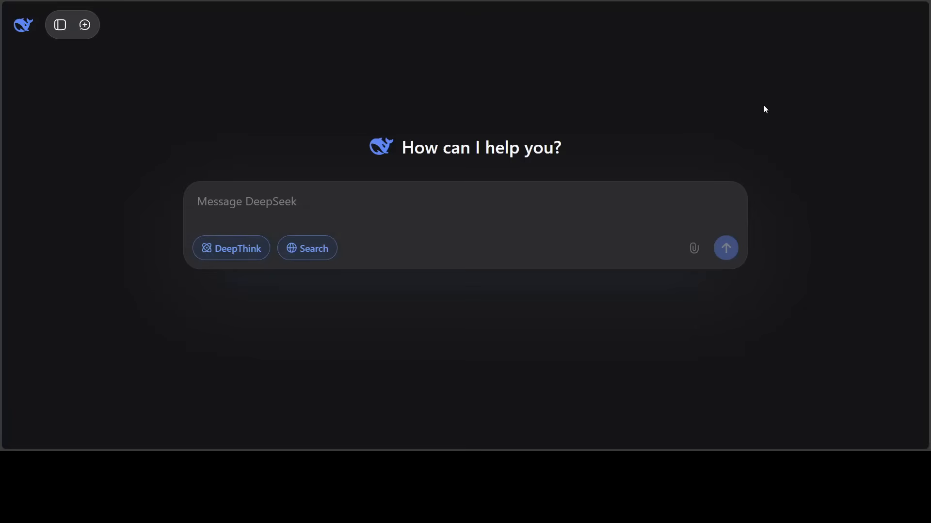
pyautogui.moveTo(351, 197)
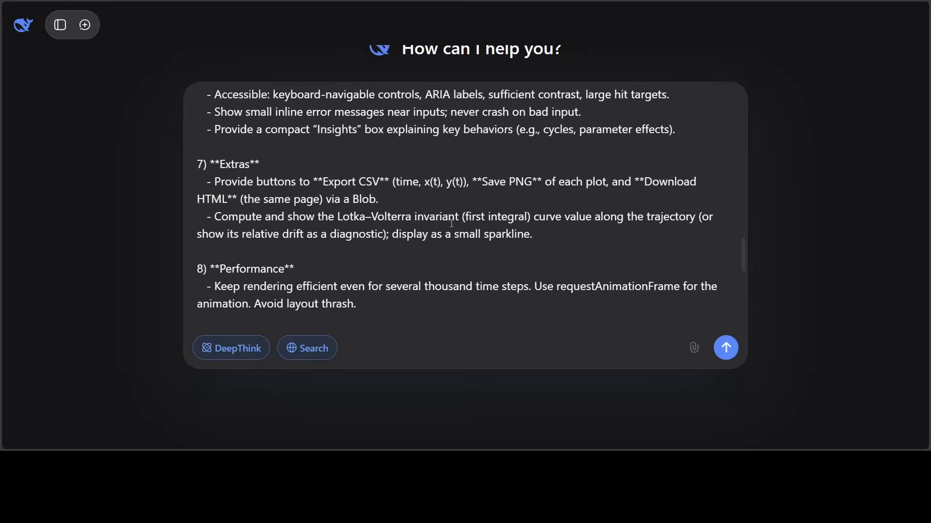
# Review the pasted Lotka–Volterra predator–prey simulator prompt from top to bottom in the message box
pyautogui.scroll(3)
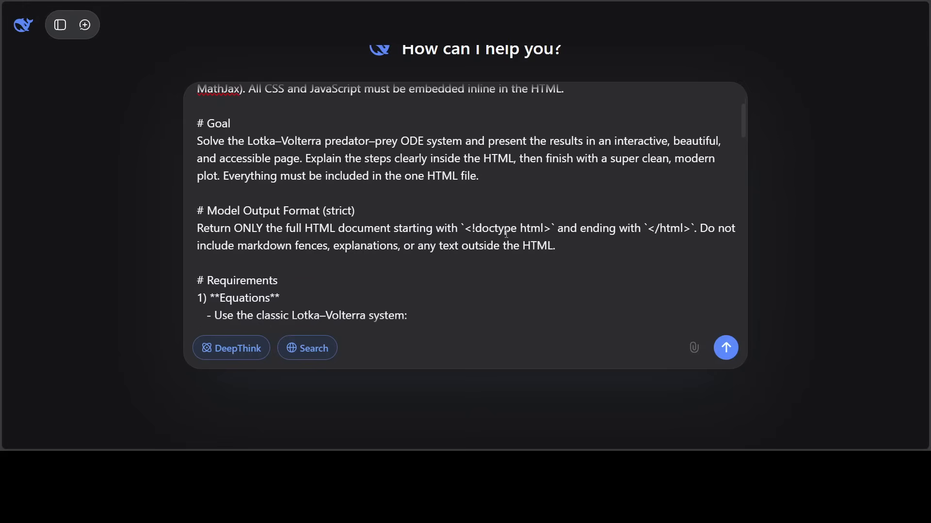
pyautogui.scroll(-3)
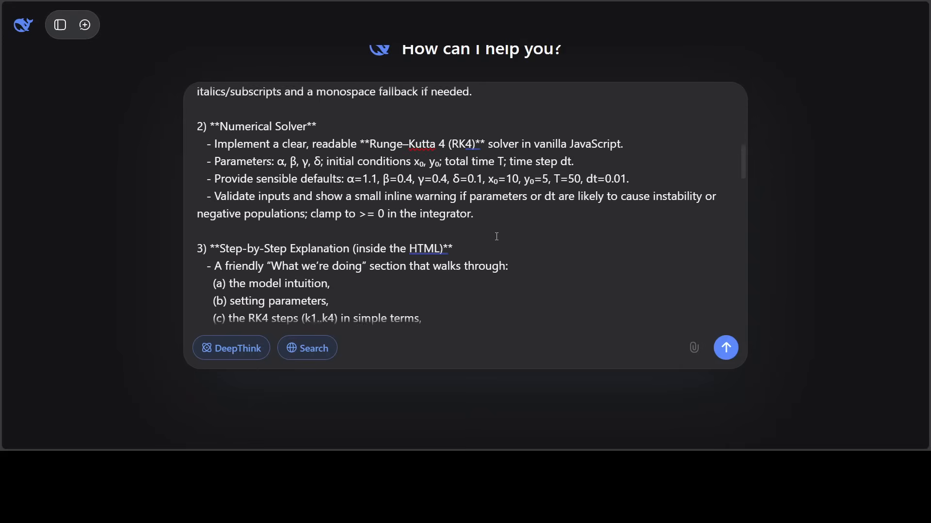
pyautogui.scroll(-3)
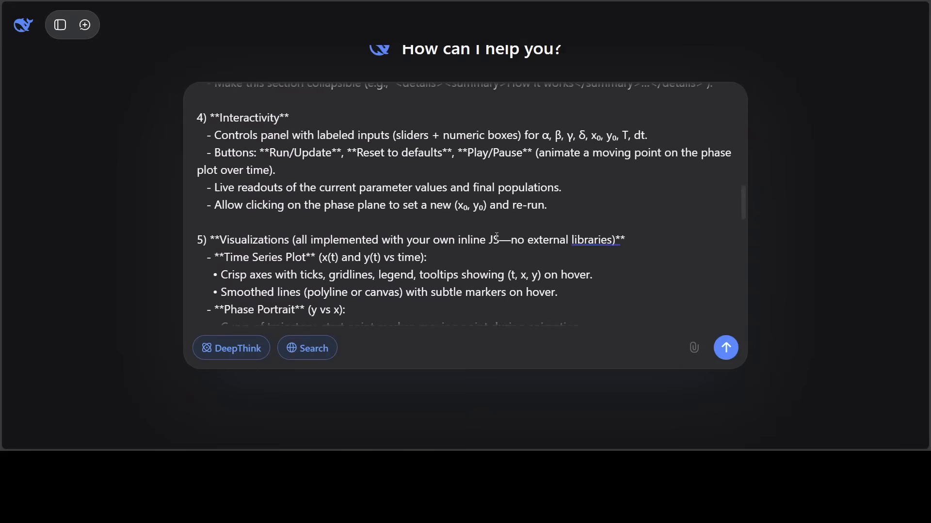
pyautogui.scroll(-3)
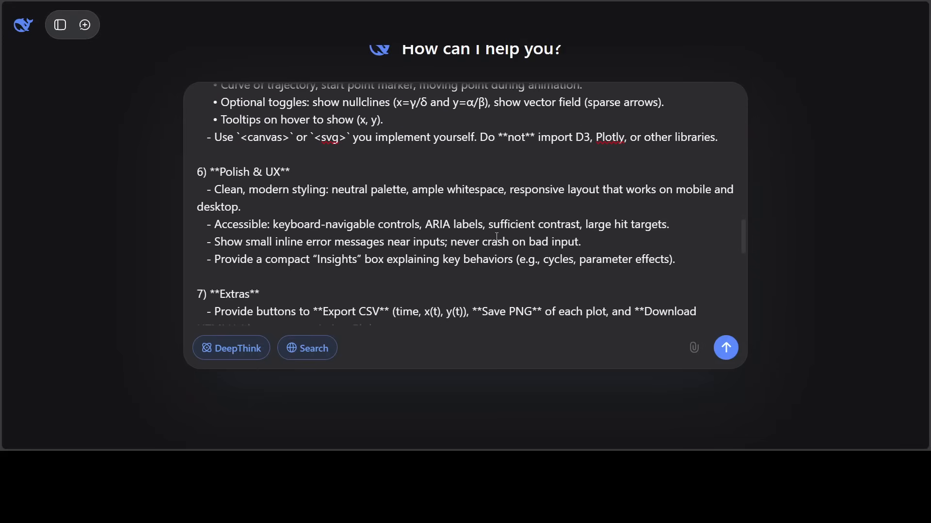
pyautogui.scroll(-3)
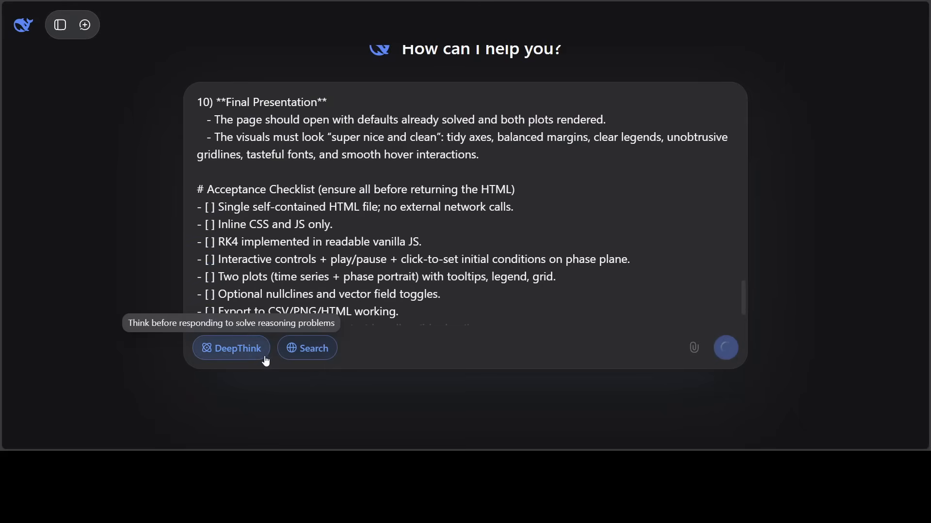
# Send the simulator prompt and follow the Thinking section down to the start of the html code block
pyautogui.click(725, 348)
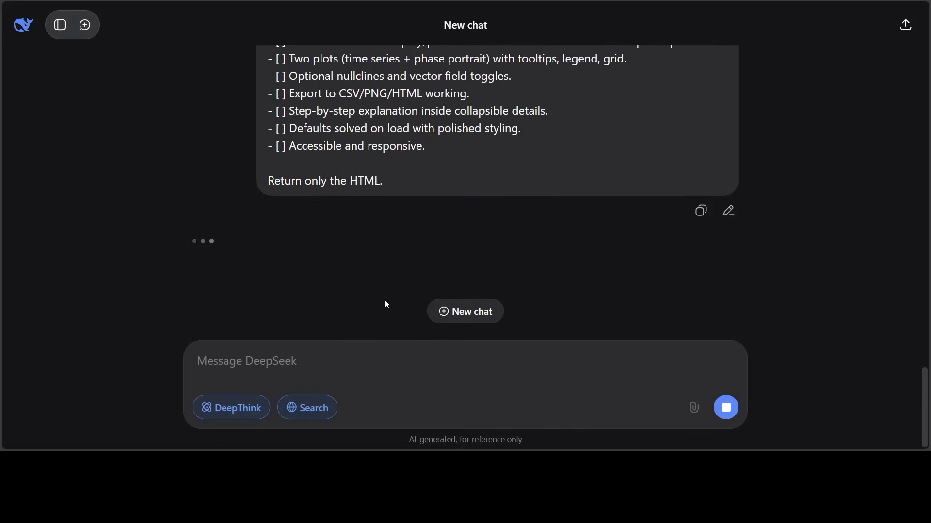
pyautogui.moveTo(579, 272)
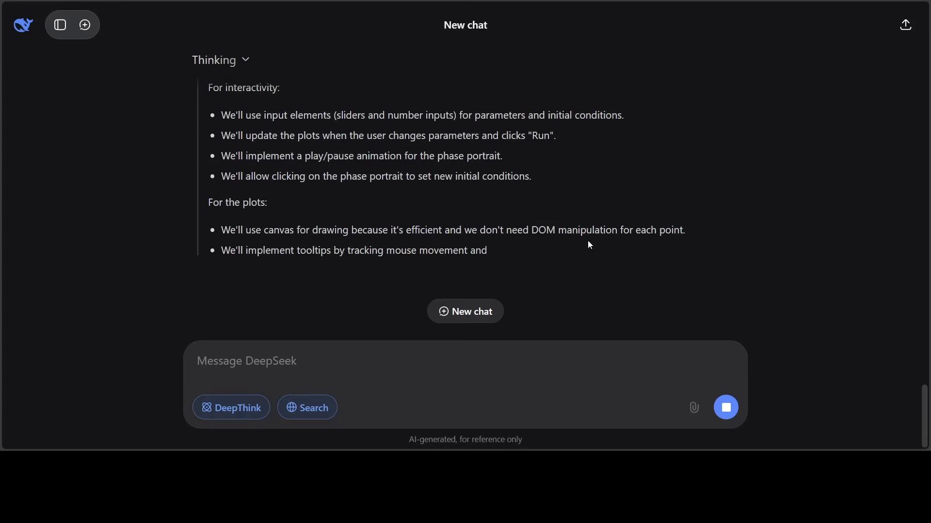
pyautogui.scroll(-3)
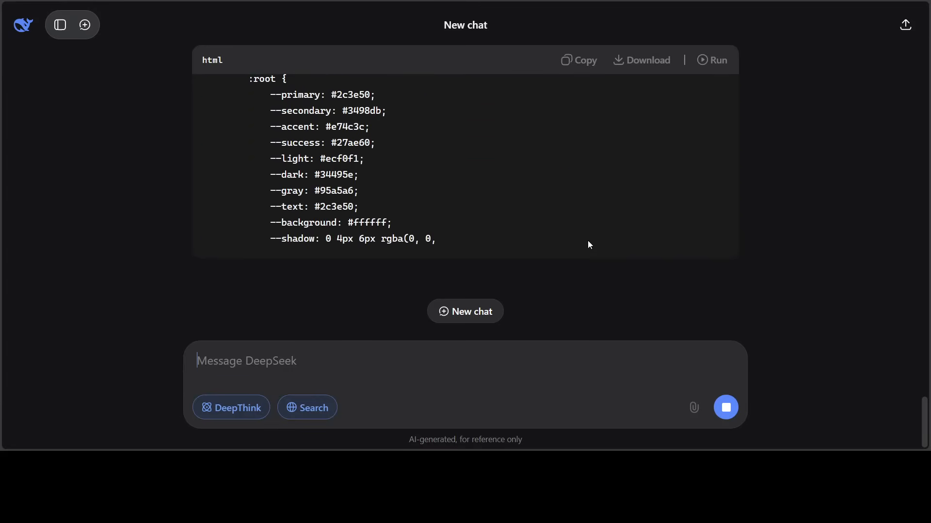
pyautogui.scroll(-3)
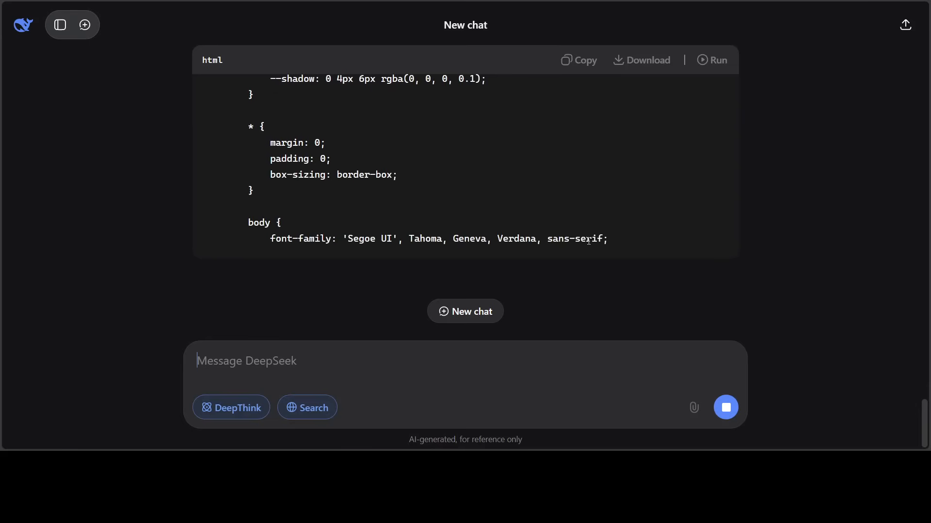
pyautogui.scroll(-3)
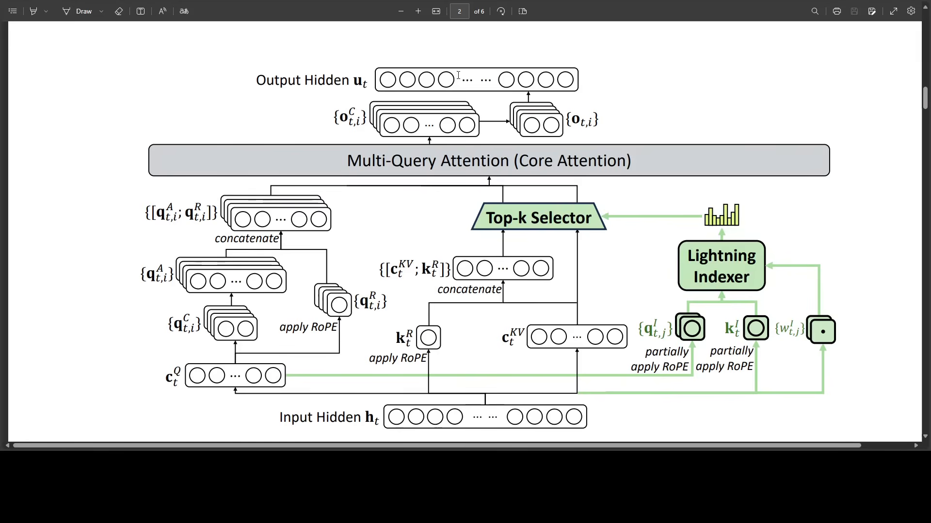
pyautogui.moveTo(889, 250)
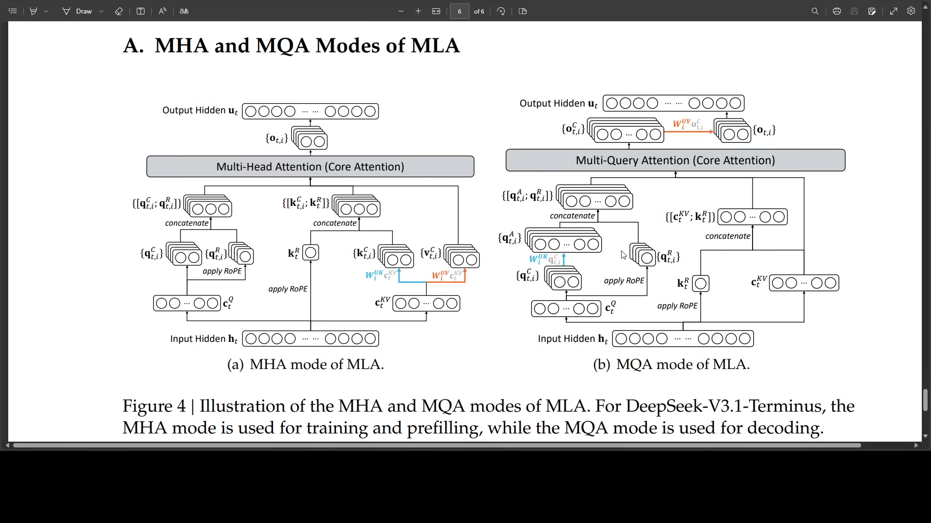
pyautogui.moveTo(544, 37)
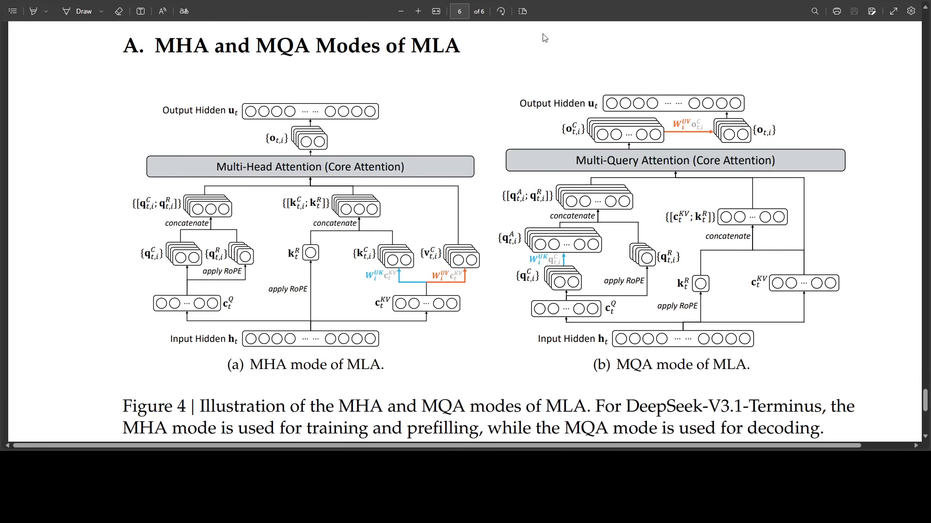
pyautogui.moveTo(256, 205)
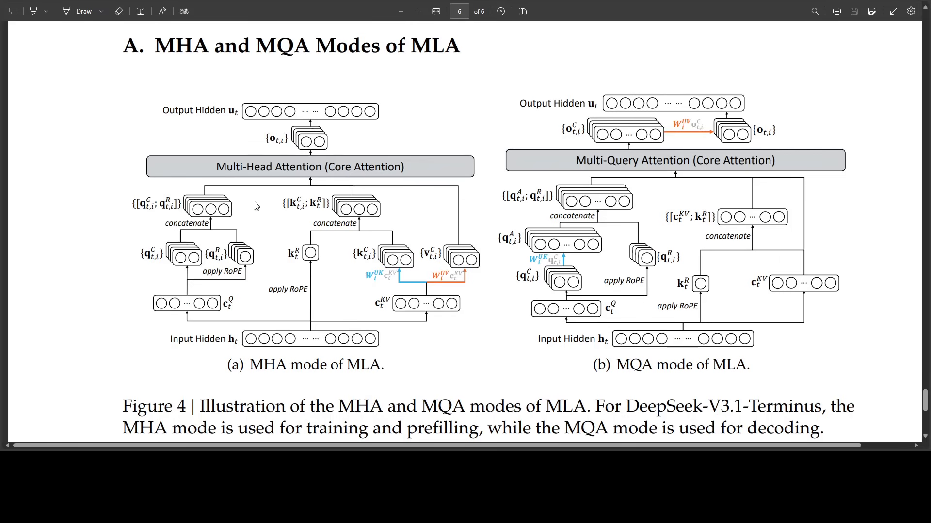
pyautogui.moveTo(255, 207)
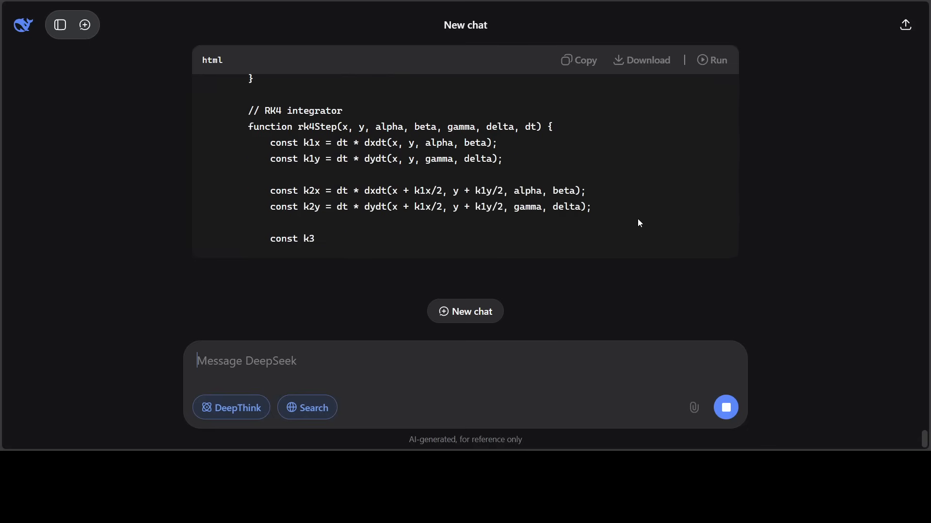
# Read through the streaming HTML: RK4 integrator, default parameters, control buttons and results panel
pyautogui.scroll(-3)
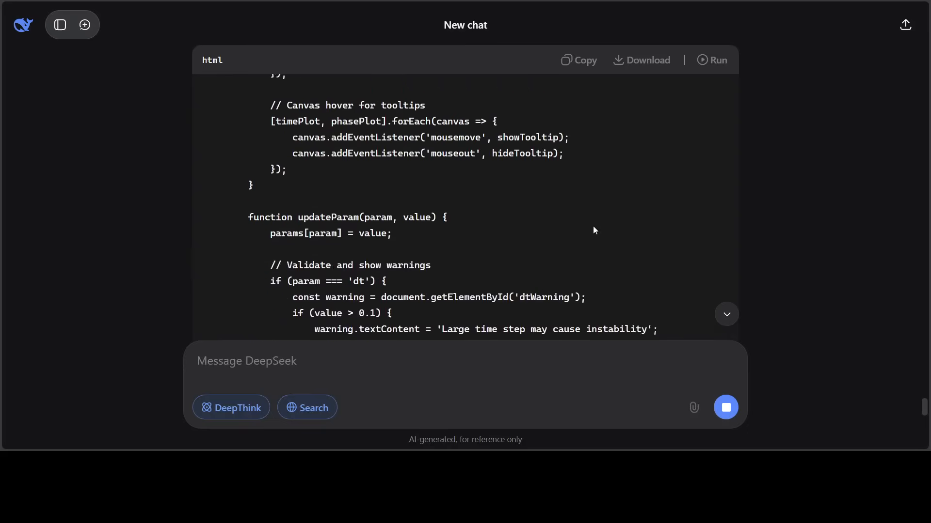
pyautogui.scroll(3)
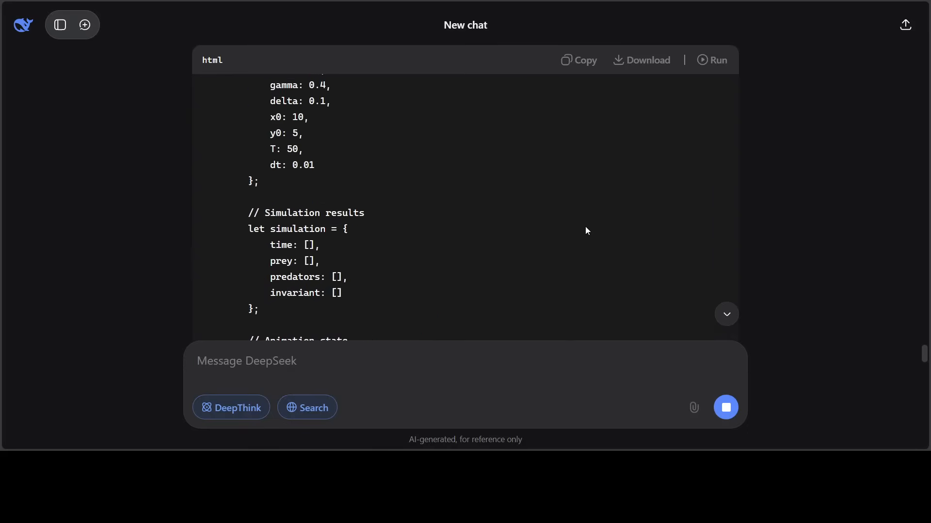
pyautogui.scroll(3)
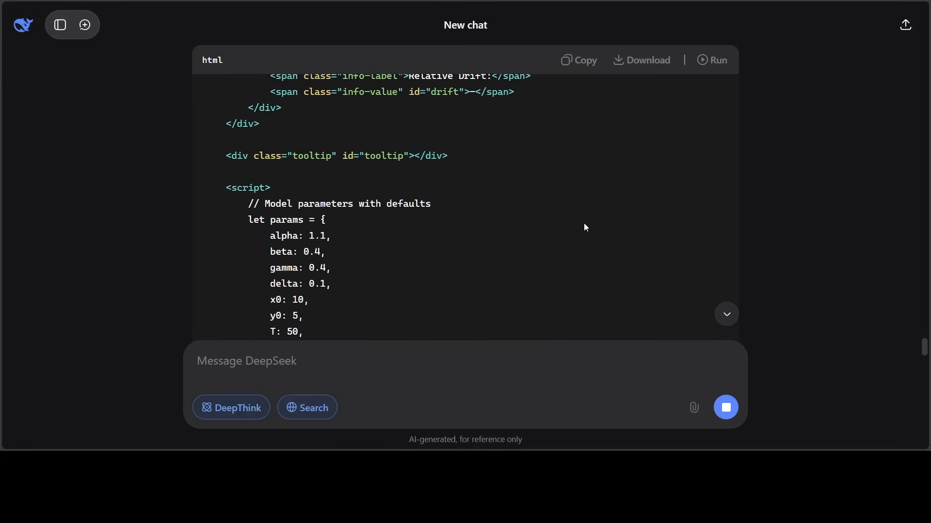
pyautogui.scroll(-3)
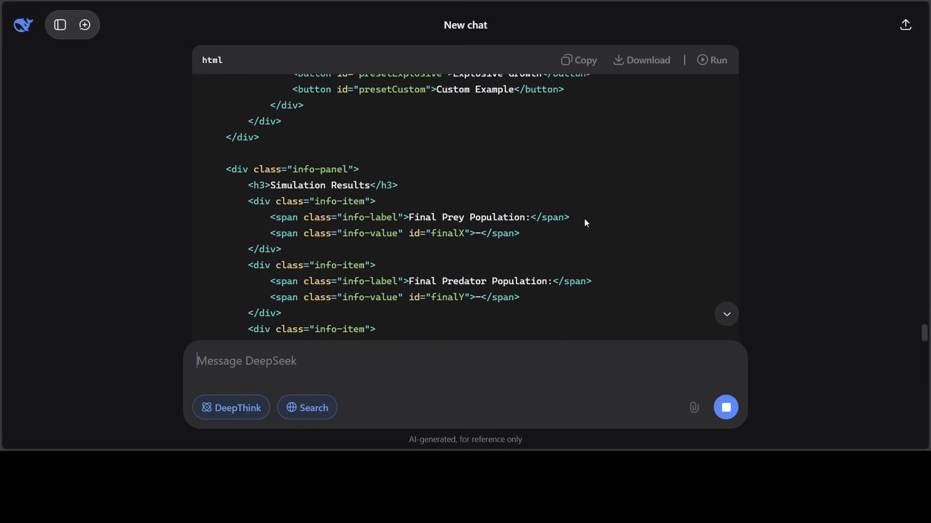
pyautogui.scroll(3)
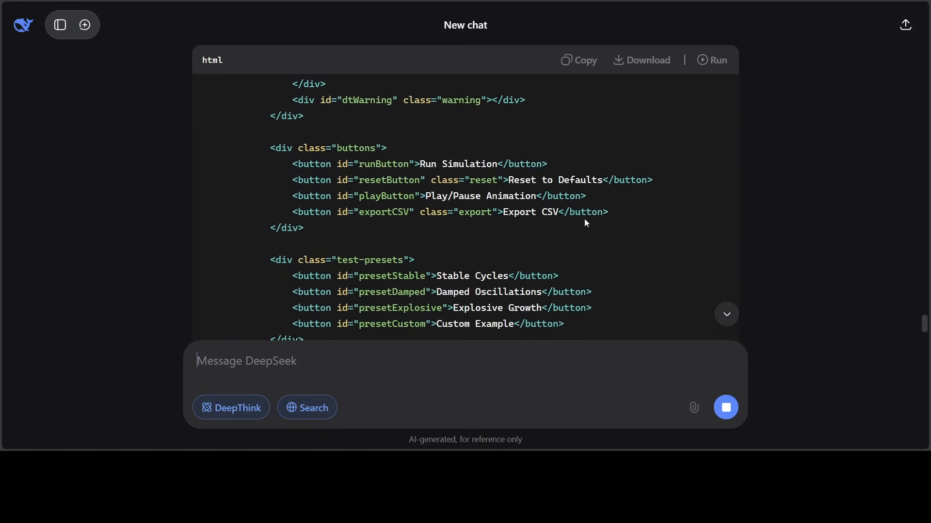
pyautogui.scroll(-3)
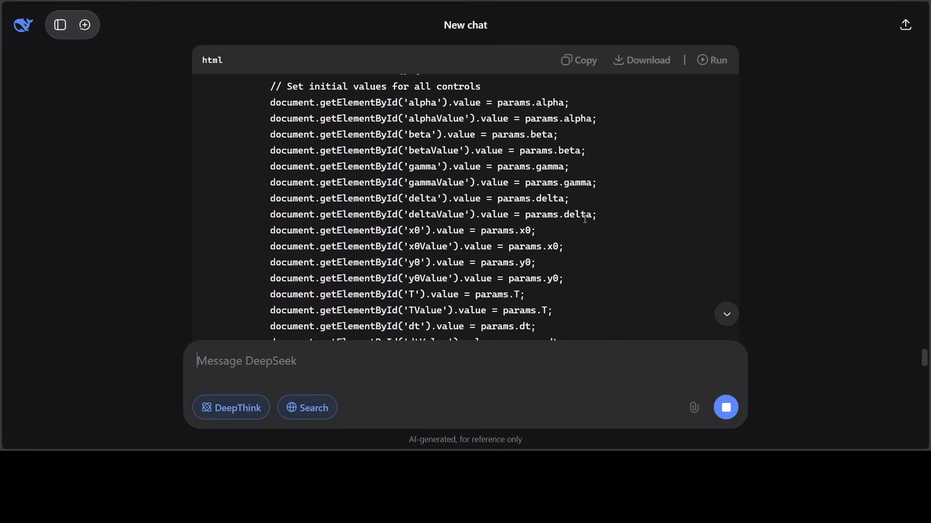
pyautogui.scroll(-3)
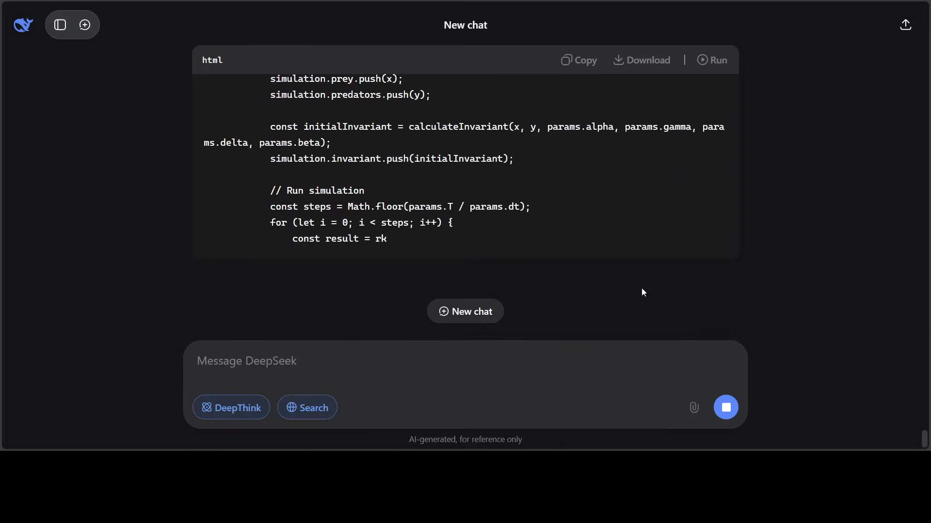
pyautogui.scroll(-3)
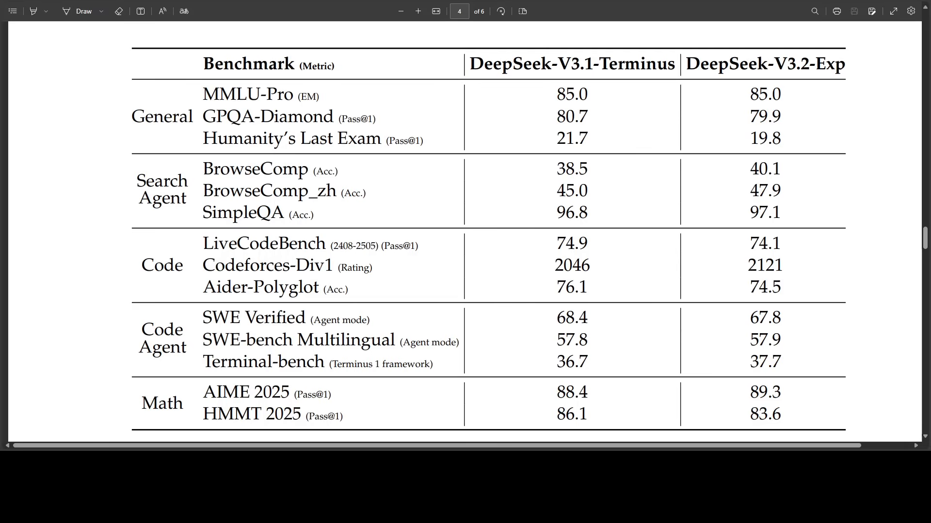
pyautogui.moveTo(322, 10)
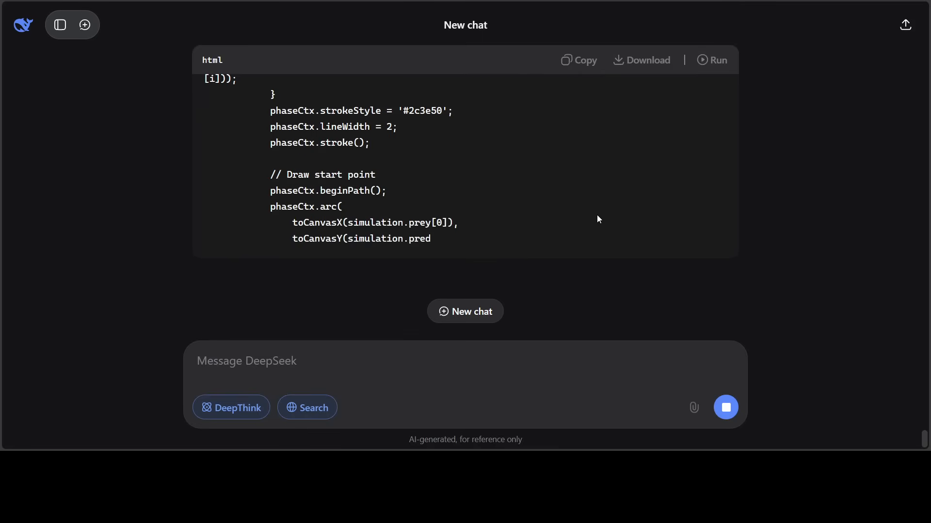
# Follow the response down as the simulator HTML finishes with its closing html tag
pyautogui.scroll(-3)
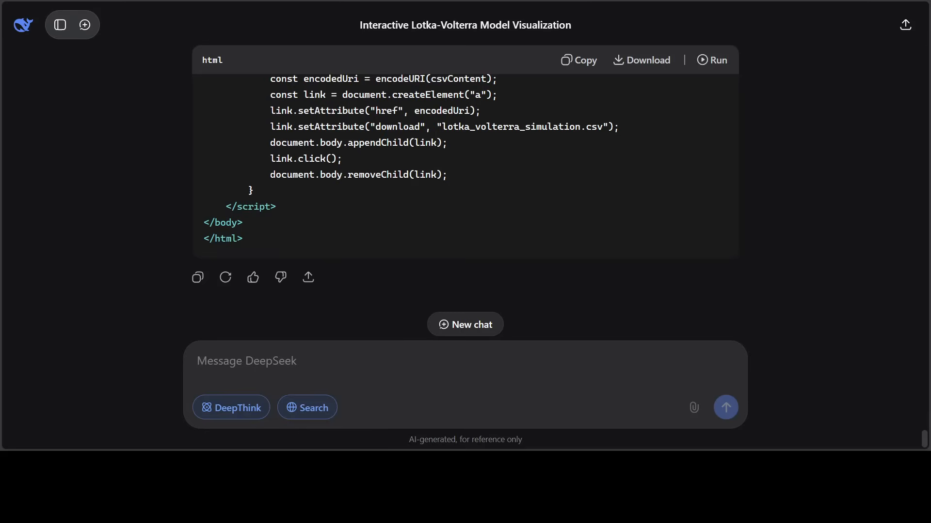
# Run the generated Lotka-Volterra page, read the How It Works explanation, and return to the Population Over Time chart
pyautogui.click(711, 60)
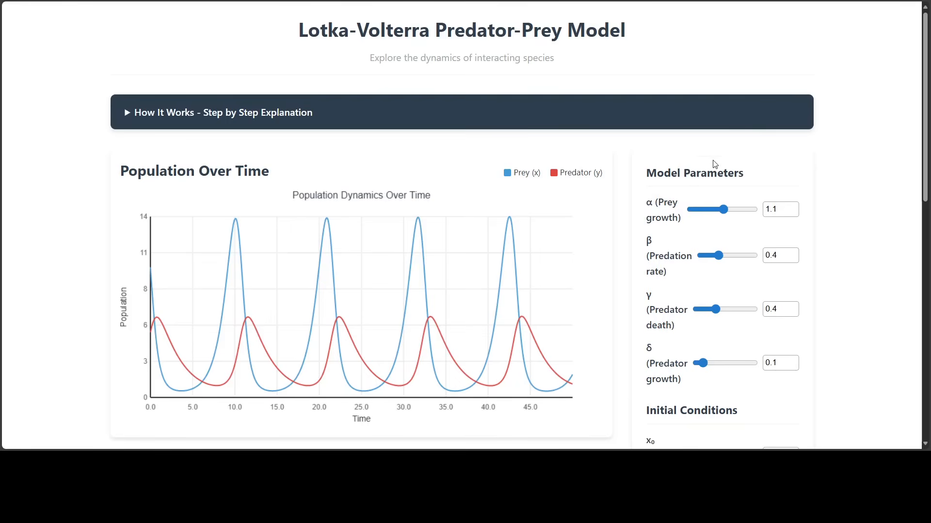
pyautogui.moveTo(268, 171)
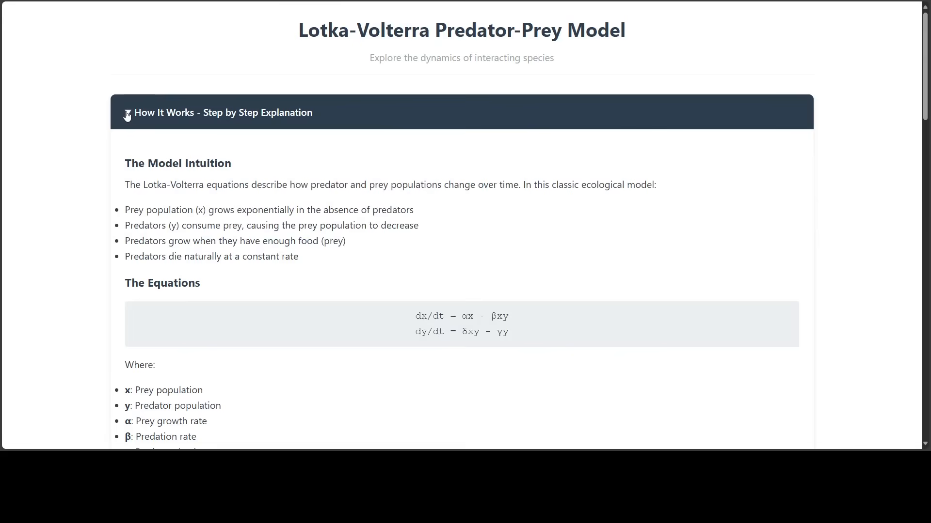
pyautogui.moveTo(161, 205)
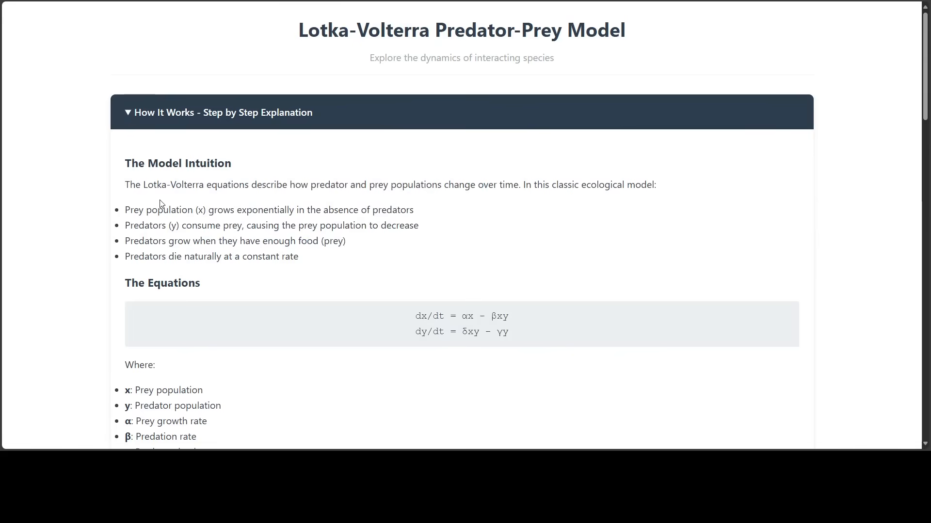
pyautogui.moveTo(263, 202)
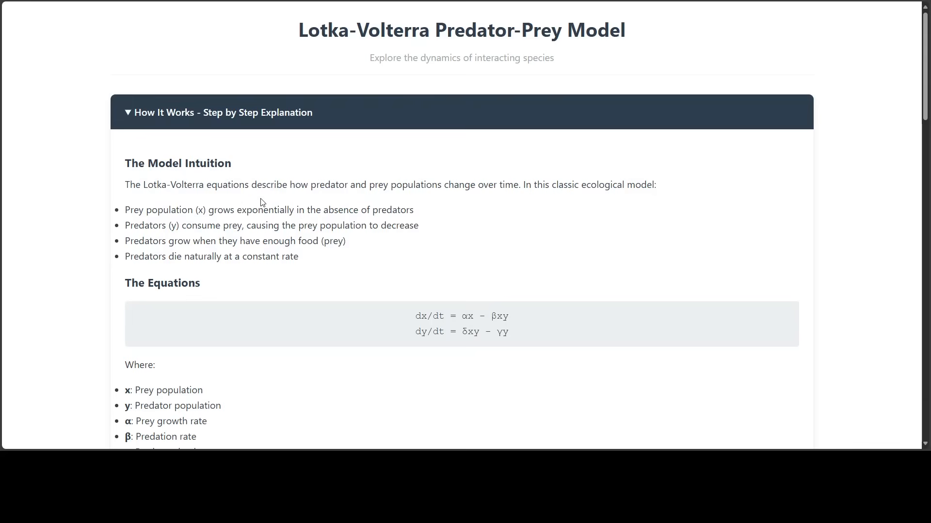
pyautogui.moveTo(620, 205)
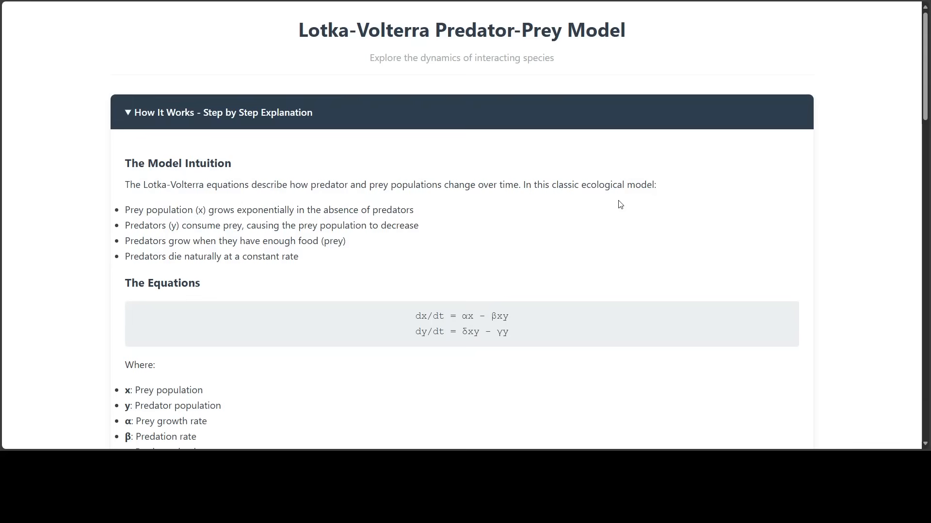
pyautogui.scroll(-3)
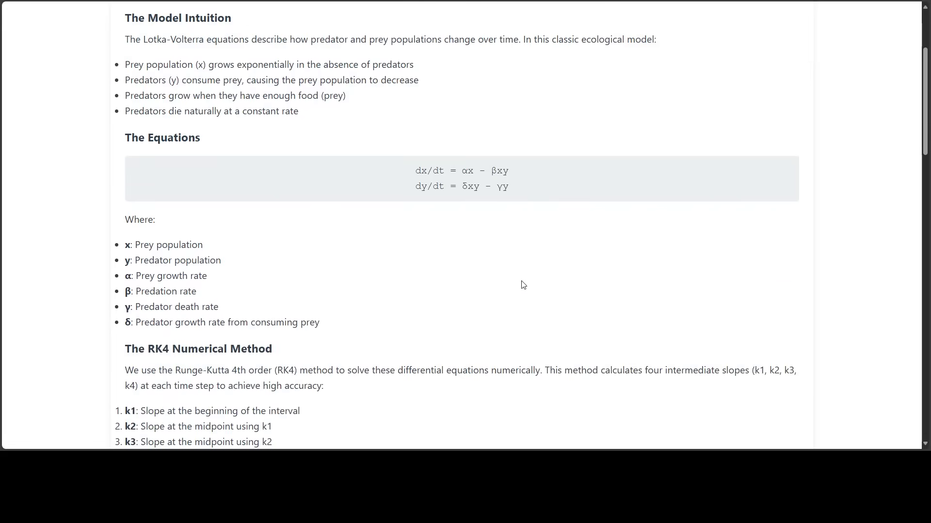
pyautogui.scroll(-3)
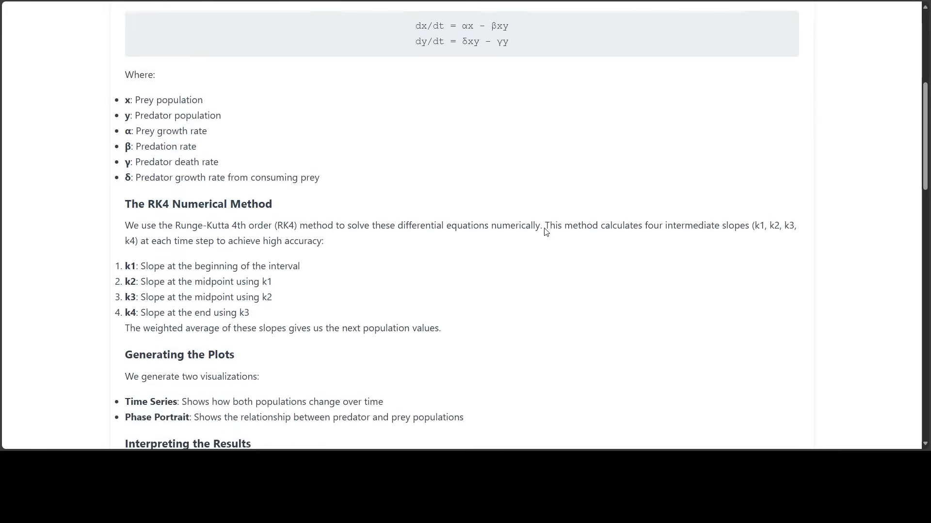
pyautogui.scroll(-3)
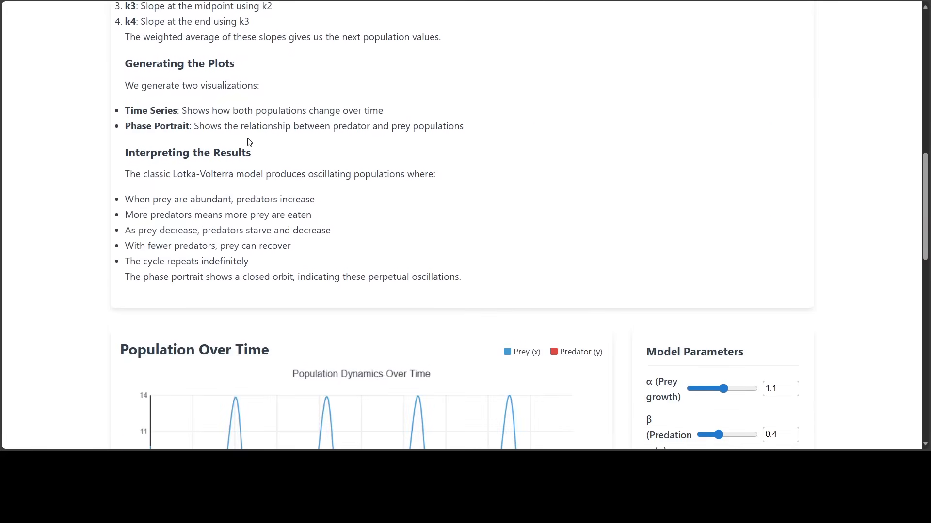
pyautogui.moveTo(420, 148)
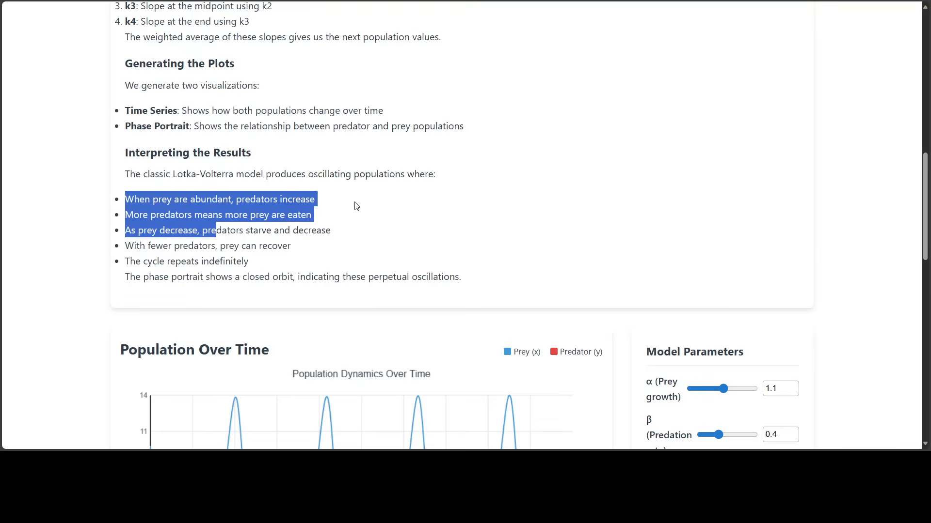
pyautogui.moveTo(231, 208)
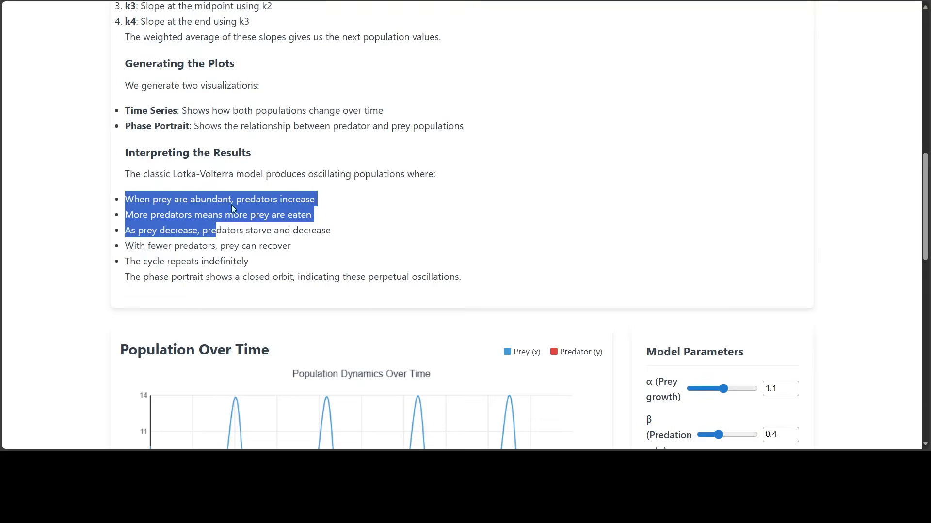
pyautogui.moveTo(354, 207)
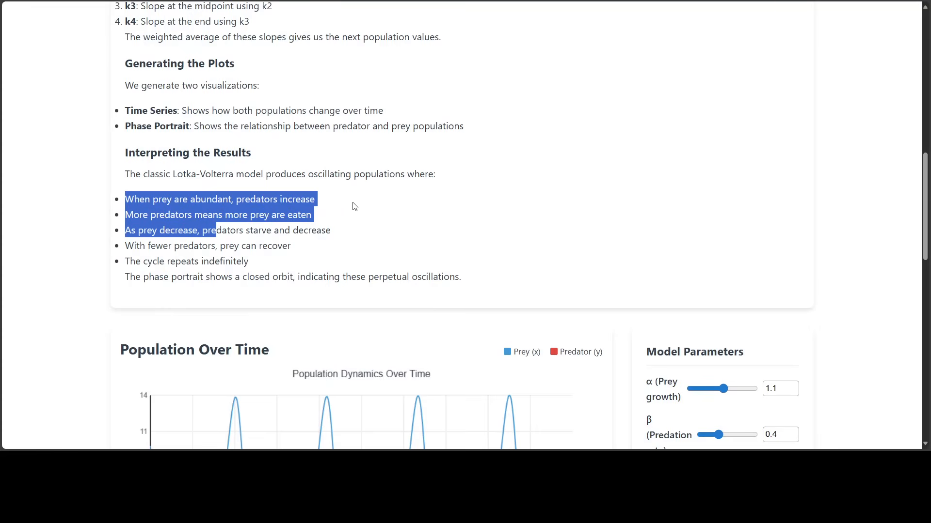
pyautogui.moveTo(362, 226)
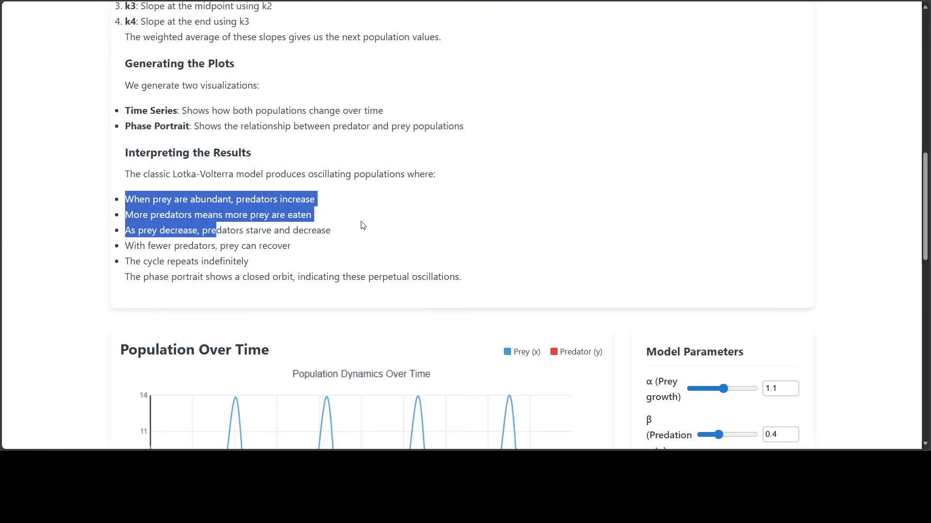
pyautogui.moveTo(204, 240)
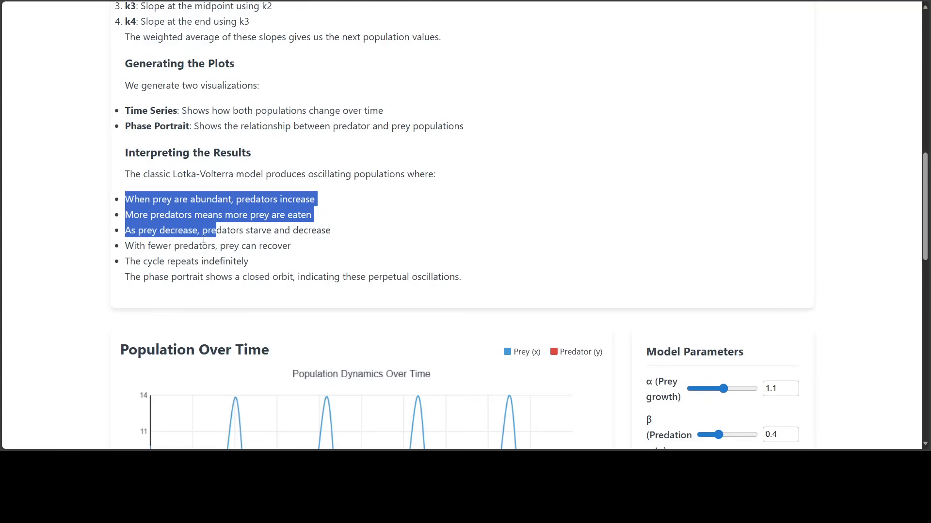
pyautogui.scroll(3)
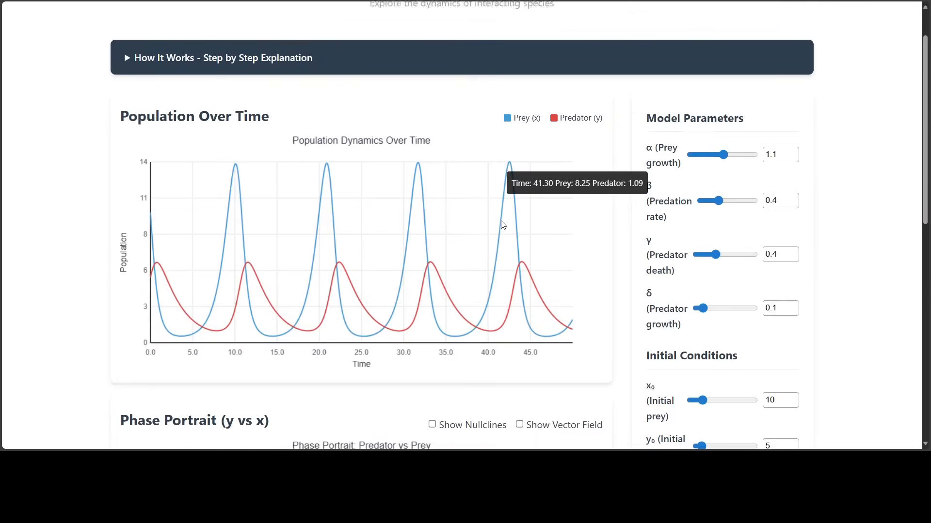
# Move down to the phase portrait and toggle Play/Pause Animation to trace the predator–prey orbit
pyautogui.scroll(-3)
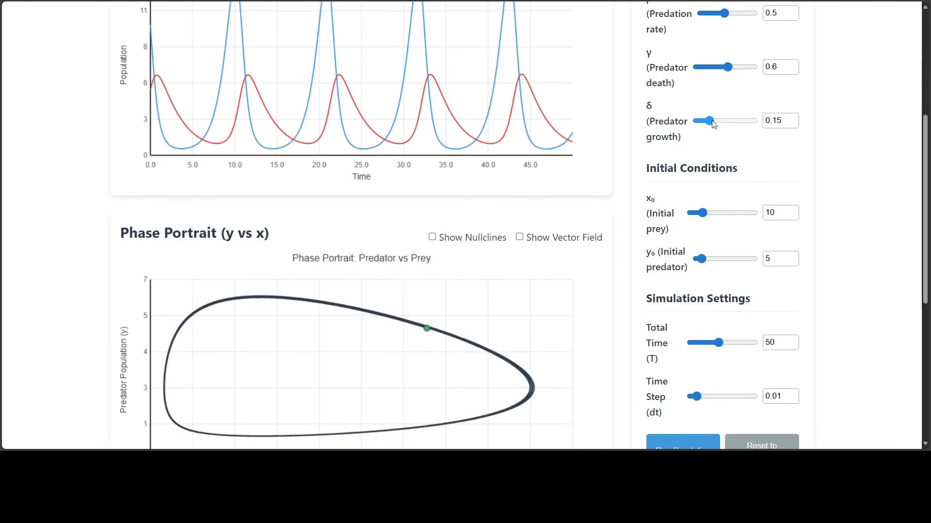
pyautogui.scroll(-3)
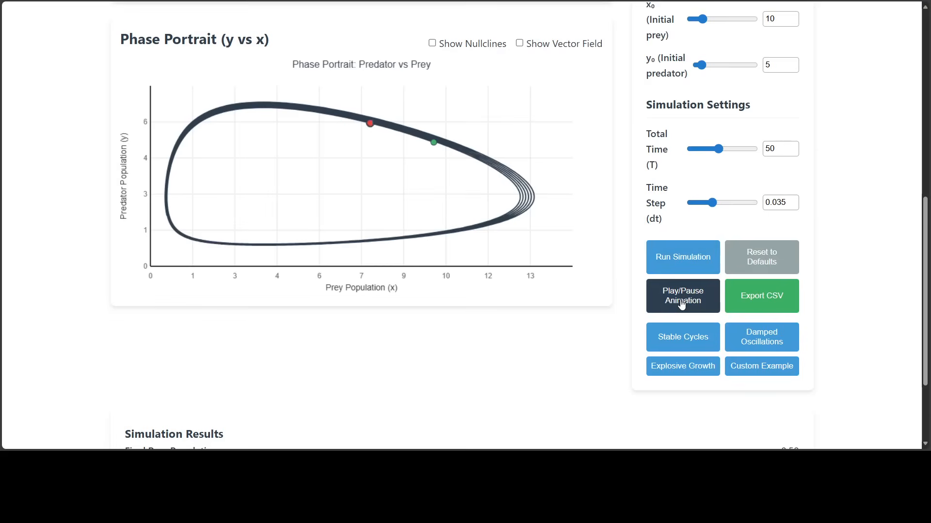
pyautogui.click(682, 296)
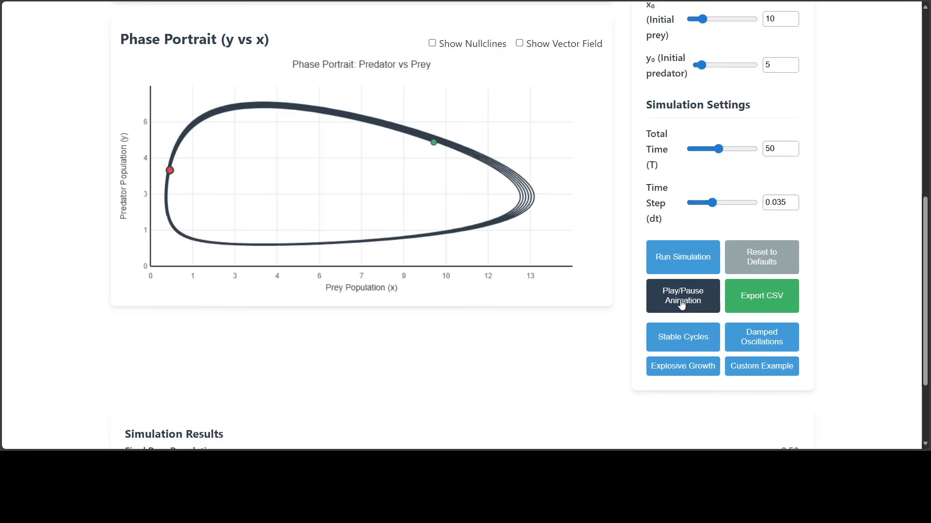
pyautogui.click(682, 297)
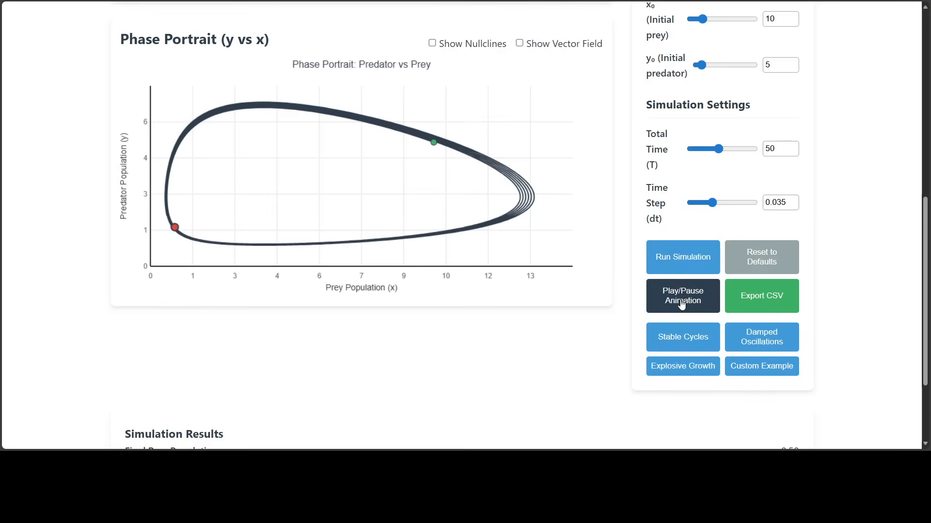
pyautogui.click(681, 295)
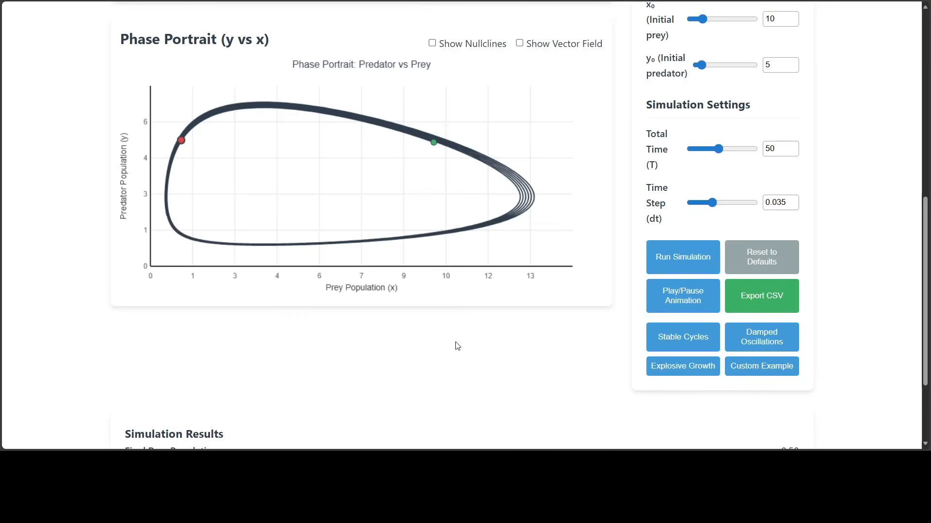
# Overlay the vector field and nullclines, raise the time step to 0.076, and pause and resume the orbit animation
pyautogui.click(518, 43)
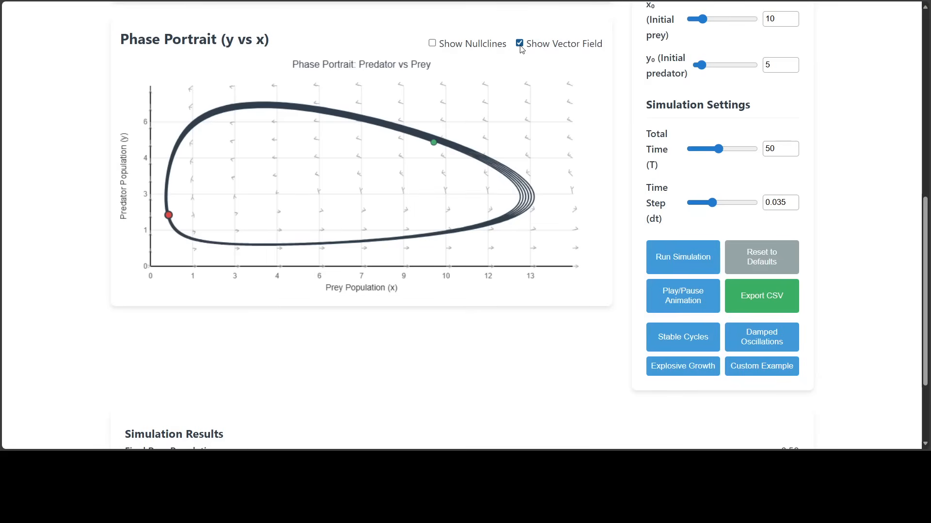
pyautogui.click(432, 44)
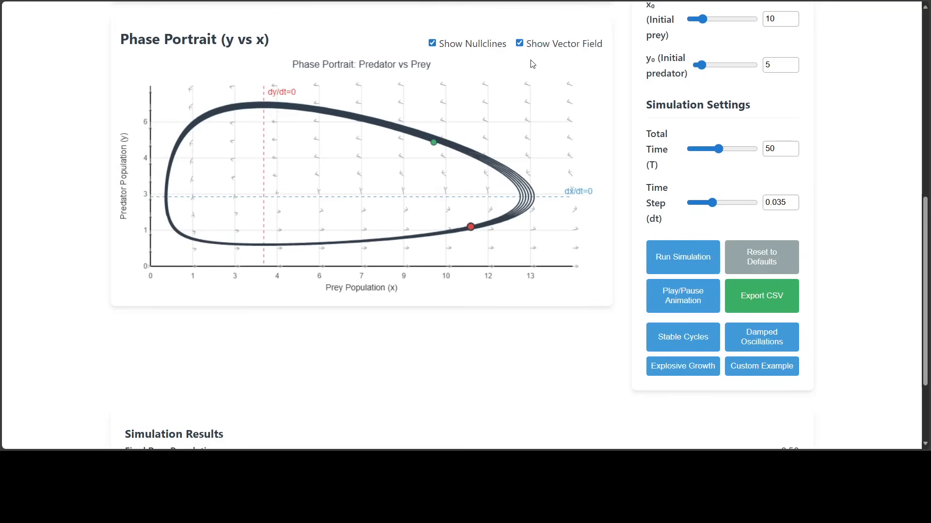
pyautogui.click(682, 297)
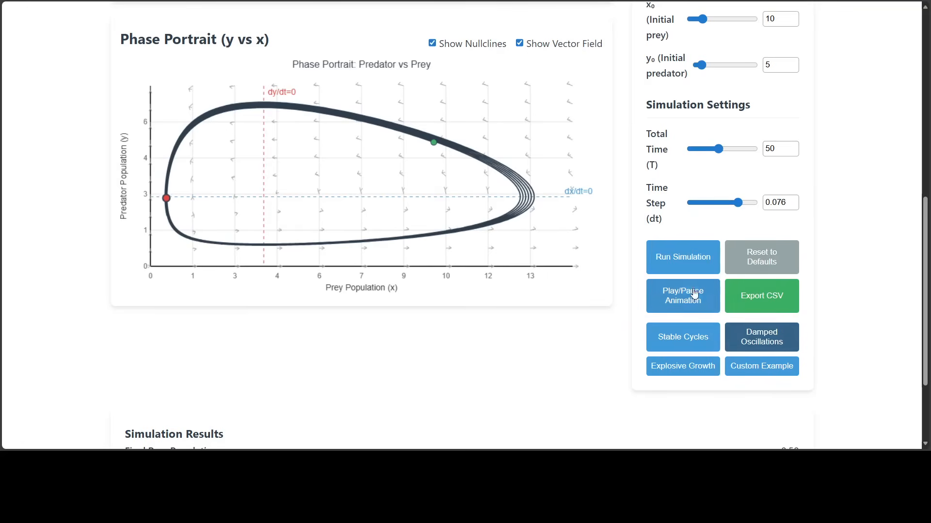
pyautogui.click(682, 295)
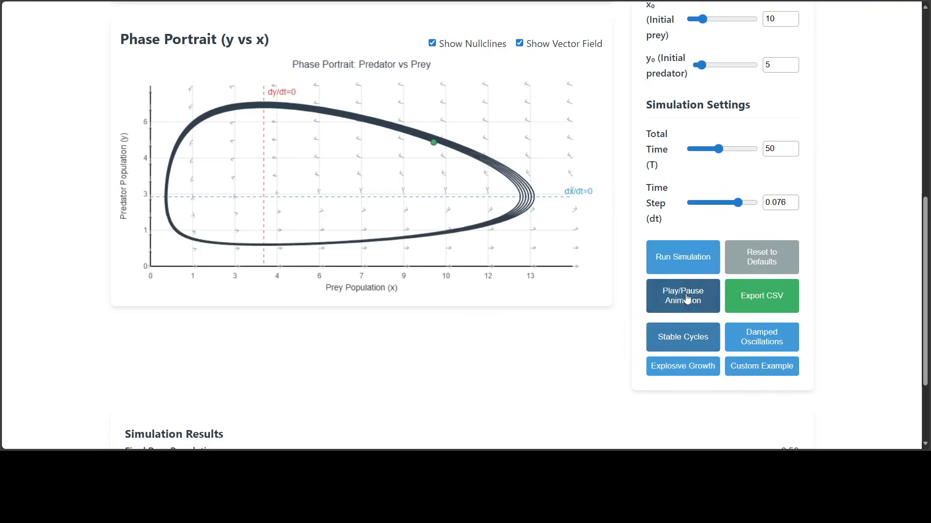
pyautogui.click(682, 297)
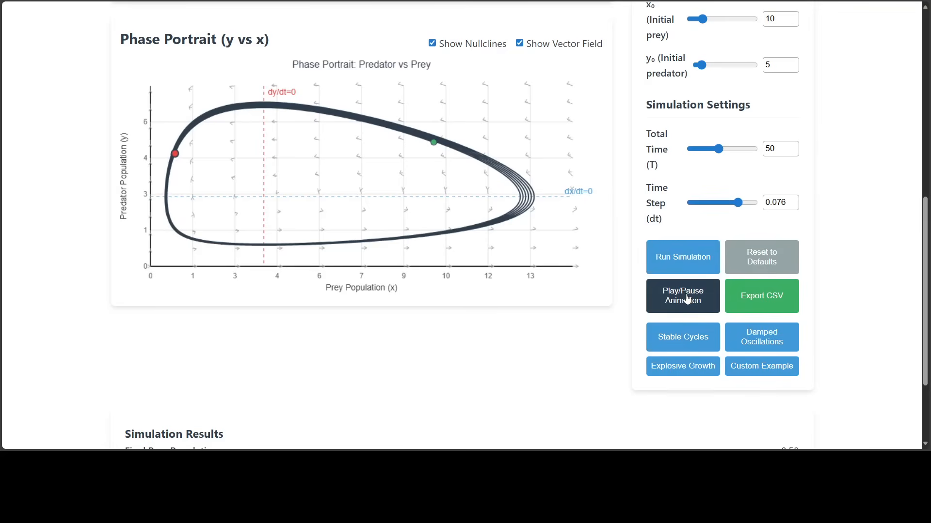
pyautogui.click(682, 296)
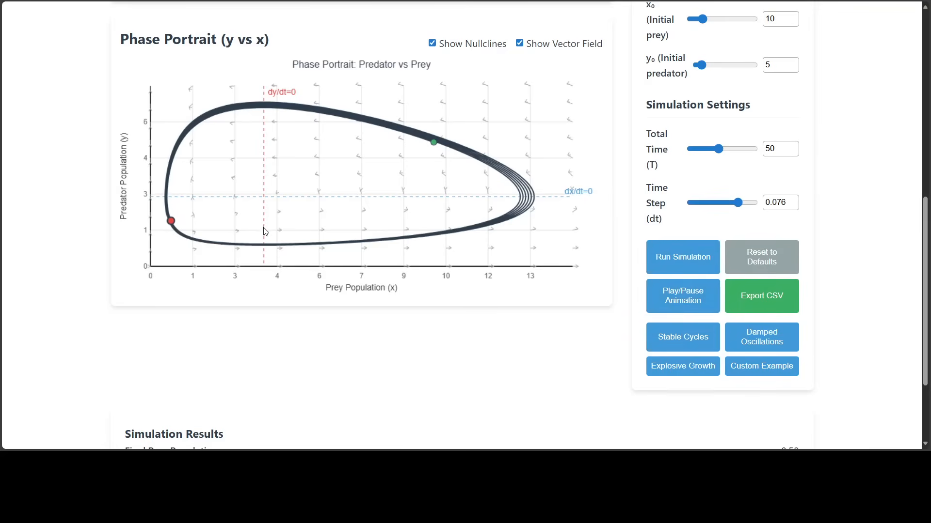
# Load the Damped Oscillations preset, then Explosive Growth with 5 prey and 2 predators, and animate its orbit
pyautogui.click(761, 338)
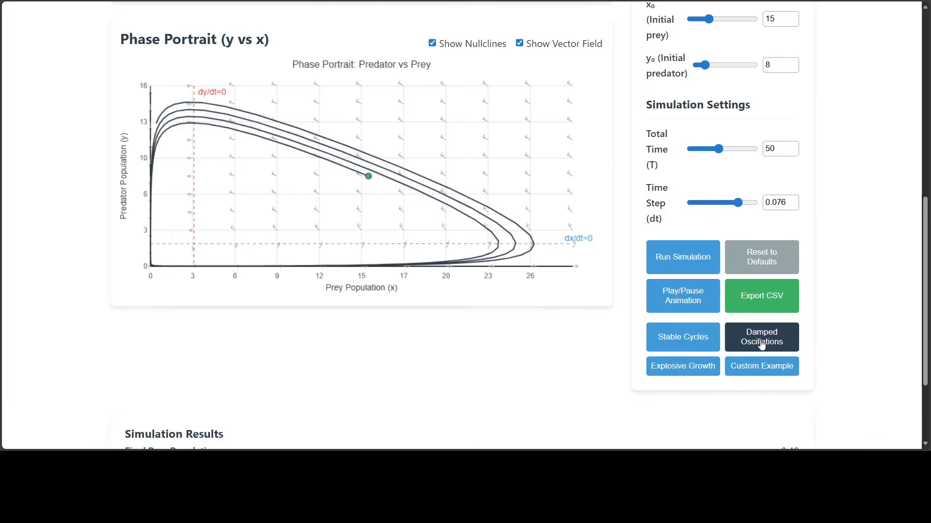
pyautogui.moveTo(682, 366)
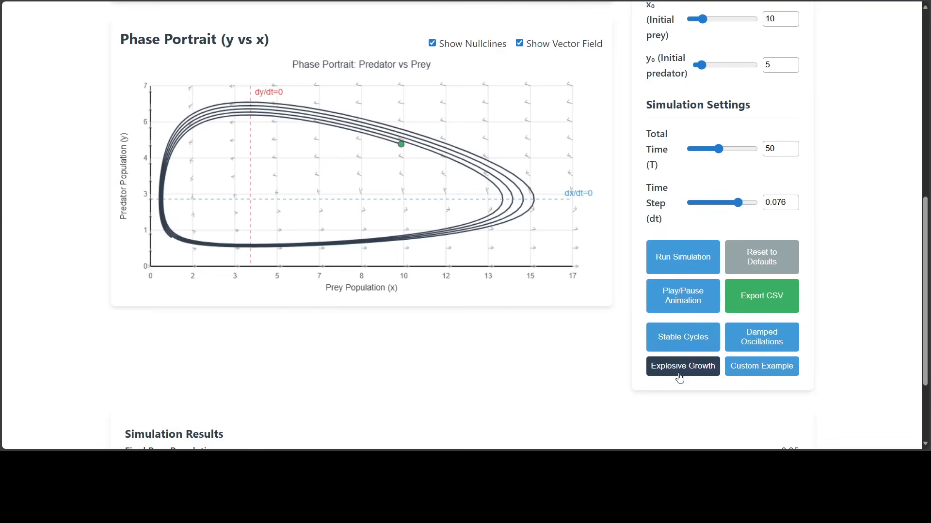
pyautogui.click(681, 366)
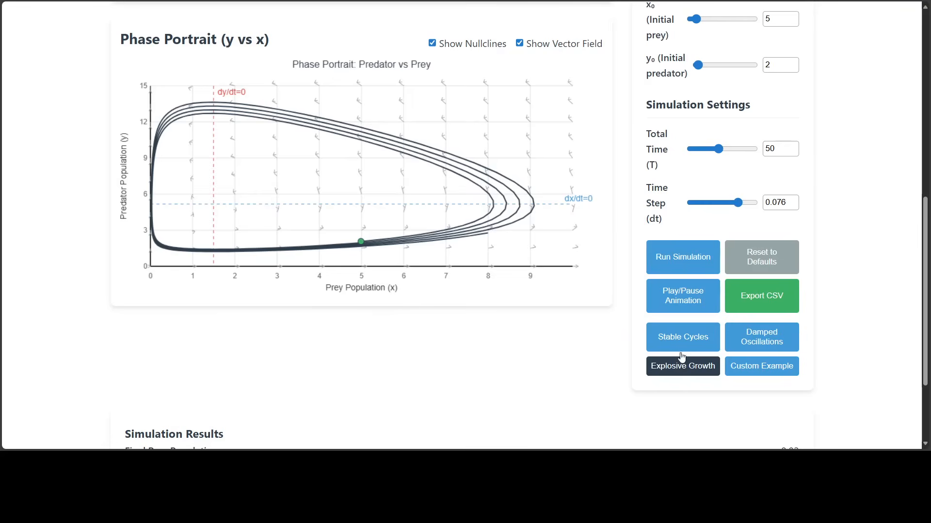
pyautogui.click(681, 297)
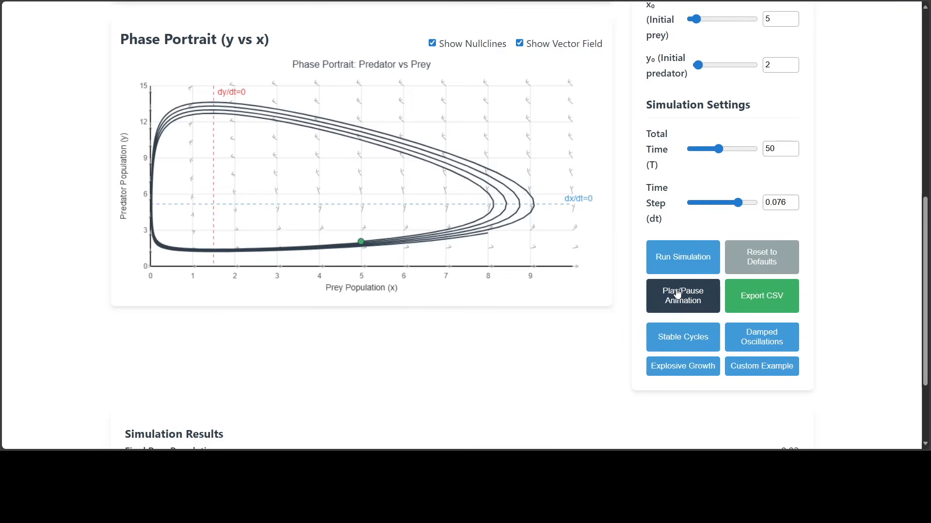
pyautogui.click(681, 296)
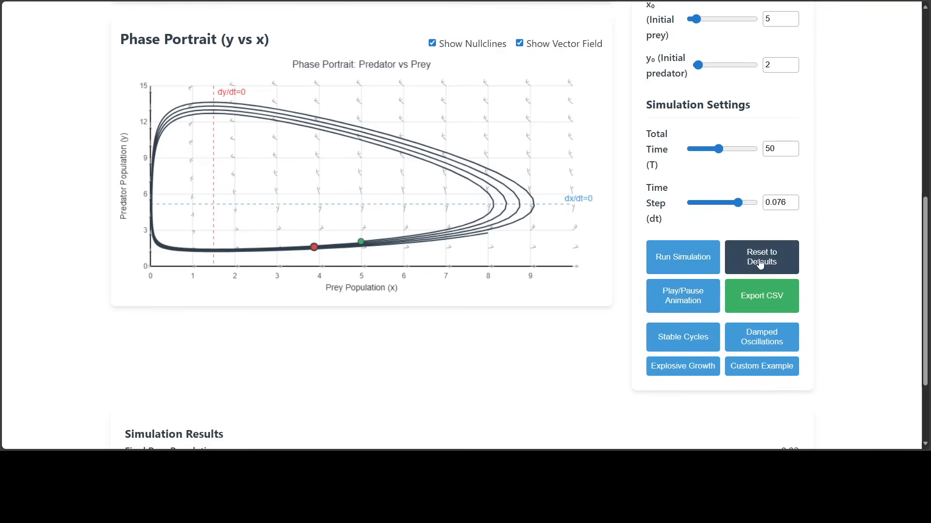
pyautogui.scroll(-3)
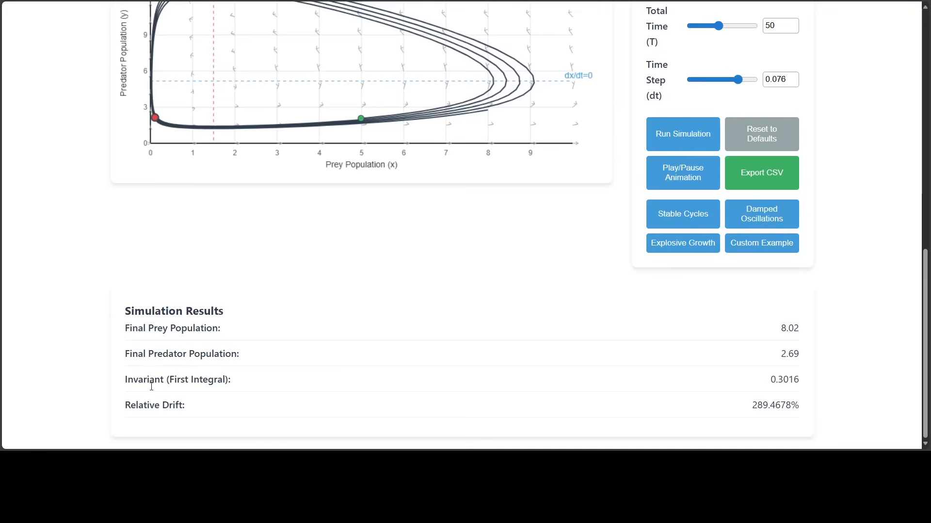
pyautogui.scroll(3)
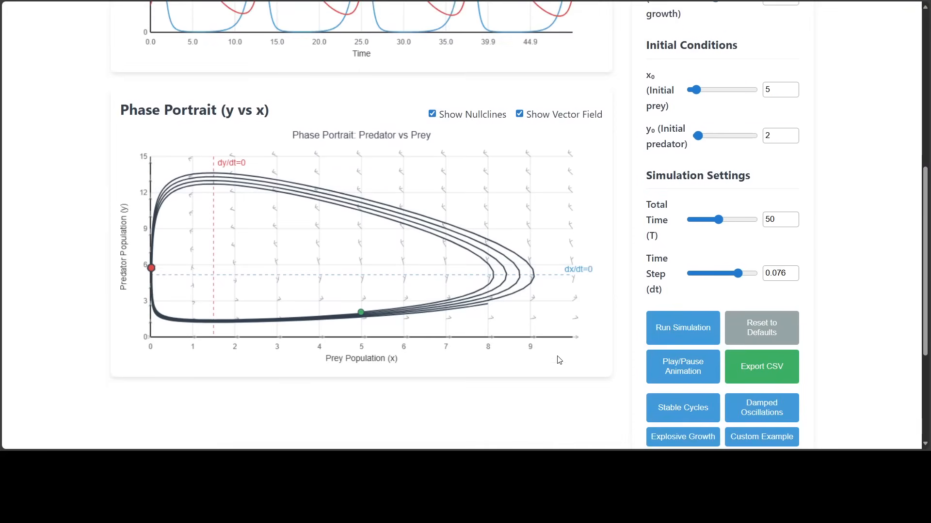
pyautogui.scroll(3)
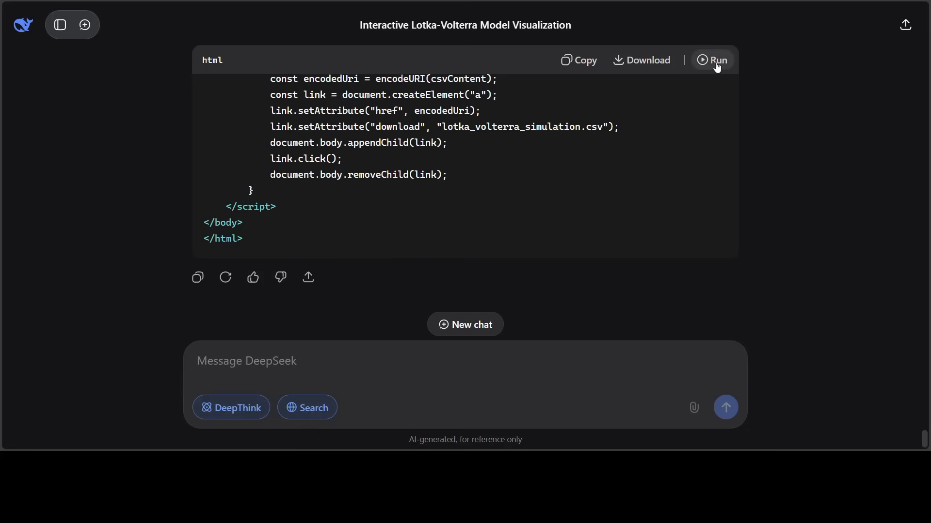
pyautogui.click(712, 60)
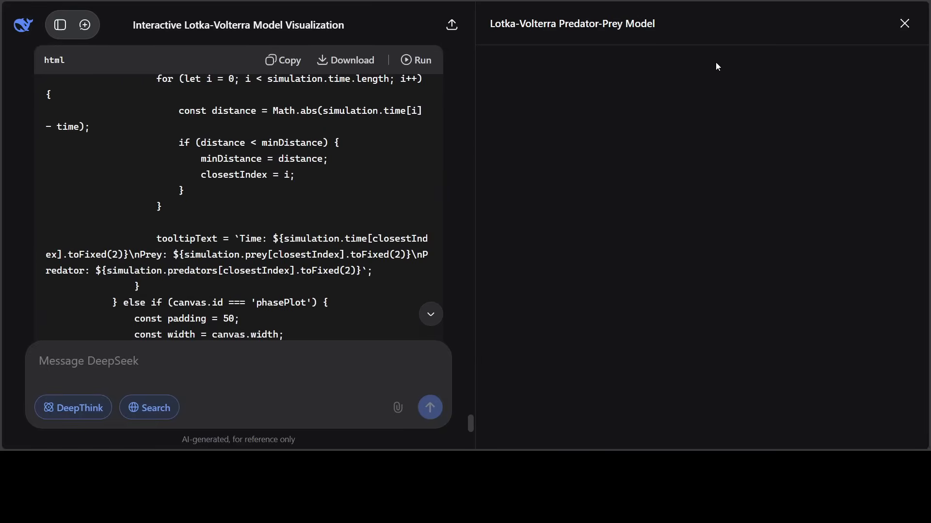
pyautogui.click(416, 59)
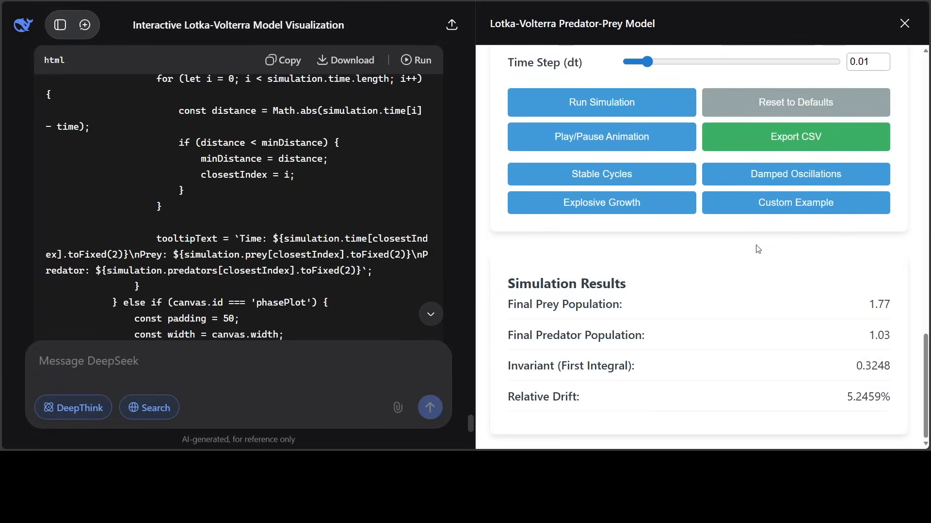
pyautogui.scroll(3)
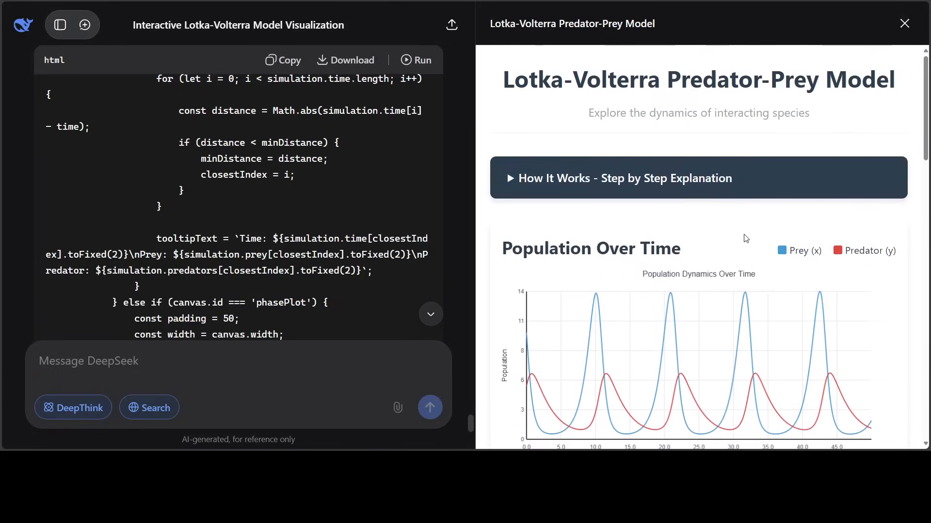
pyautogui.click(904, 23)
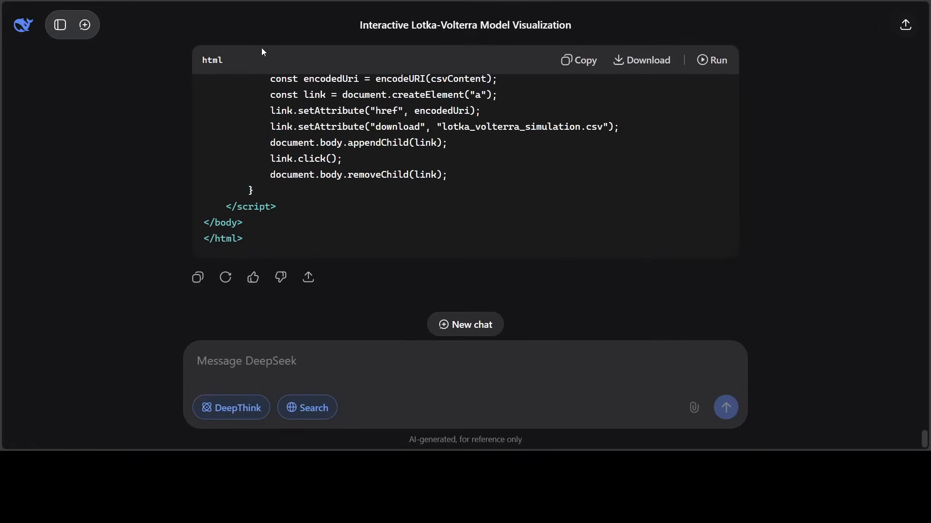
# Start a new chat and review the pasted Voxa VP Strategy automaker partnership case prompt in the message box
pyautogui.click(86, 25)
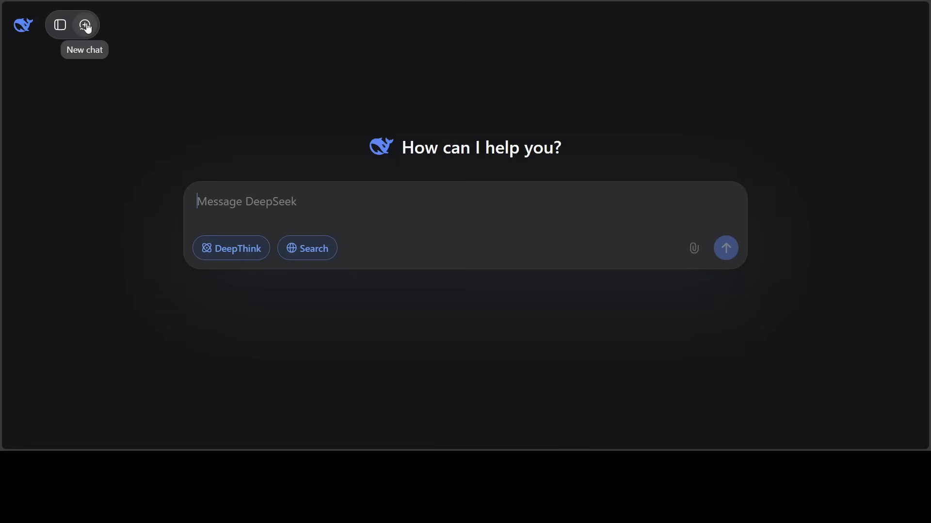
pyautogui.moveTo(99, 314)
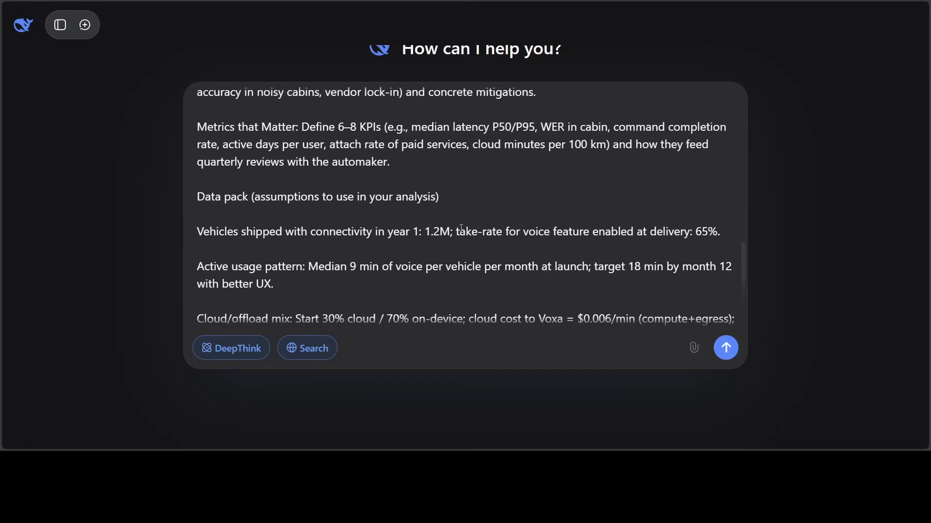
pyautogui.scroll(3)
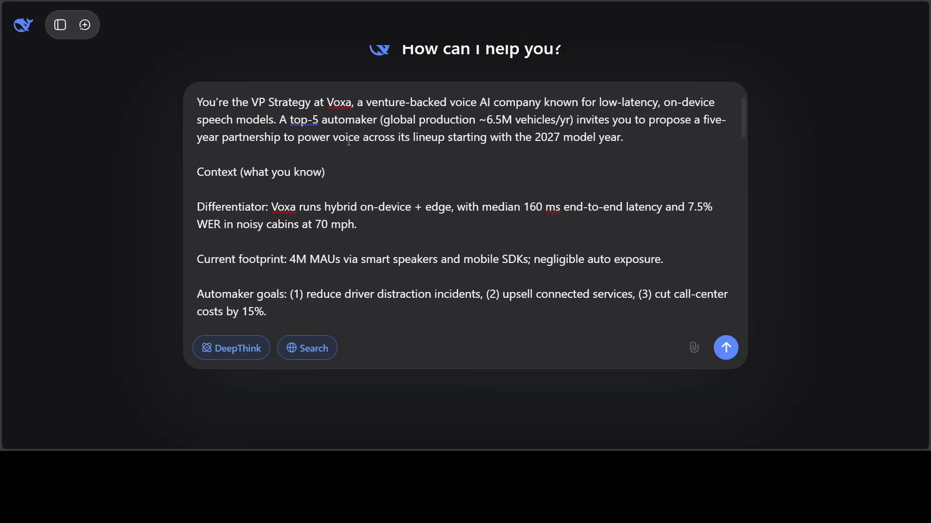
pyautogui.moveTo(704, 138)
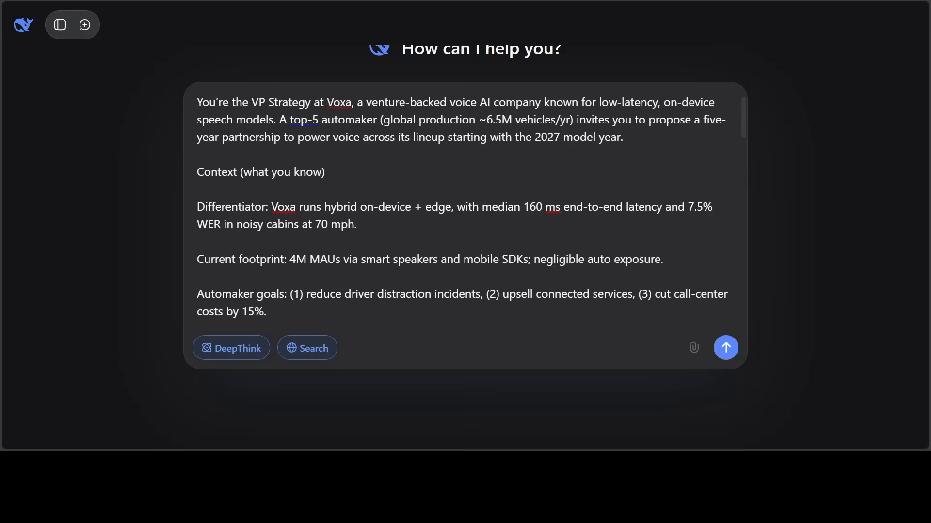
pyautogui.moveTo(653, 140)
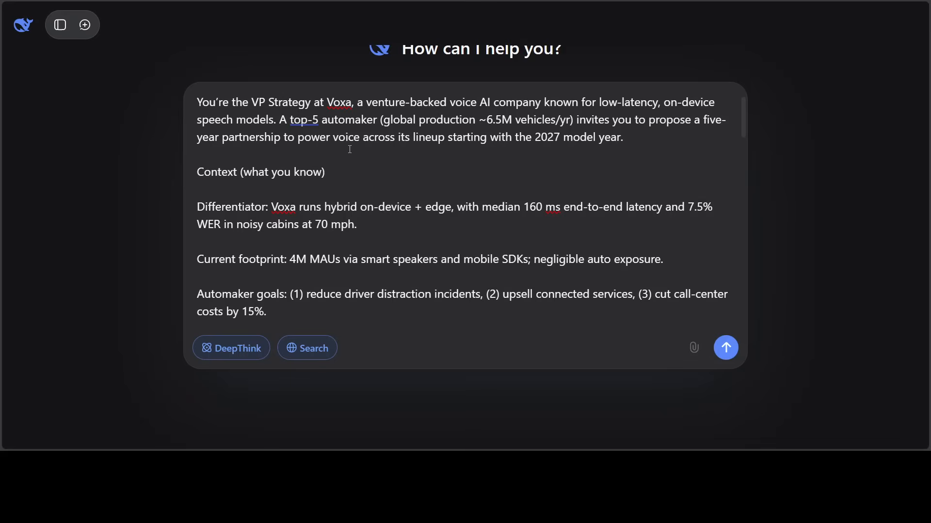
pyautogui.moveTo(475, 154)
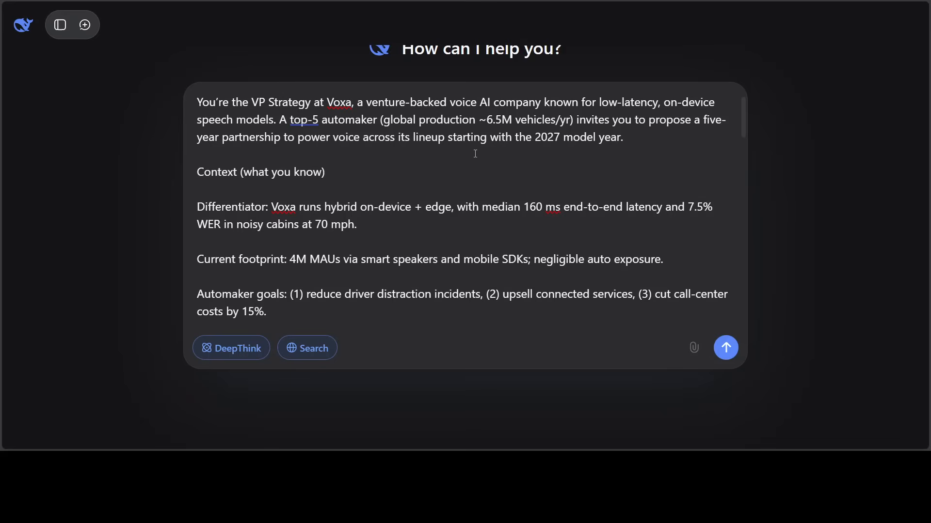
pyautogui.moveTo(590, 172)
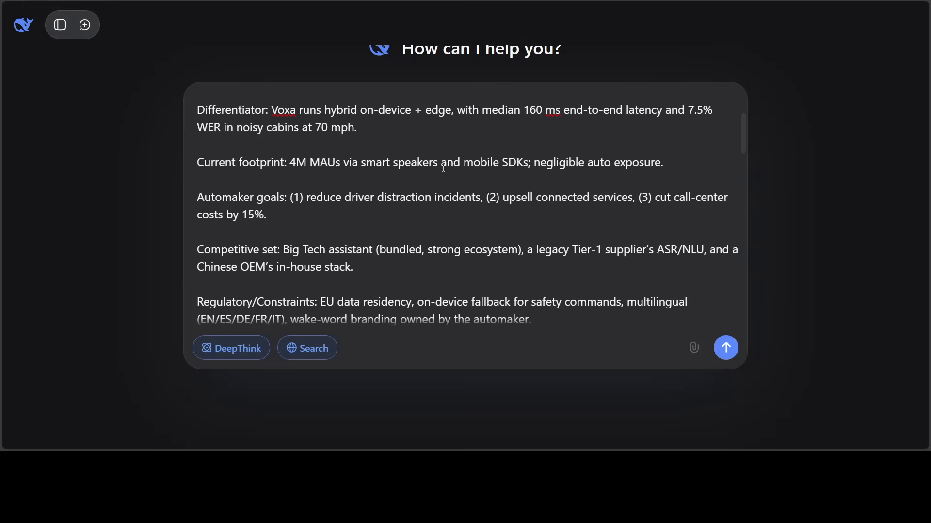
pyautogui.scroll(-3)
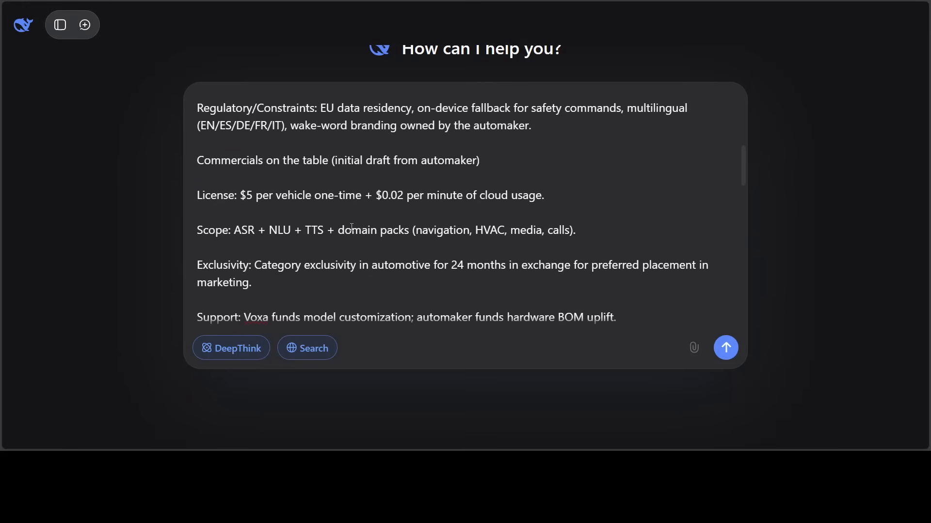
pyautogui.scroll(-3)
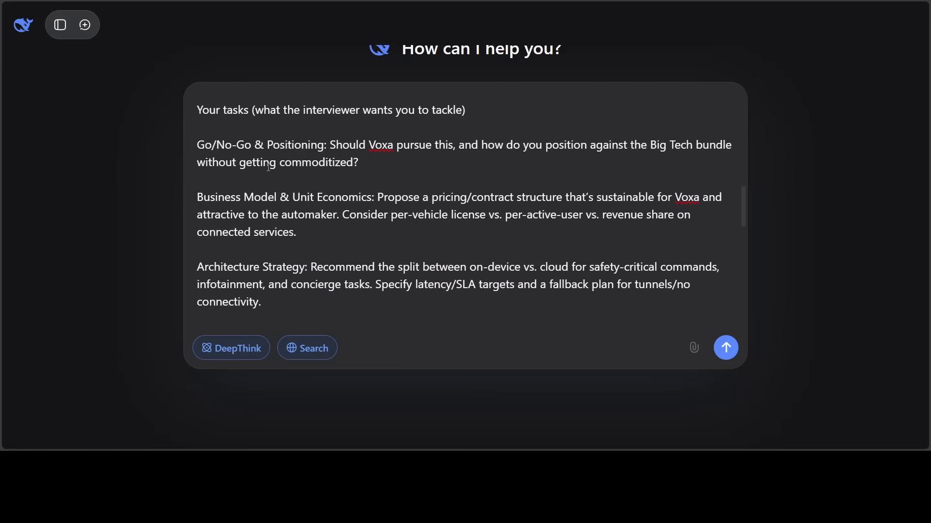
pyautogui.scroll(-3)
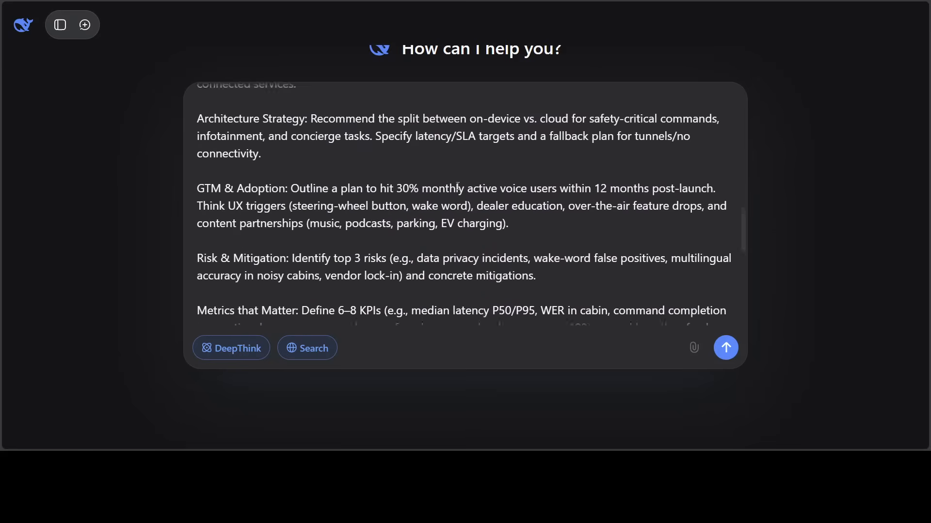
pyautogui.scroll(-3)
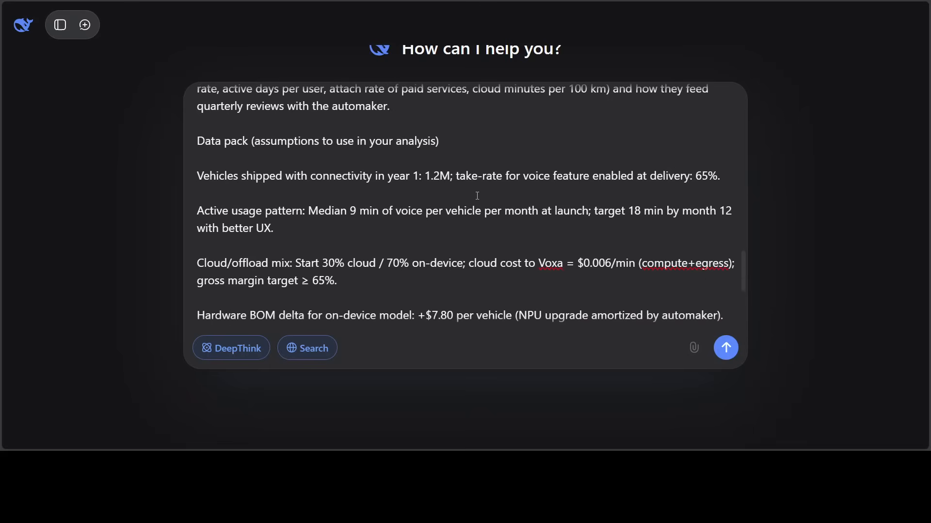
# Send the Voxa strategy prompt and follow the model as it searches 10 web pages and begins its report
pyautogui.scroll(-3)
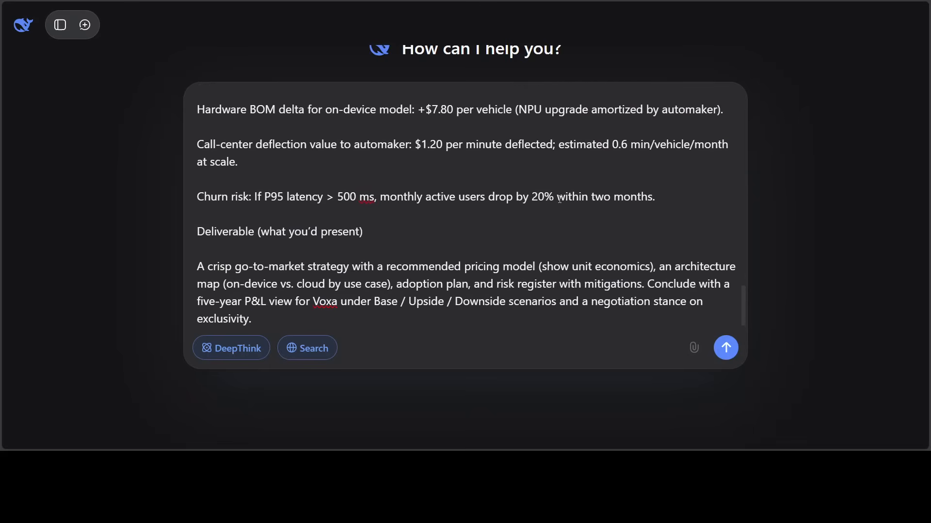
pyautogui.click(725, 348)
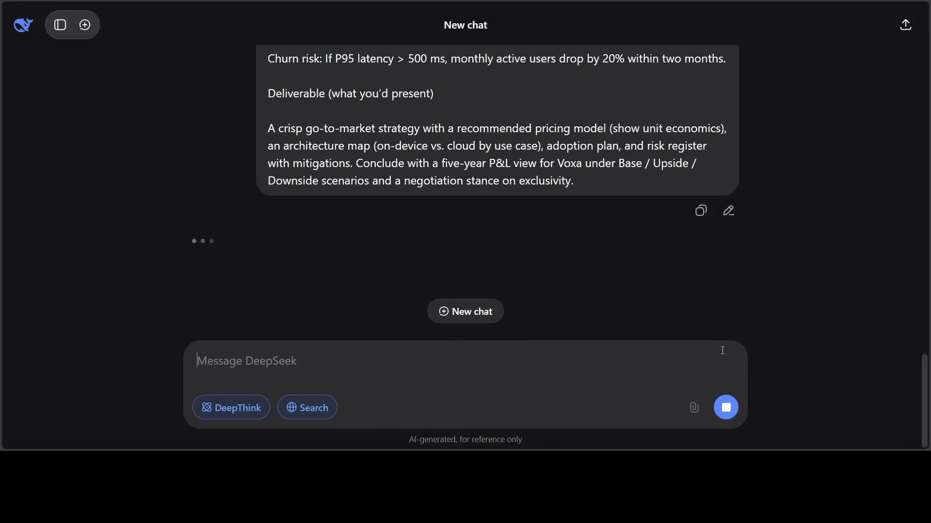
pyautogui.moveTo(601, 274)
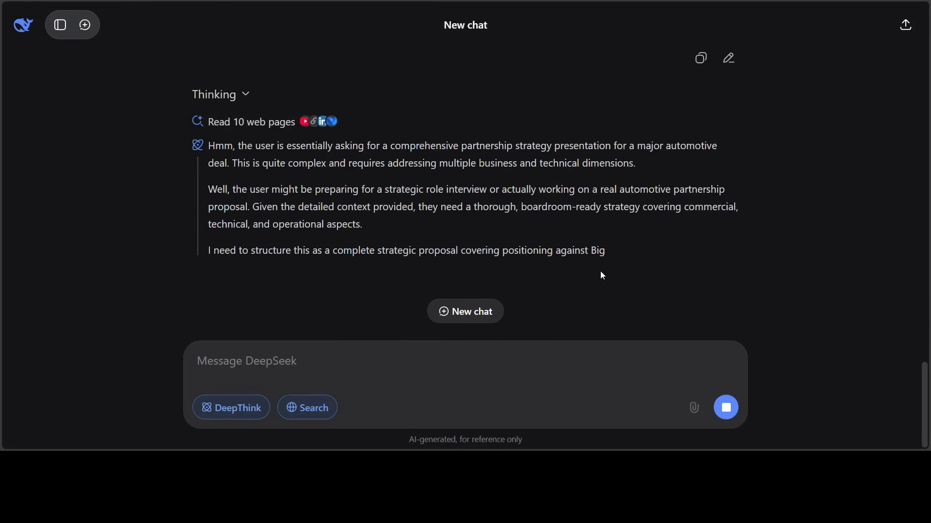
pyautogui.scroll(-3)
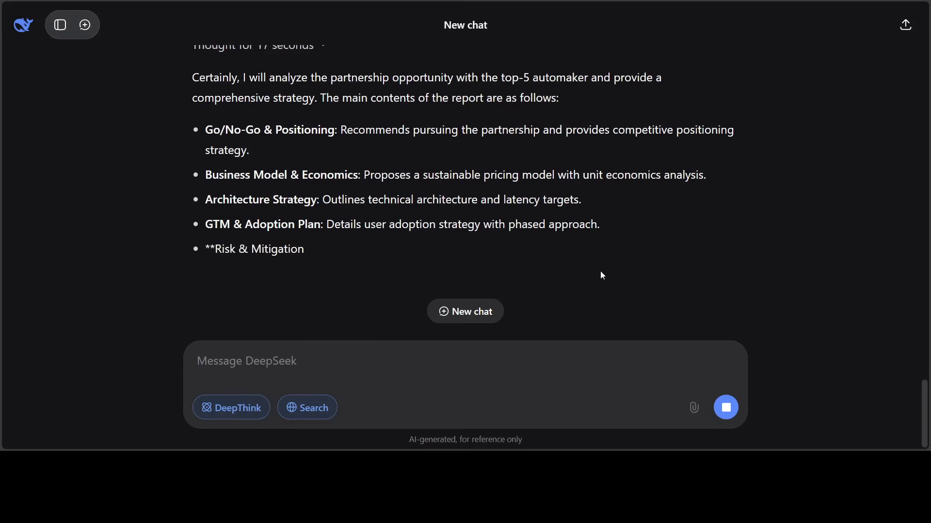
# Follow the streaming report through competitor positioning, pricing and the ~66% gross-margin unit economics table, then return to the Executive Summary
pyautogui.scroll(-3)
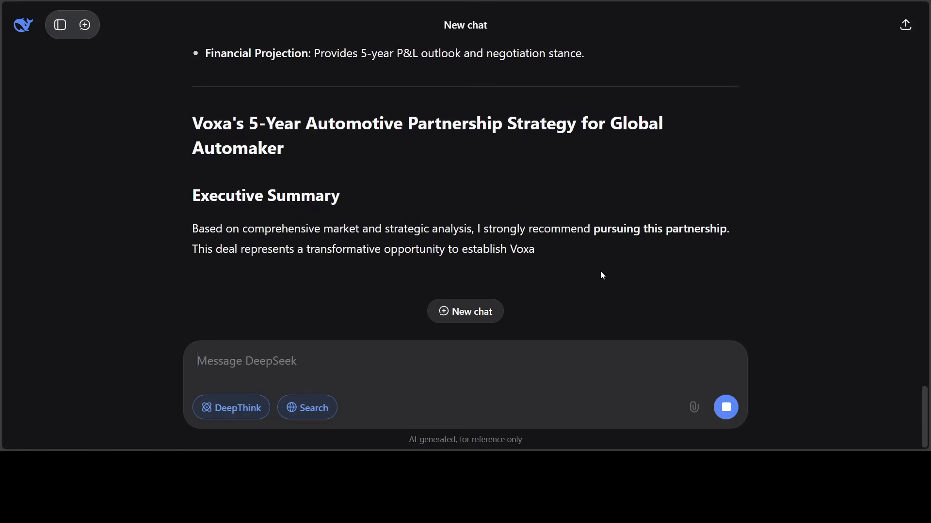
pyautogui.scroll(3)
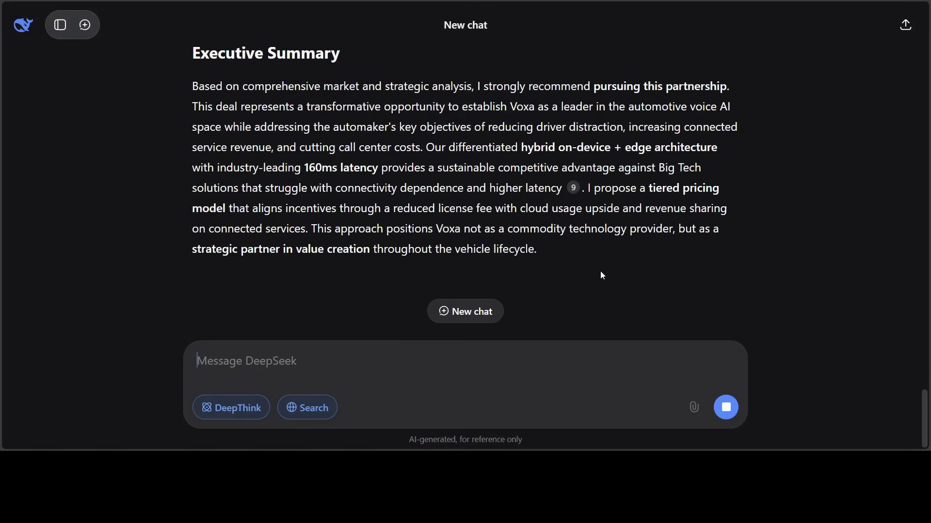
pyautogui.scroll(-3)
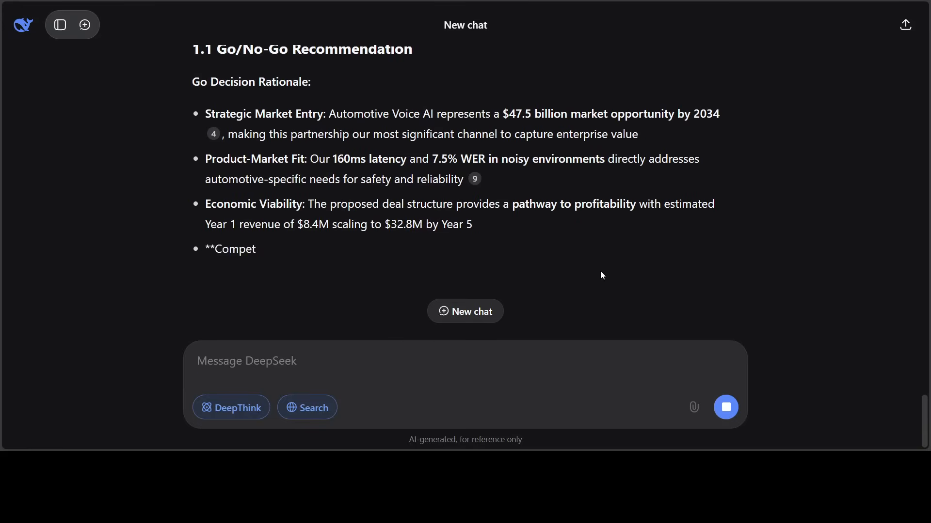
pyautogui.scroll(-3)
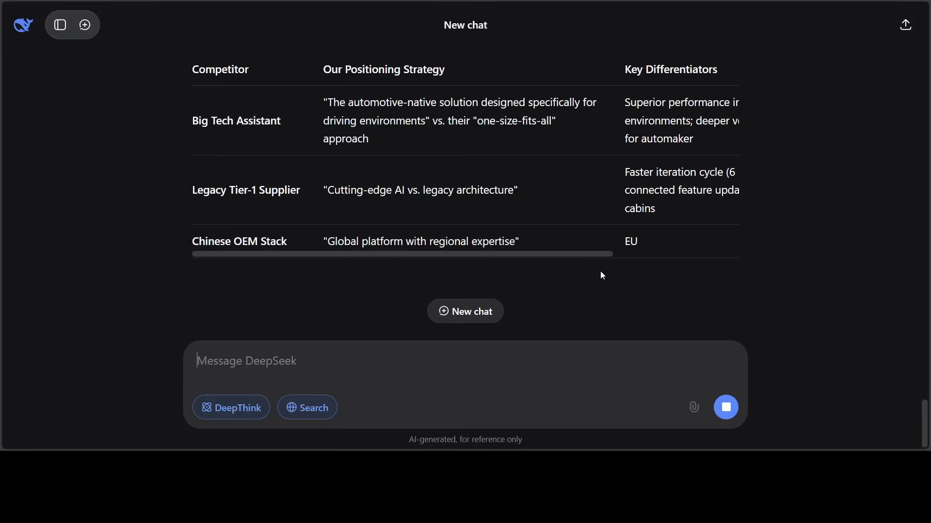
pyautogui.scroll(-3)
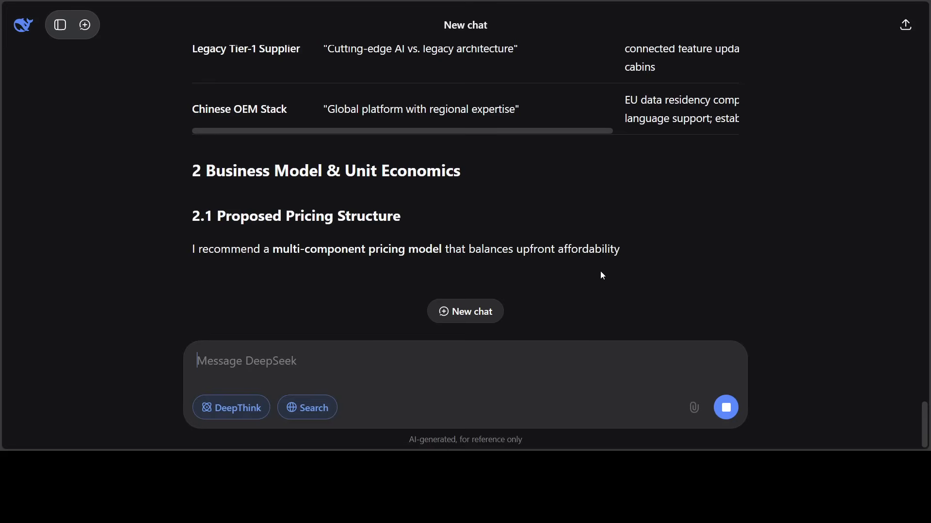
pyautogui.scroll(-3)
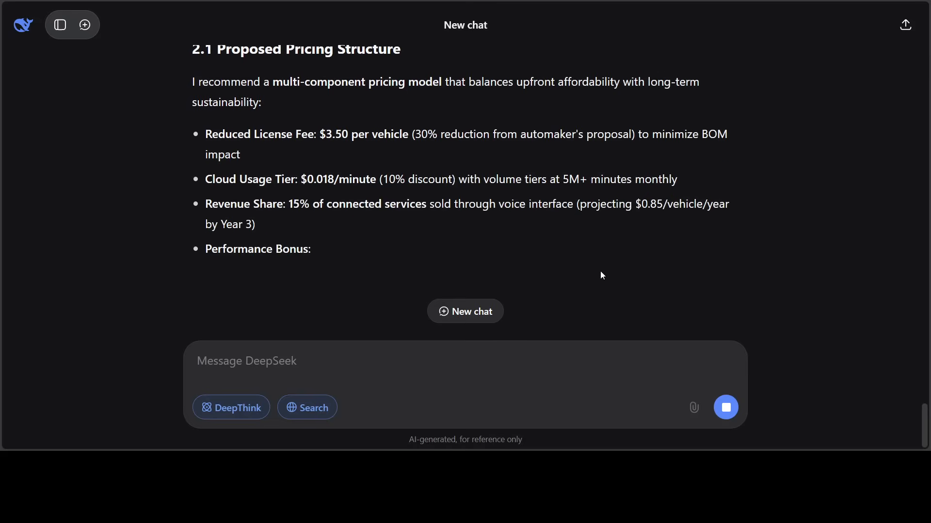
pyautogui.scroll(-3)
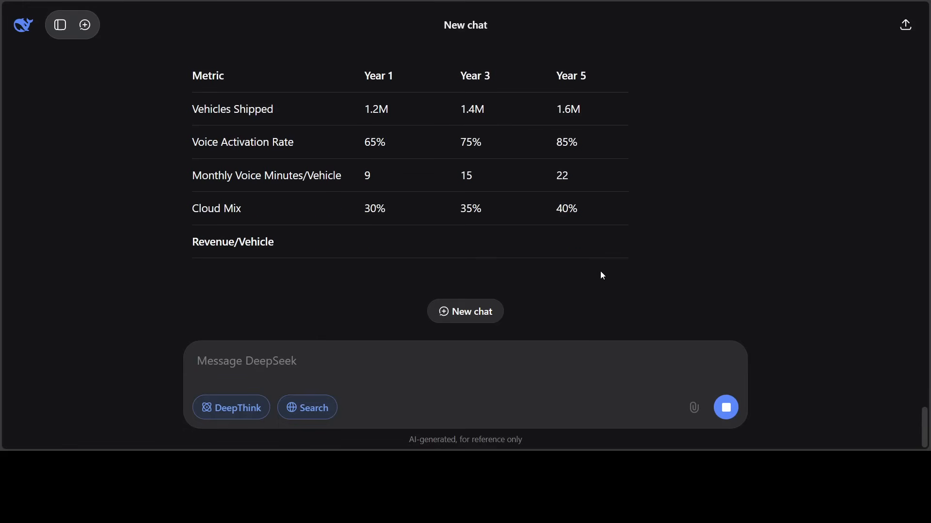
pyautogui.scroll(-3)
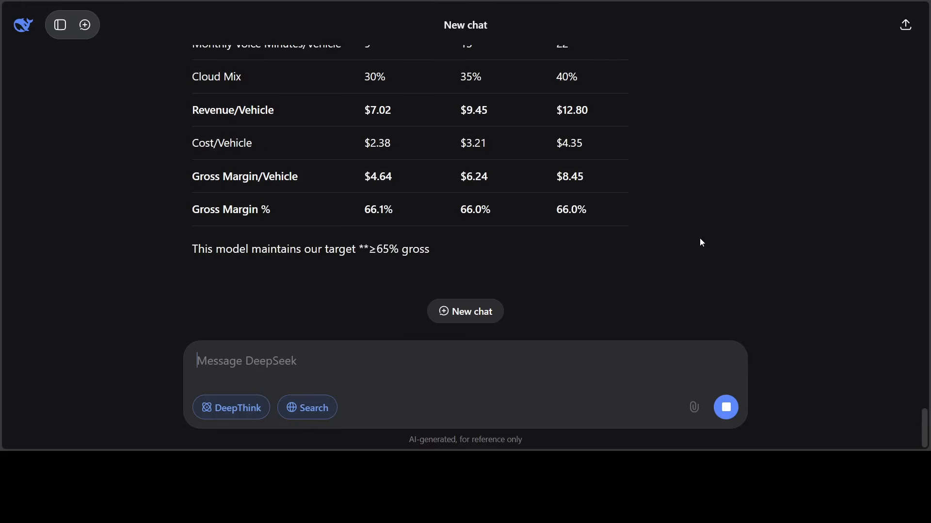
pyautogui.scroll(3)
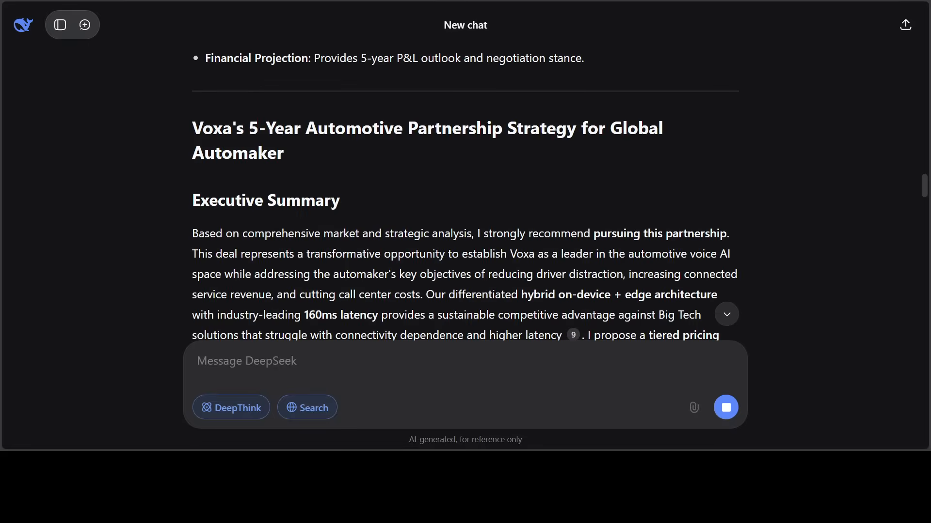
# Read the Voxa report's unit economics and risk sections
pyautogui.scroll(-3)
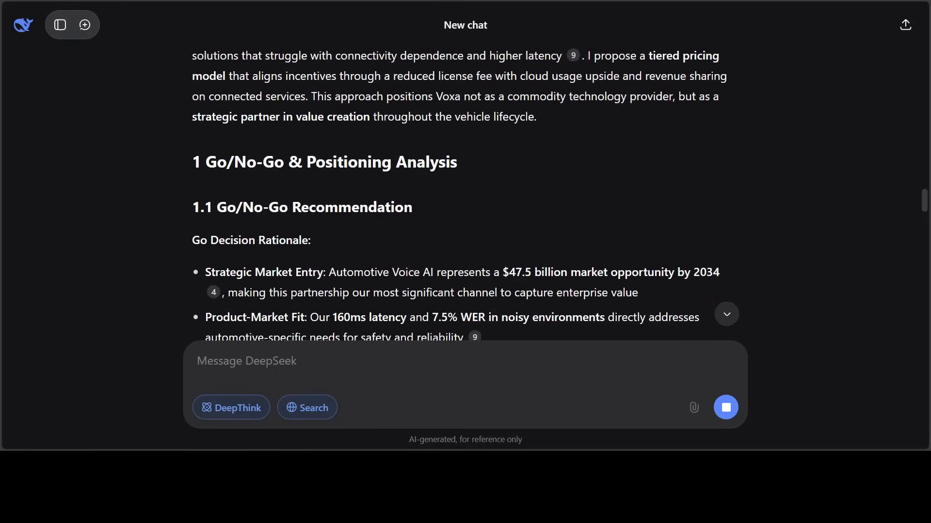
pyautogui.scroll(-3)
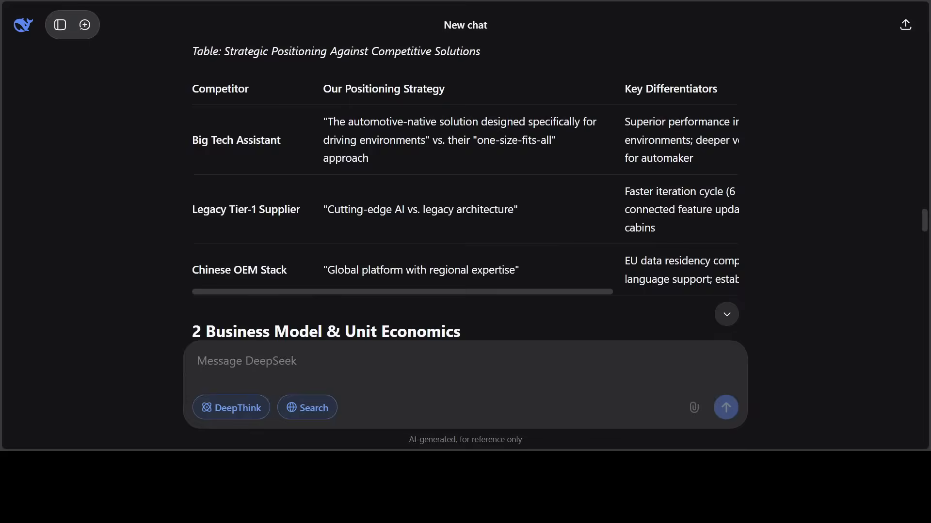
pyautogui.scroll(-3)
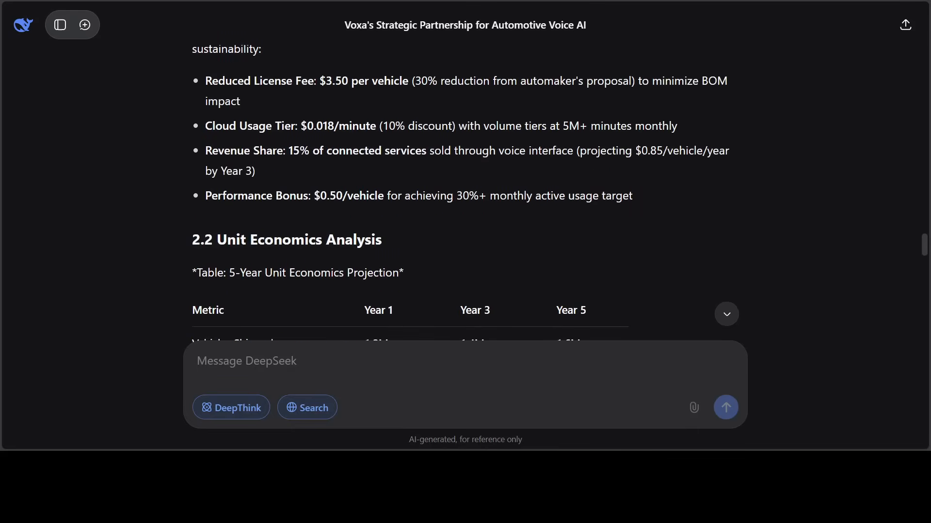
pyautogui.scroll(-3)
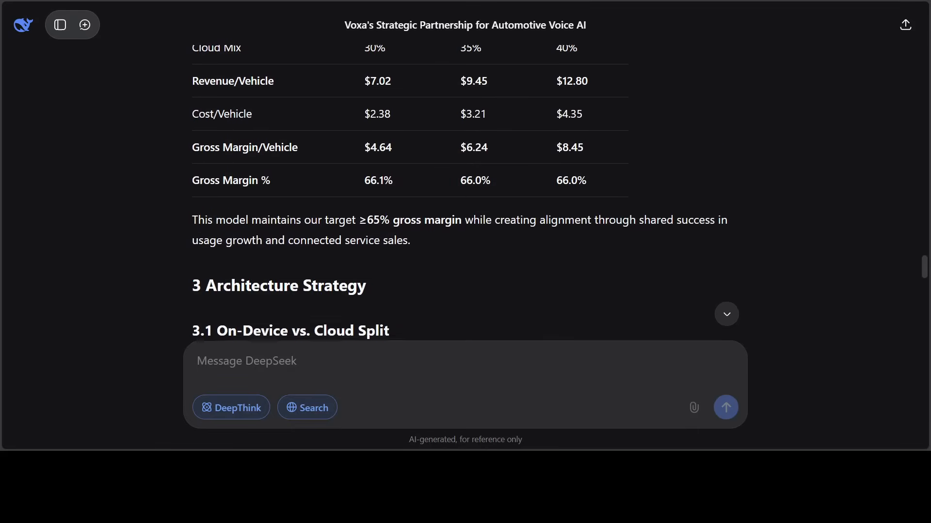
pyautogui.scroll(-3)
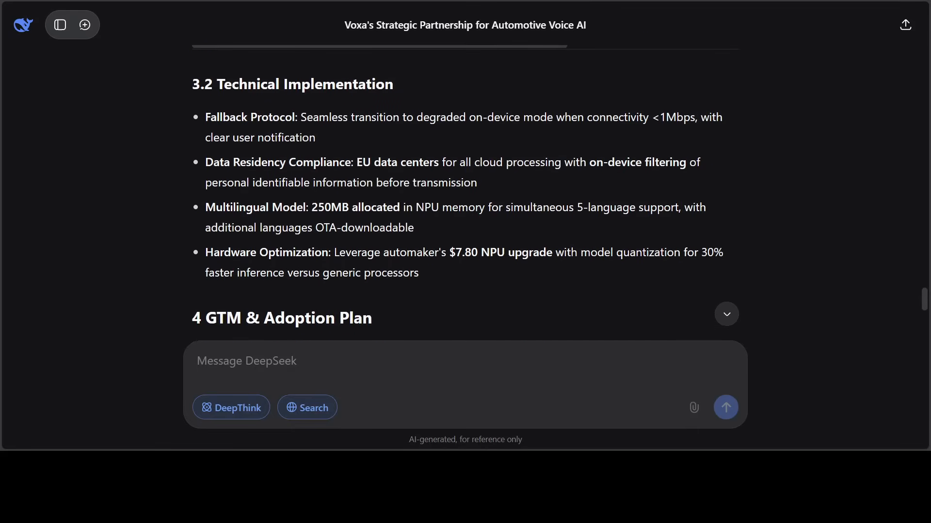
pyautogui.scroll(-3)
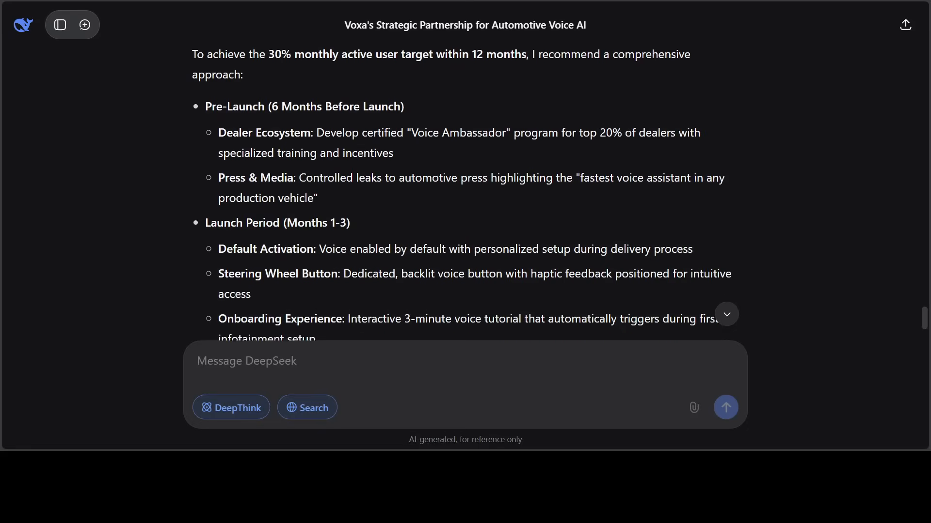
# Read the negotiation stance and closing summary, then start a fresh chat for the proverb question
pyautogui.scroll(-3)
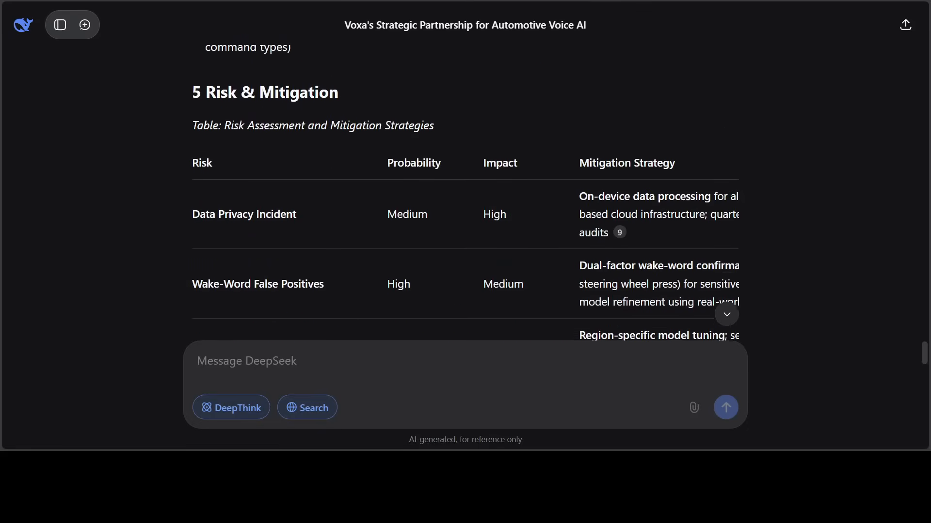
pyautogui.scroll(-3)
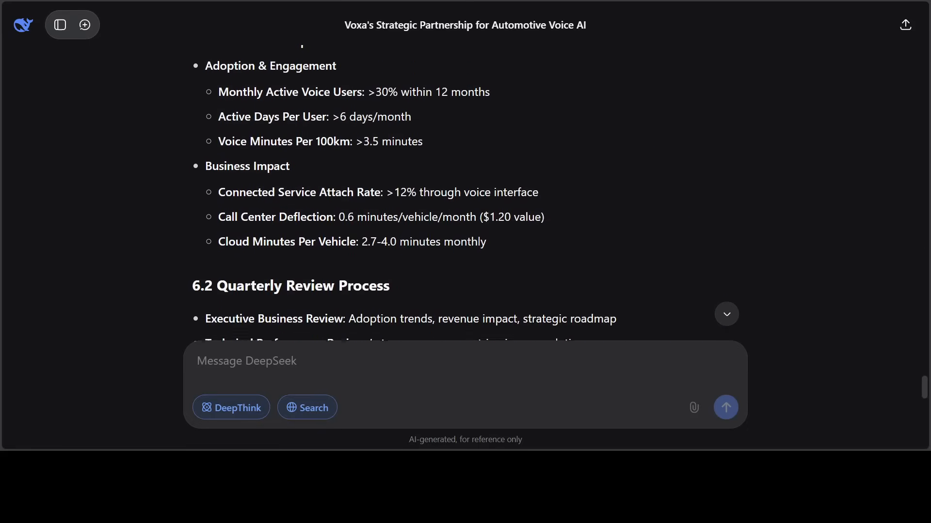
pyautogui.scroll(-3)
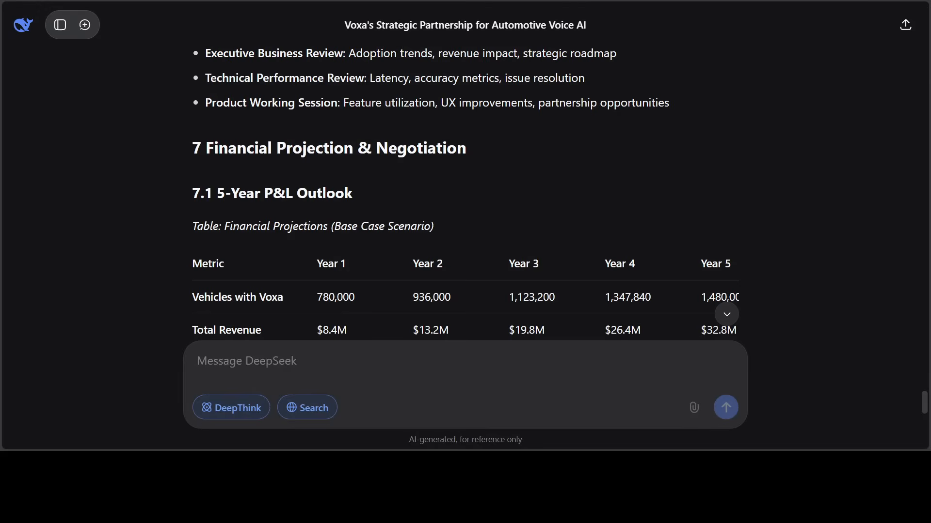
pyautogui.scroll(-3)
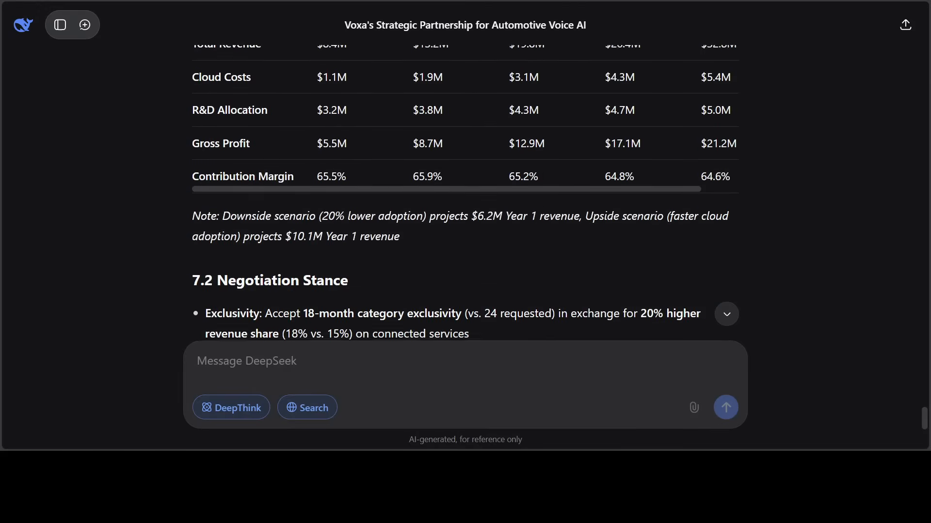
pyautogui.scroll(-3)
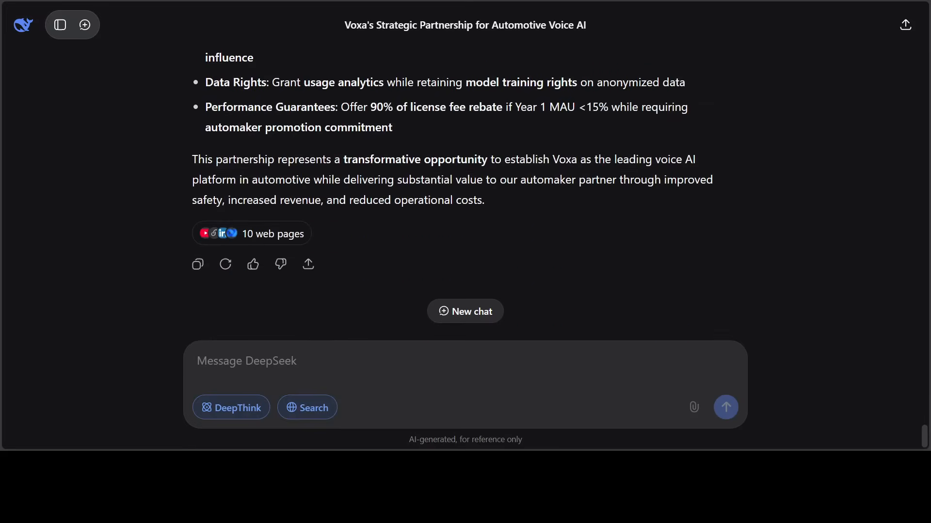
pyautogui.scroll(3)
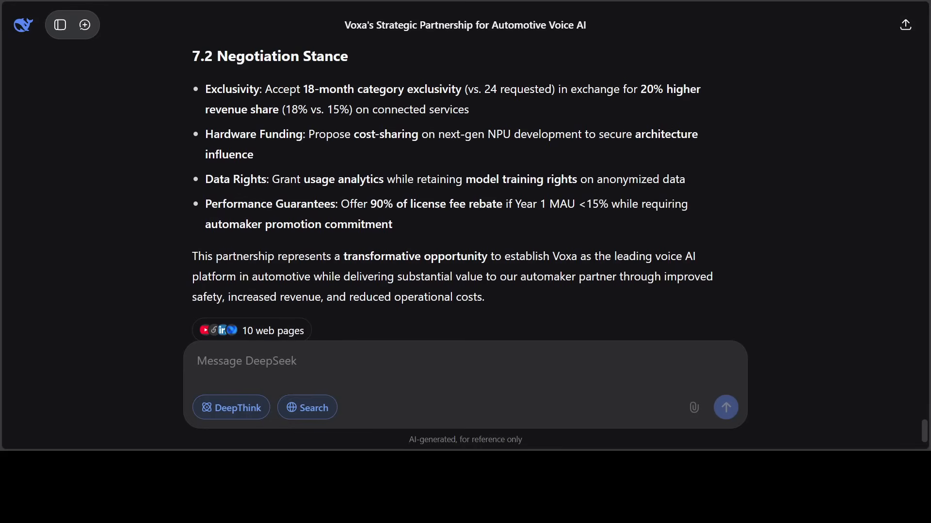
pyautogui.click(85, 25)
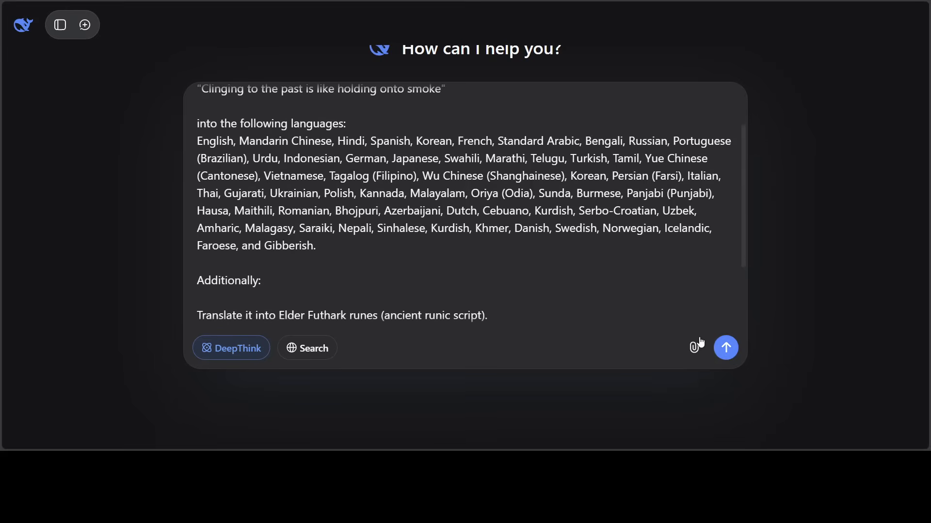
# Send the smoke proverb translation request with DeepThink enabled
pyautogui.click(725, 348)
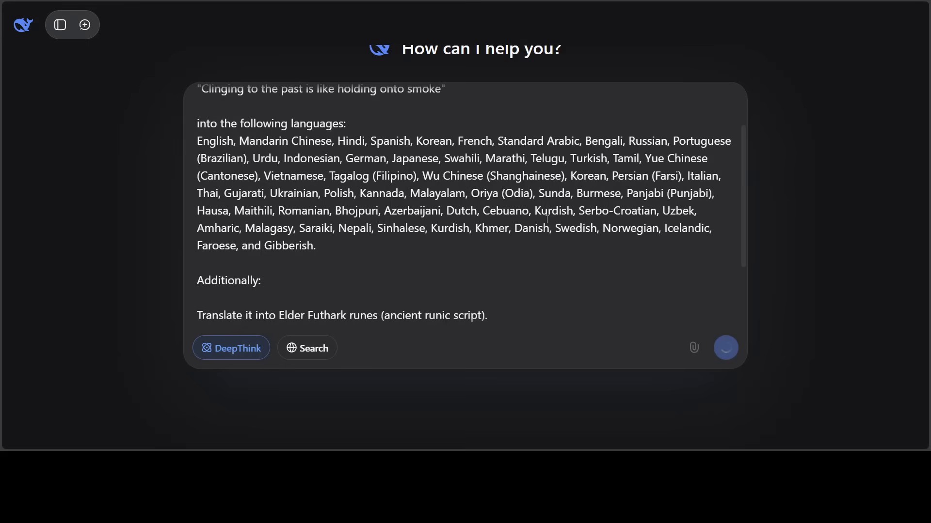
pyautogui.click(725, 347)
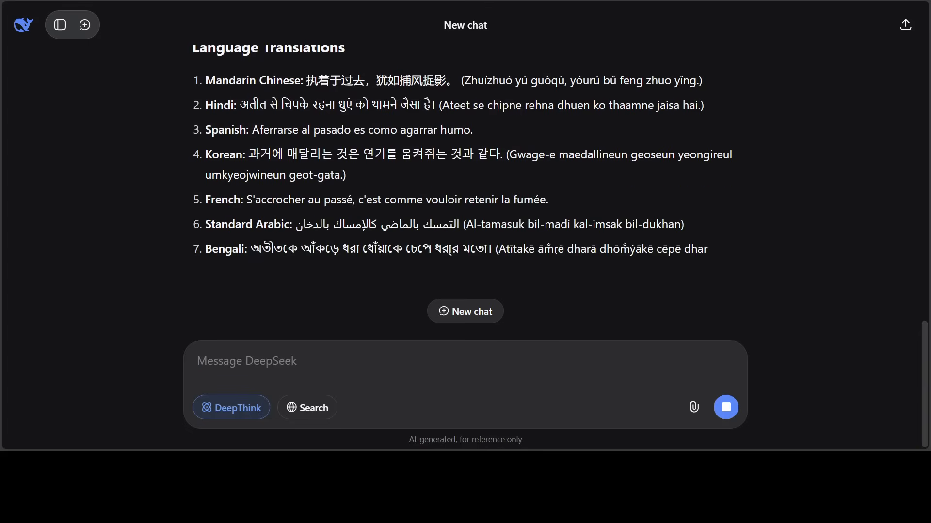
# Follow the streaming translations from Mandarin Chinese through Tamil
pyautogui.scroll(-3)
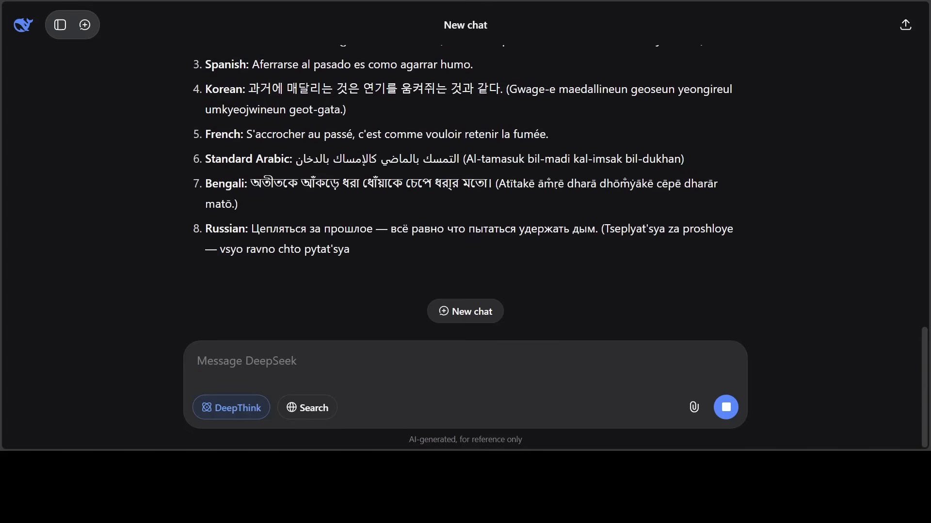
pyautogui.scroll(-3)
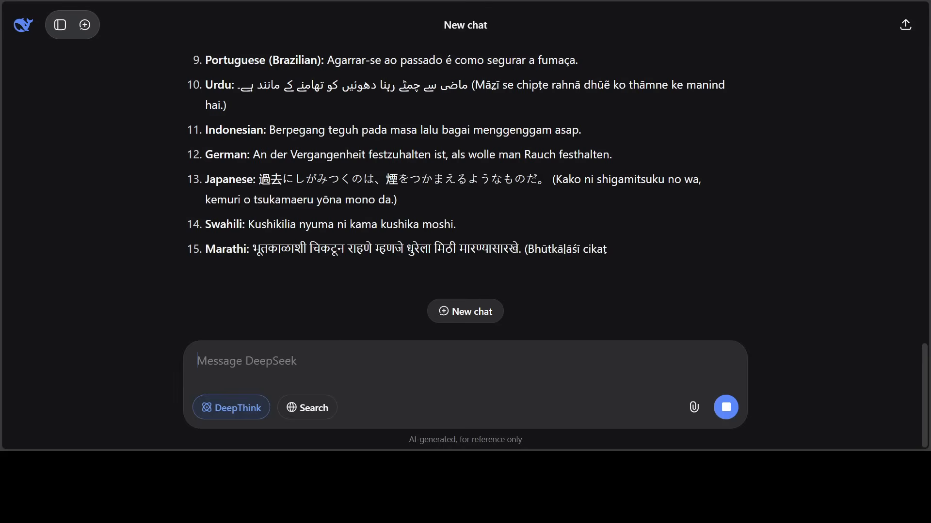
pyautogui.scroll(-3)
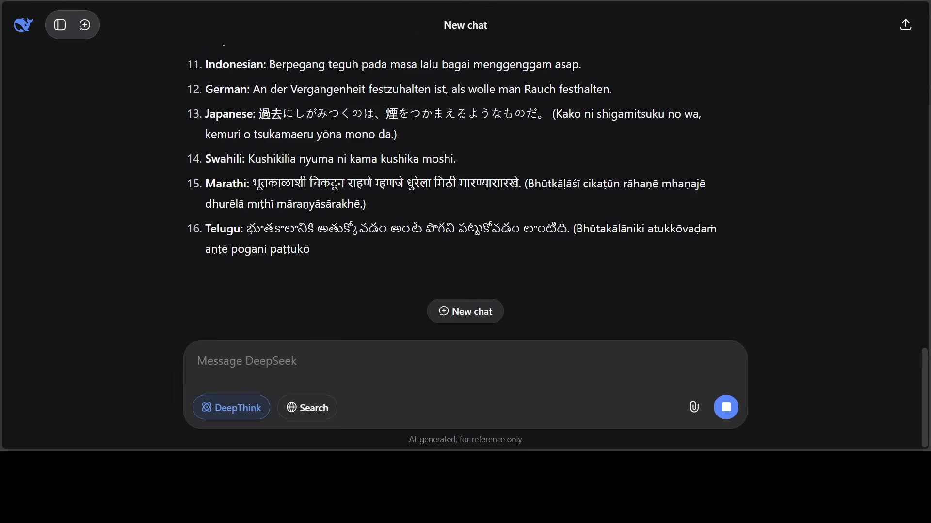
pyautogui.scroll(-3)
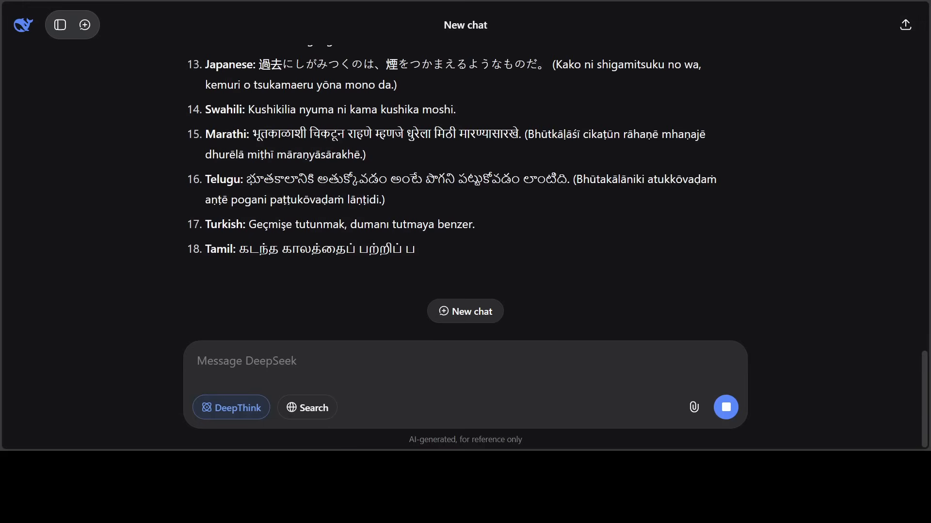
pyautogui.scroll(-3)
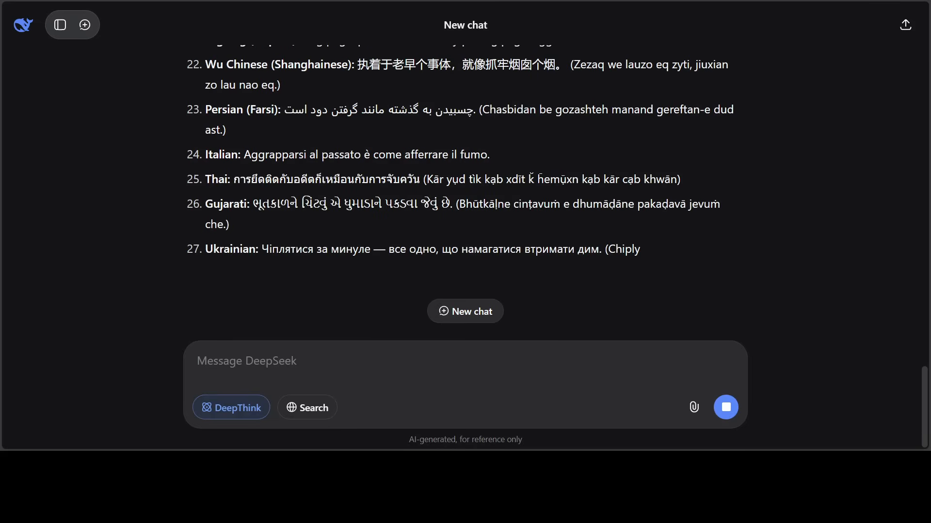
# Follow the remaining translations streaming through Faroese
pyautogui.scroll(-3)
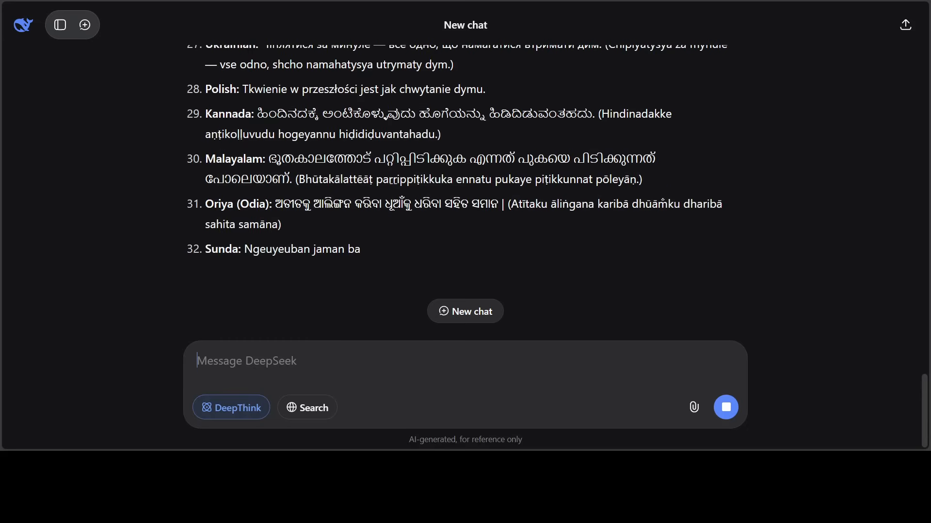
pyautogui.scroll(3)
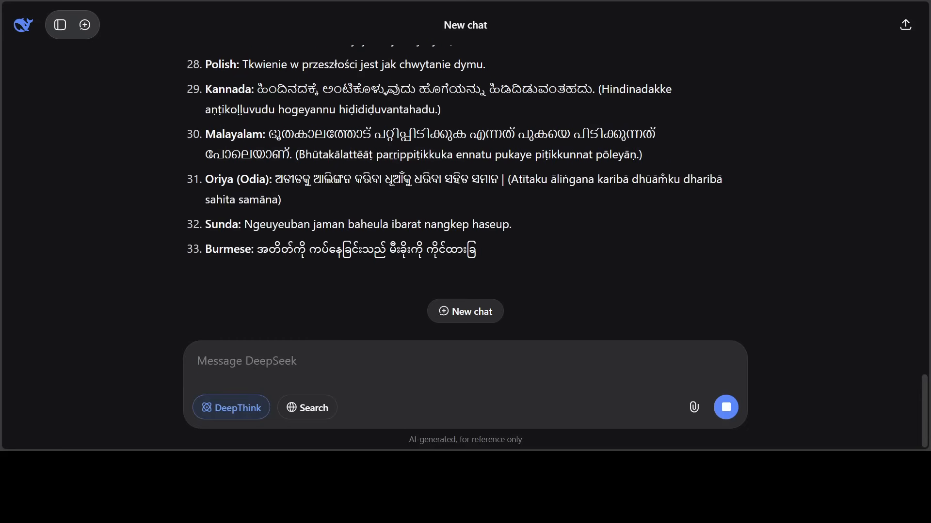
pyautogui.scroll(-3)
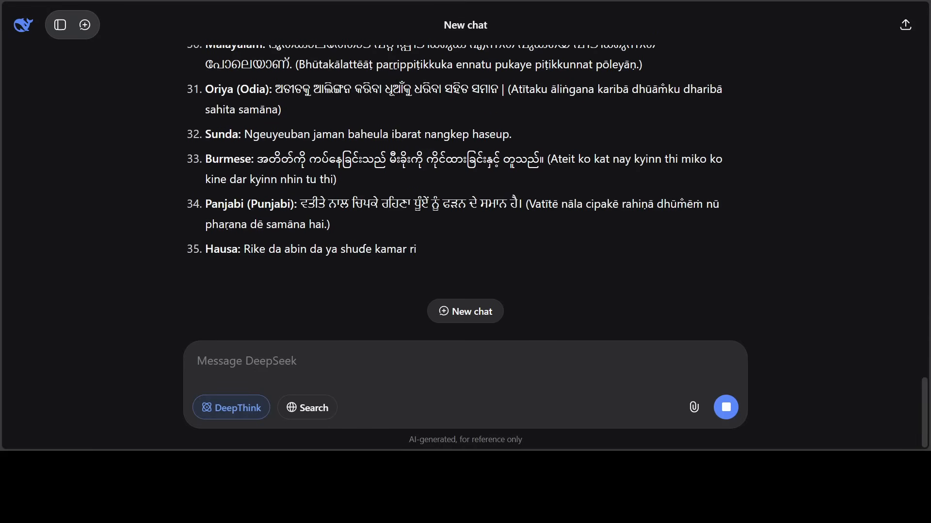
pyautogui.scroll(-3)
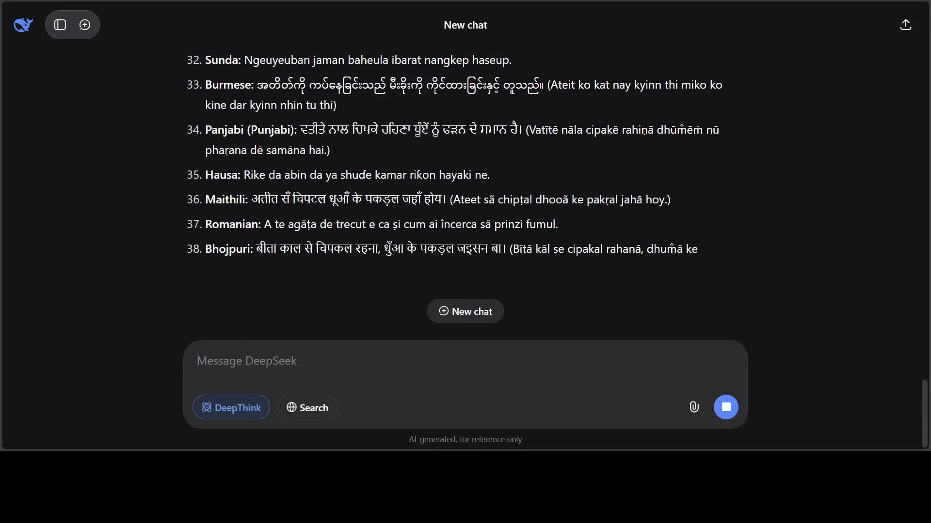
pyautogui.scroll(-3)
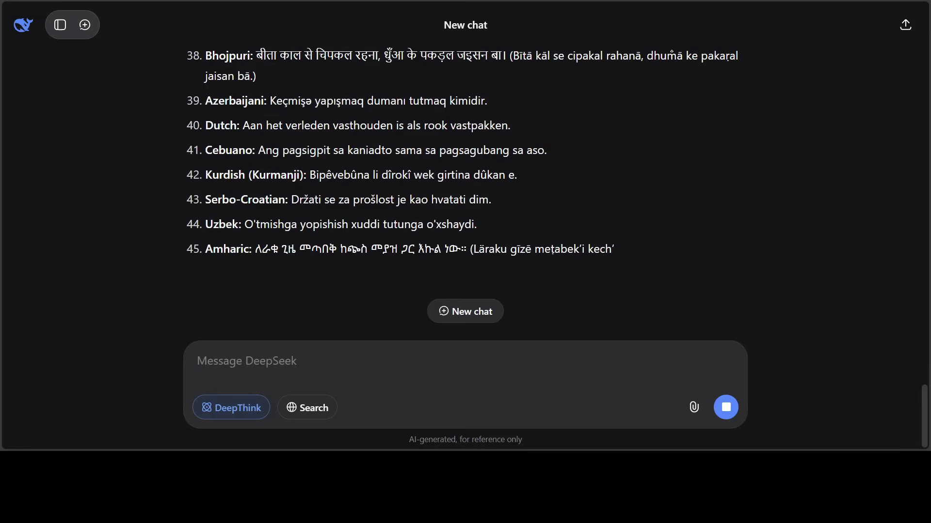
pyautogui.scroll(-3)
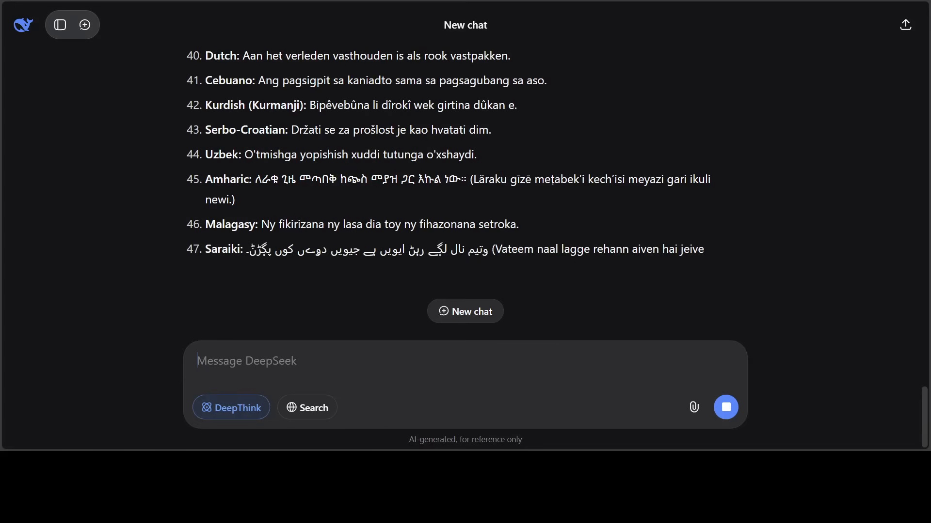
# Read the notes explaining the Mandarin Chinese and Japanese idiom choices
pyautogui.scroll(-3)
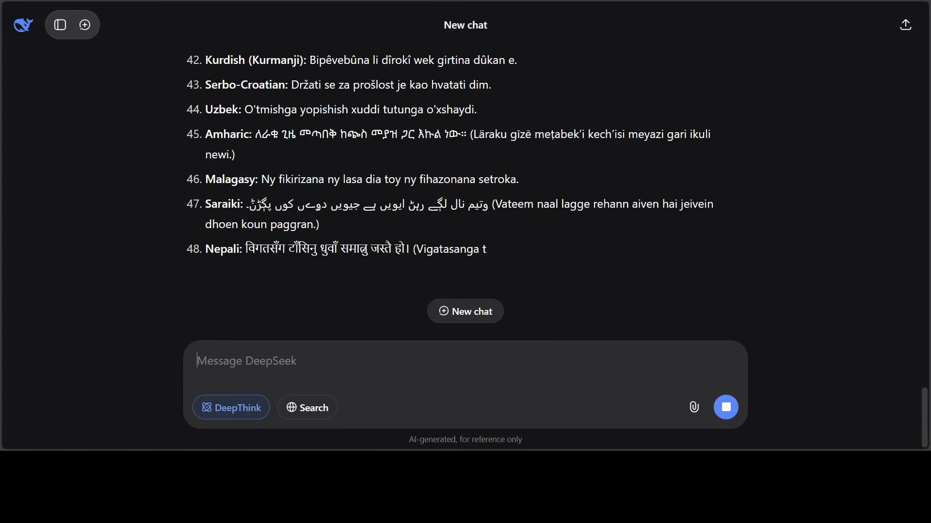
pyautogui.scroll(3)
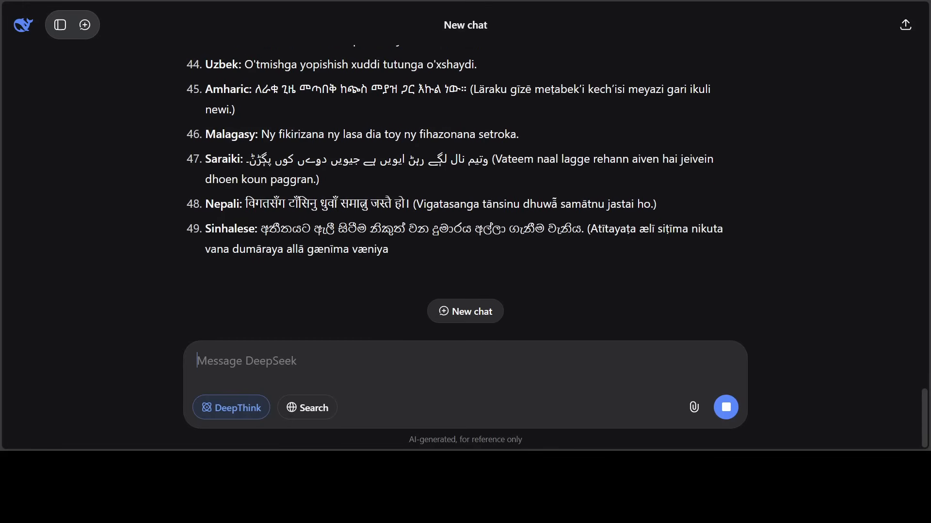
pyautogui.scroll(3)
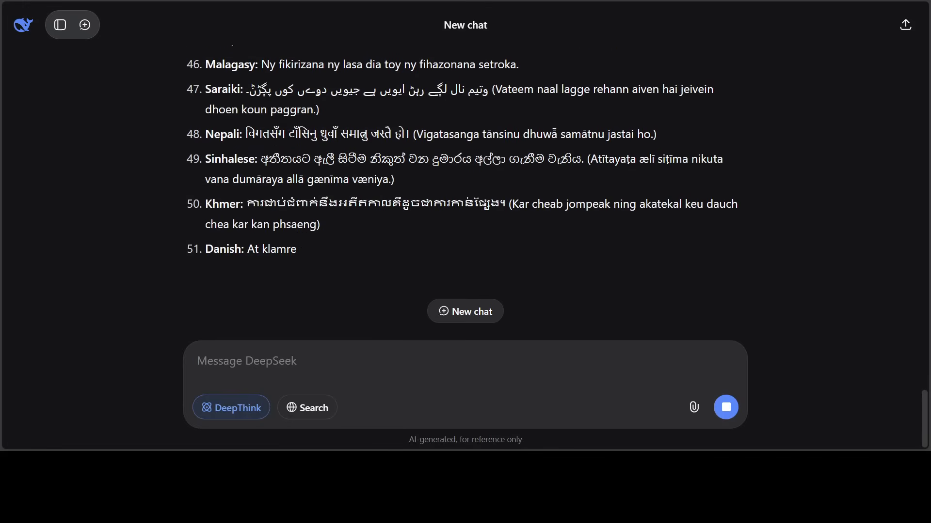
pyautogui.scroll(-3)
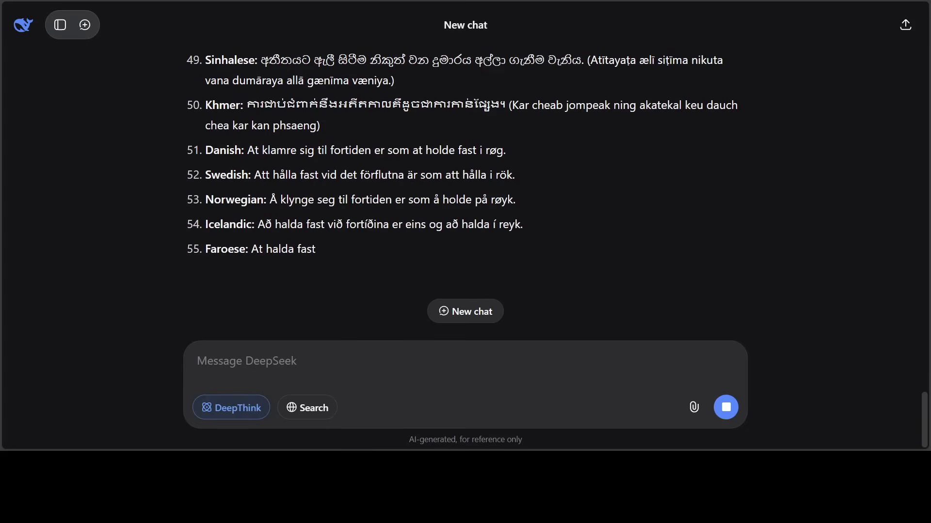
pyautogui.scroll(-3)
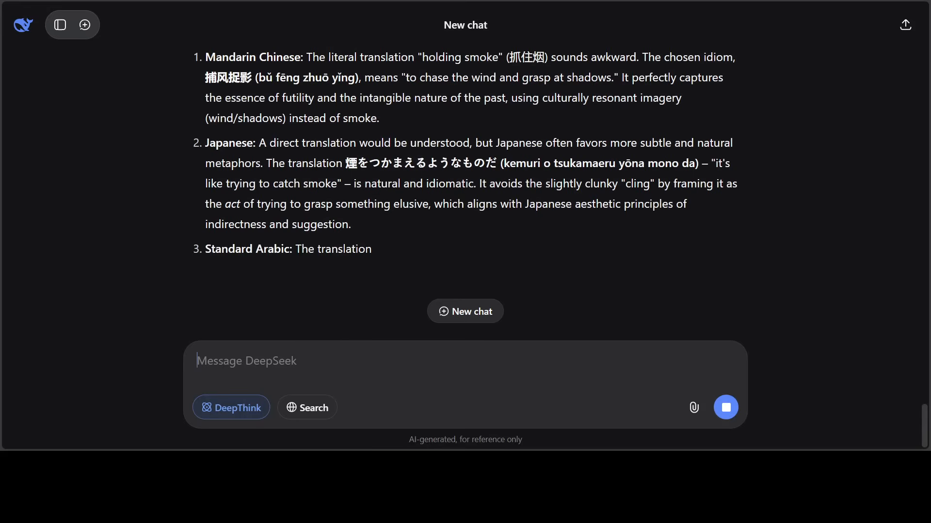
# Read the Standard Arabic classical simile note, then start a fresh chat
pyautogui.scroll(-3)
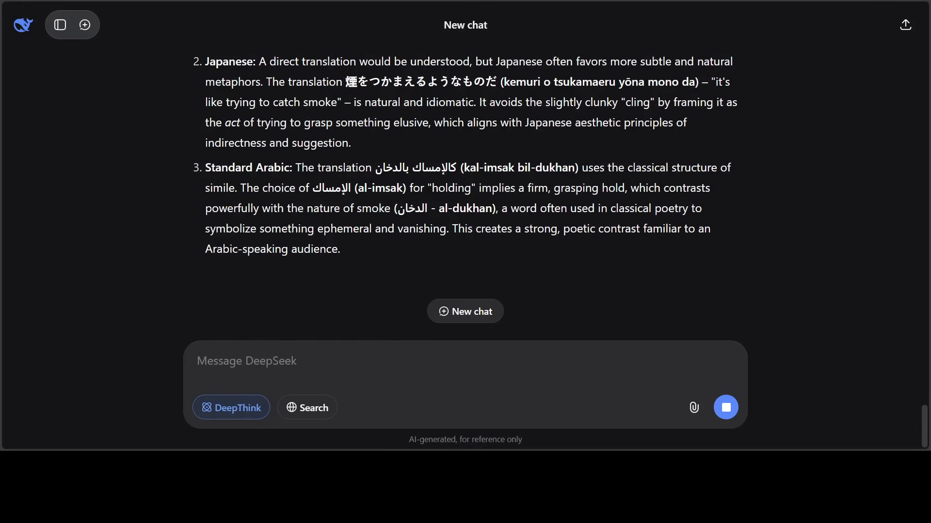
pyautogui.click(465, 311)
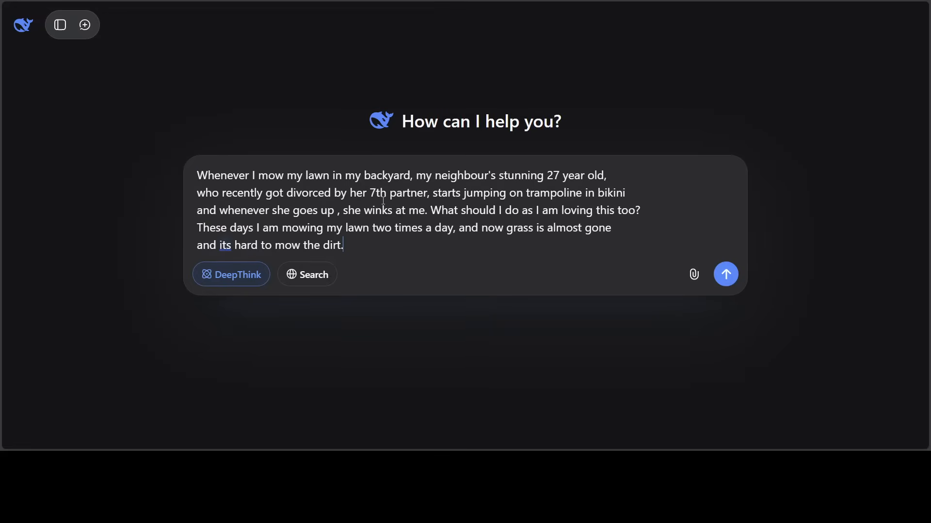
pyautogui.moveTo(509, 260)
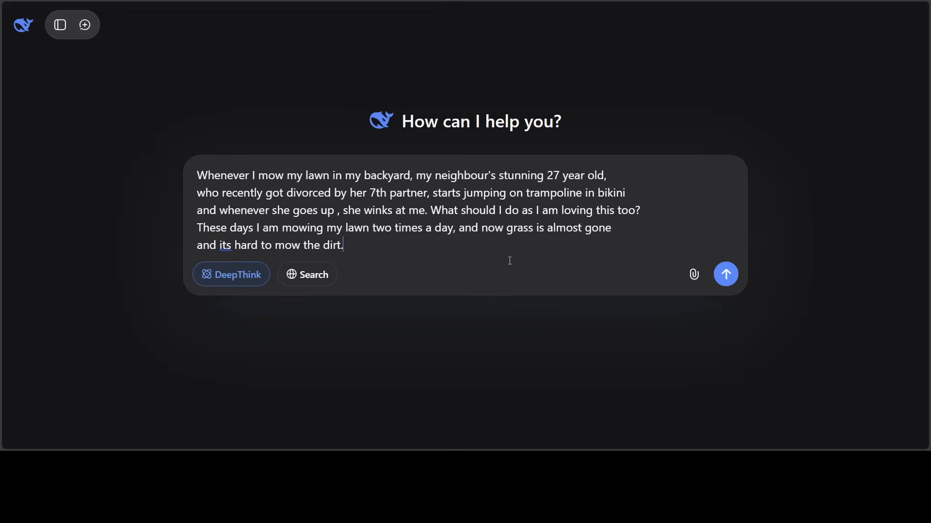
pyautogui.moveTo(508, 260)
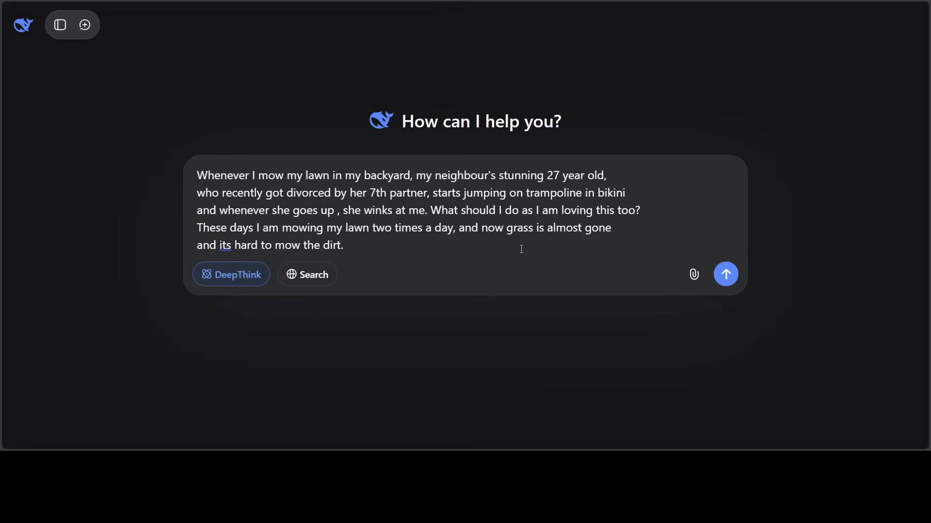
pyautogui.moveTo(612, 291)
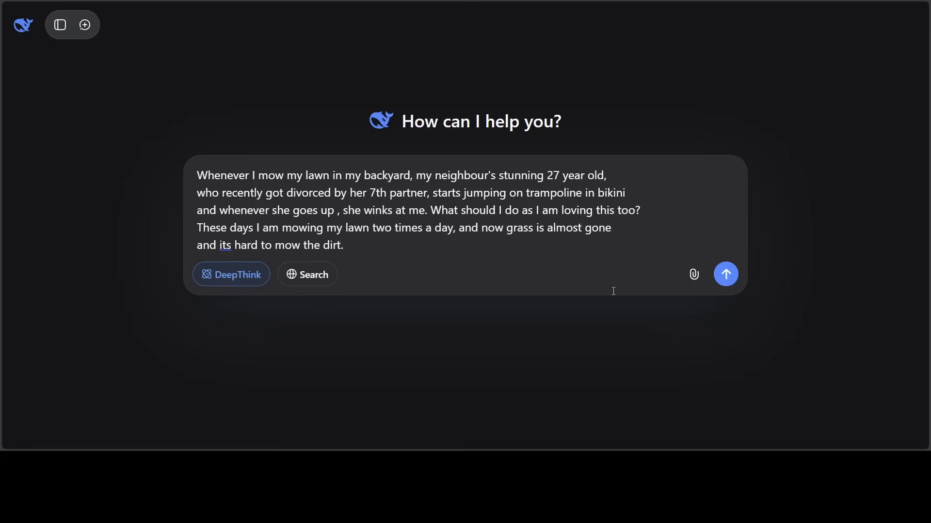
# Enable DeepThink and submit the lawn-mowing neighbour dilemma
pyautogui.click(343, 245)
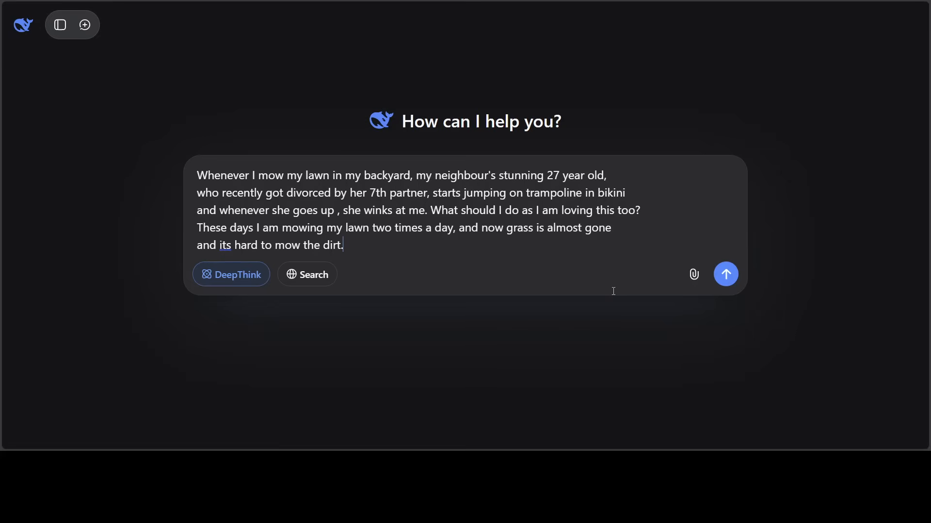
pyautogui.moveTo(580, 261)
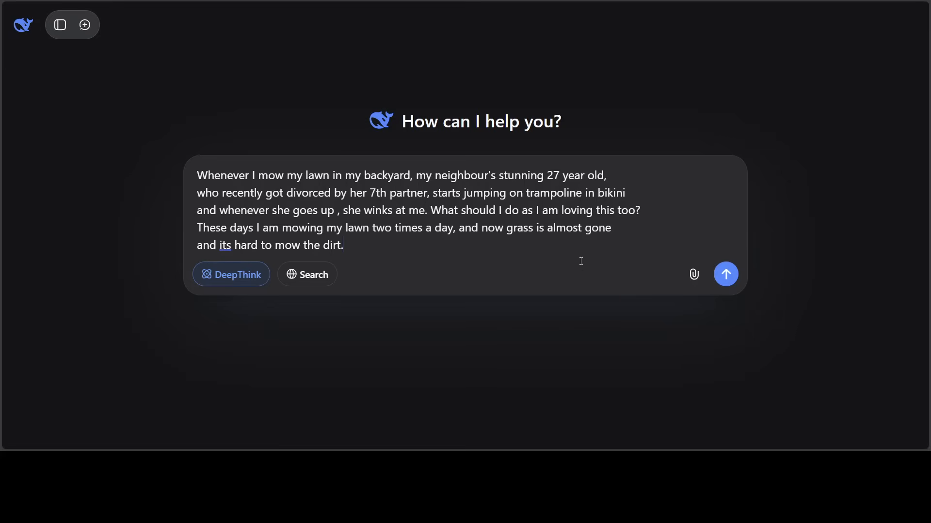
pyautogui.moveTo(402, 269)
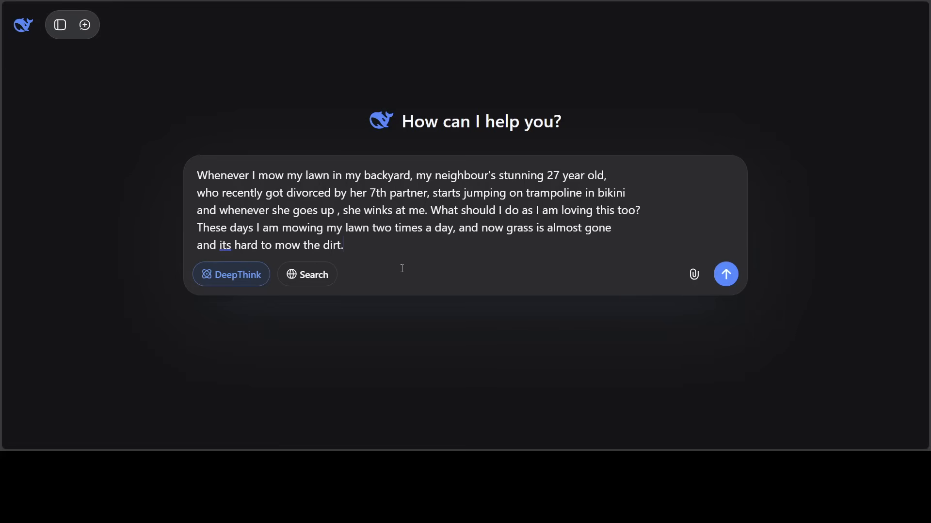
pyautogui.click(725, 274)
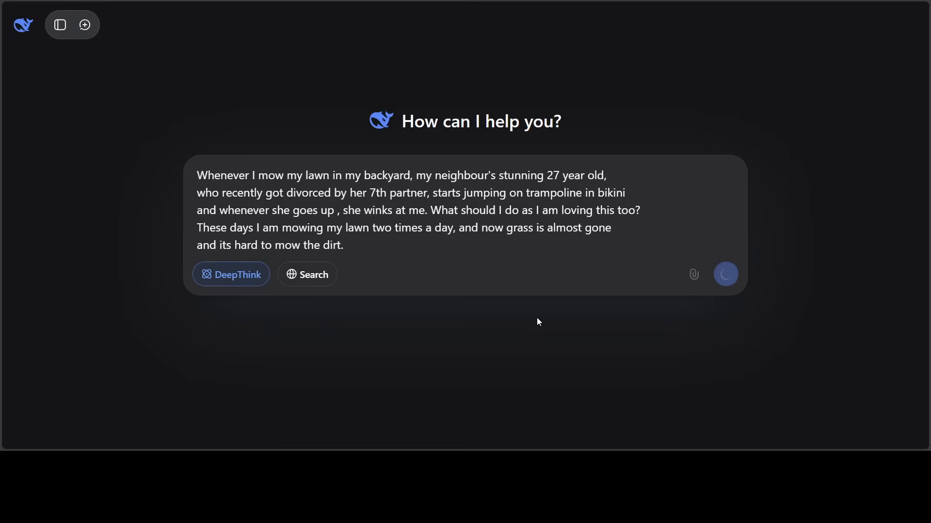
pyautogui.click(725, 274)
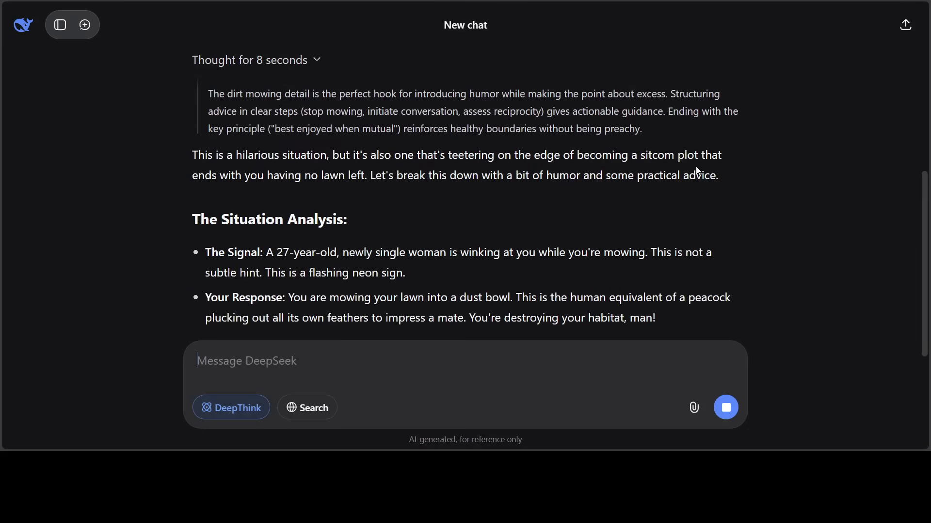
pyautogui.moveTo(358, 191)
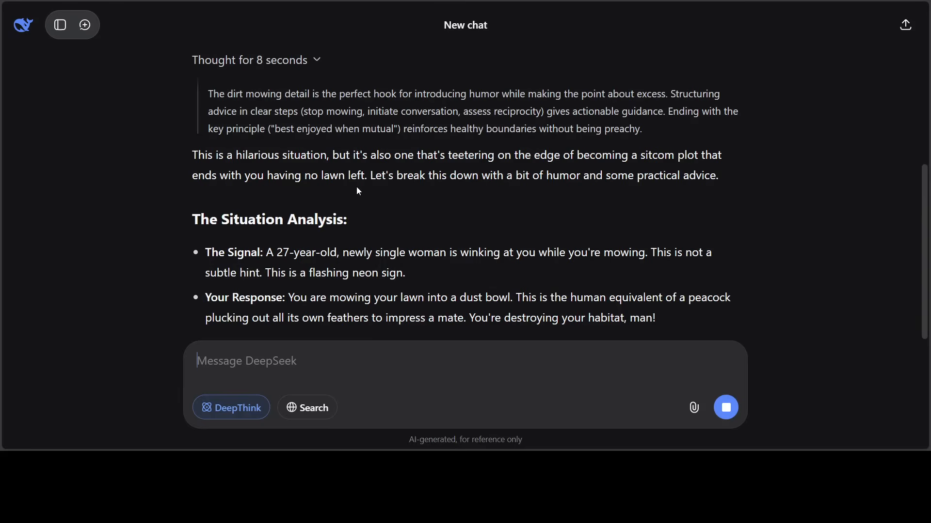
# Read the humorous situation analysis, steps and sample lines as they stream in
pyautogui.scroll(-3)
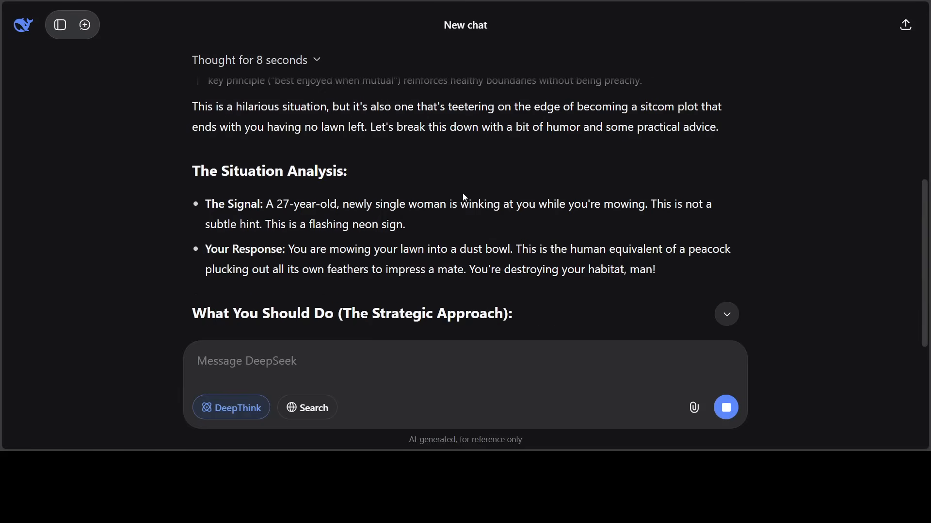
pyautogui.scroll(-3)
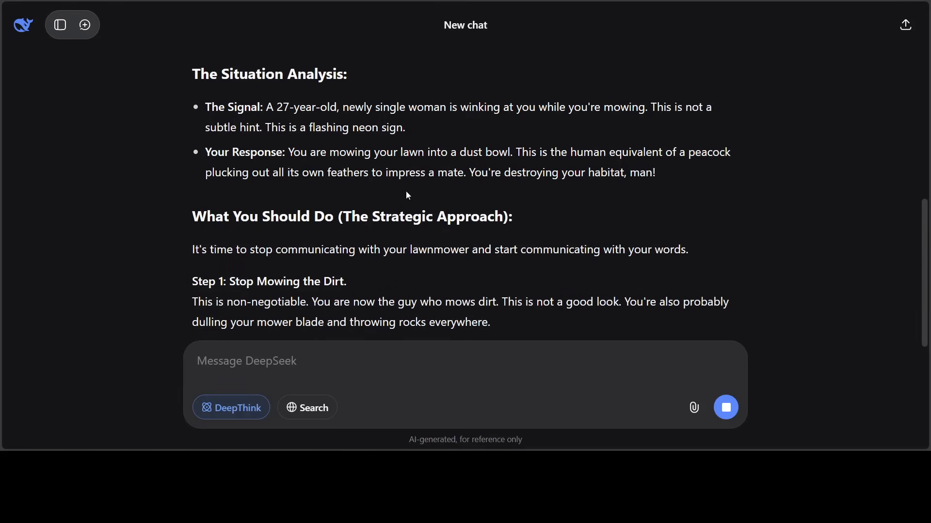
pyautogui.moveTo(553, 122)
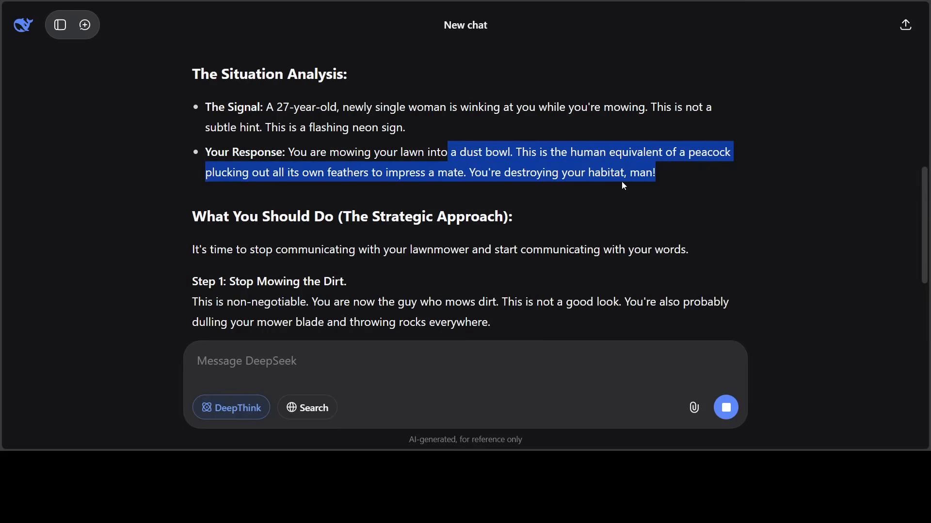
pyautogui.scroll(-3)
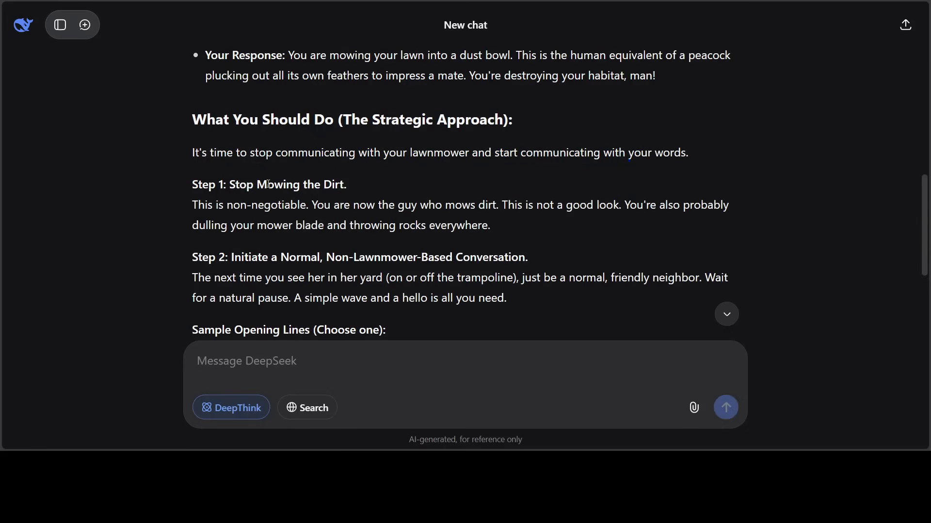
pyautogui.scroll(-3)
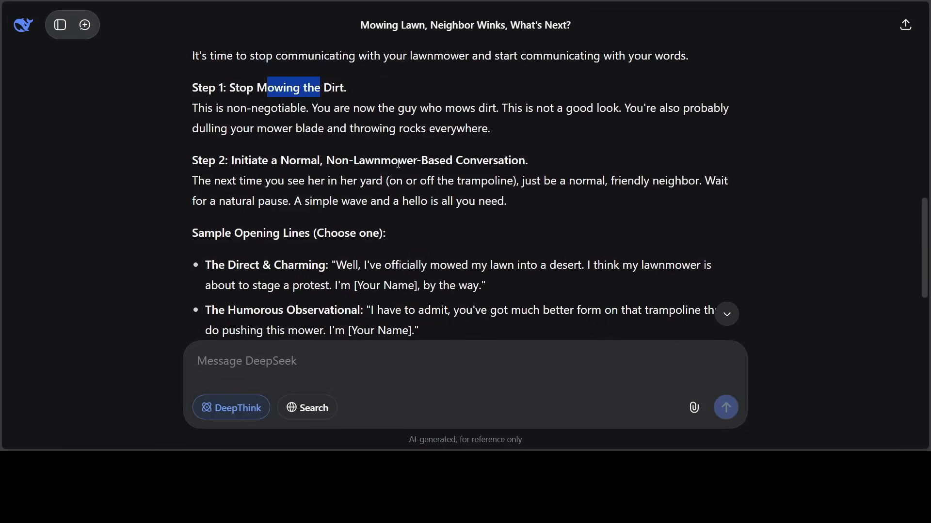
pyautogui.moveTo(400, 192)
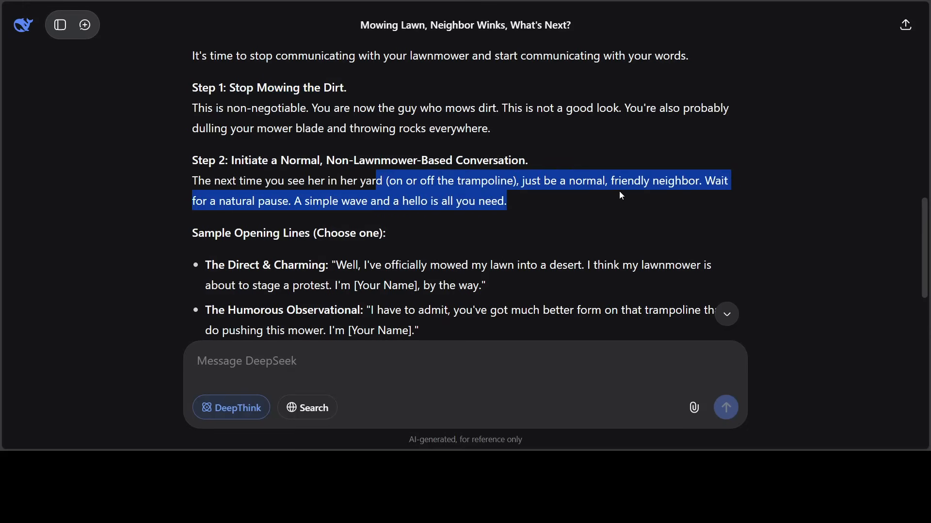
pyautogui.scroll(-3)
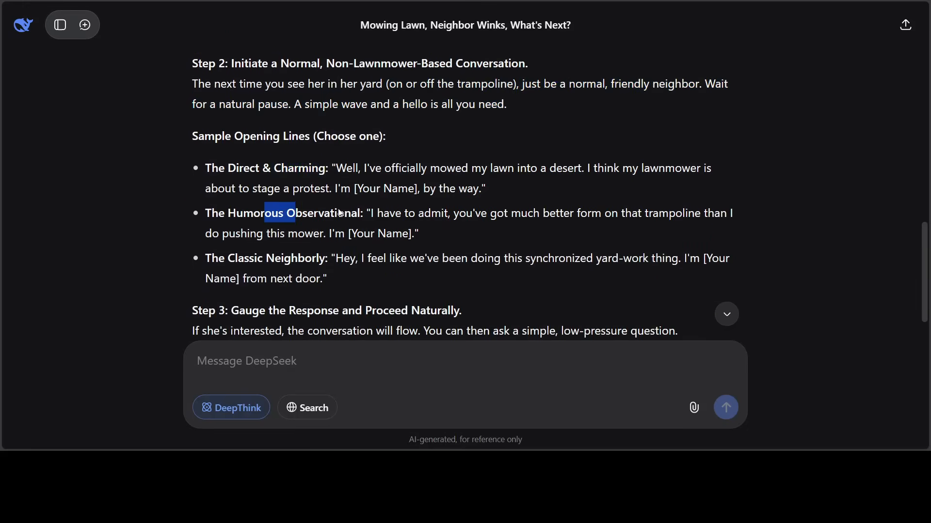
pyautogui.scroll(-3)
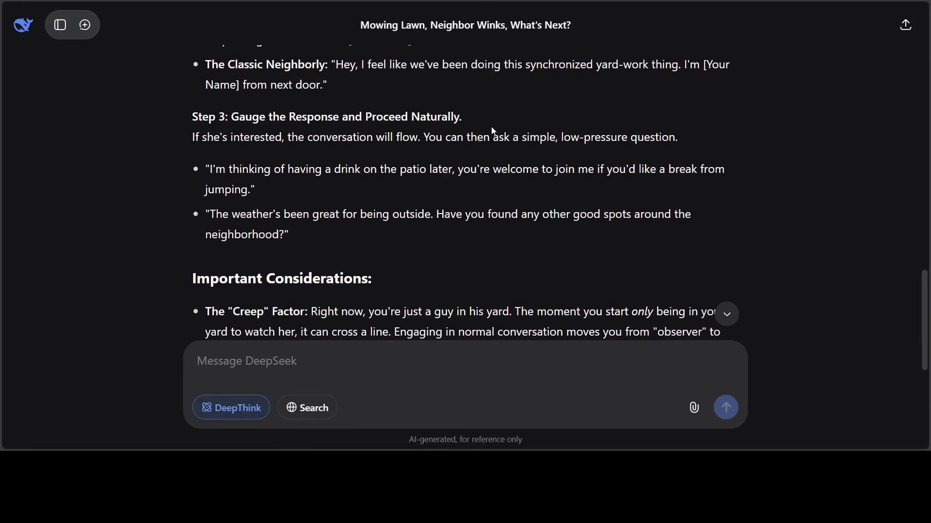
# Read the Important Considerations, highlighting the Creep Factor point, down to the good-luck closing line
pyautogui.scroll(-3)
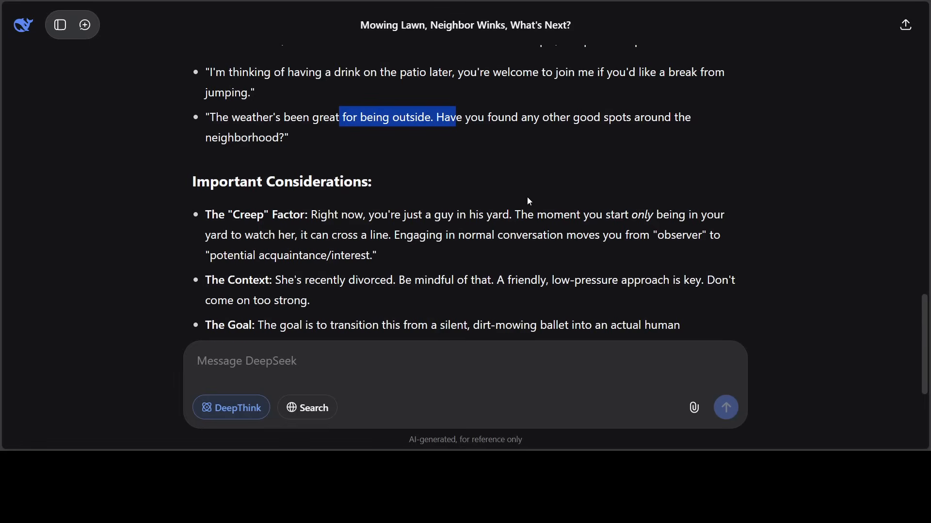
pyautogui.scroll(-3)
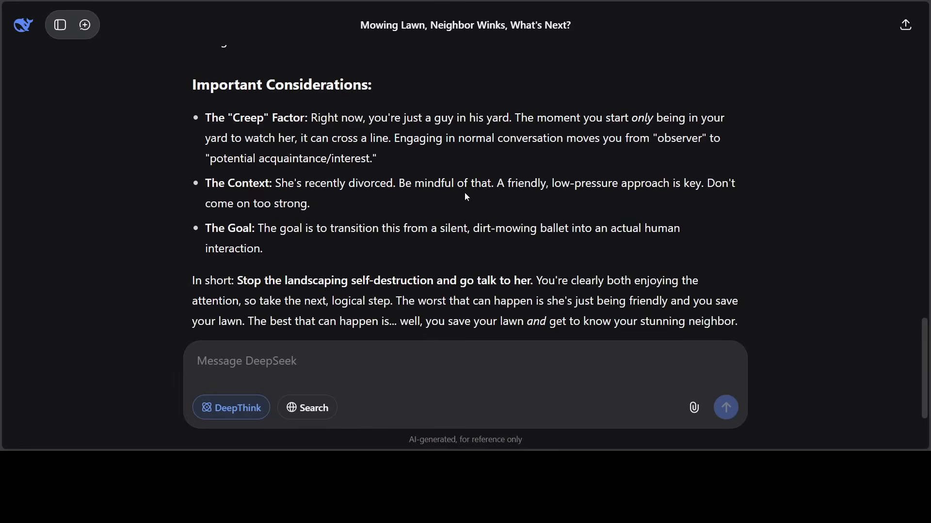
pyautogui.moveTo(266, 130)
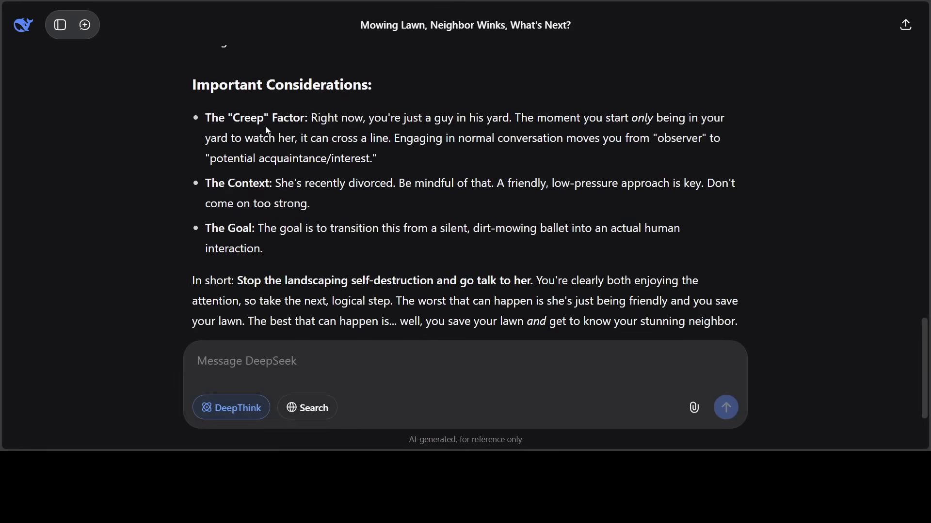
pyautogui.doubleClick(258, 117)
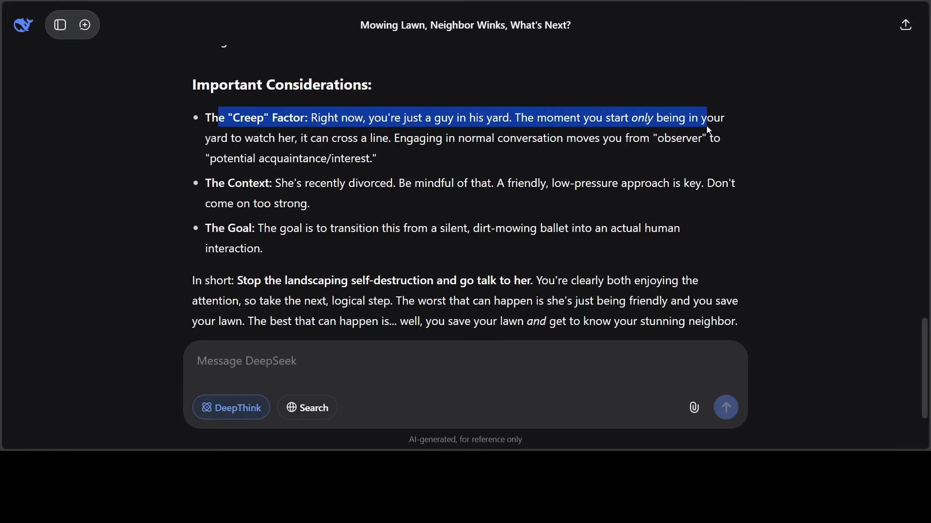
pyautogui.moveTo(481, 145)
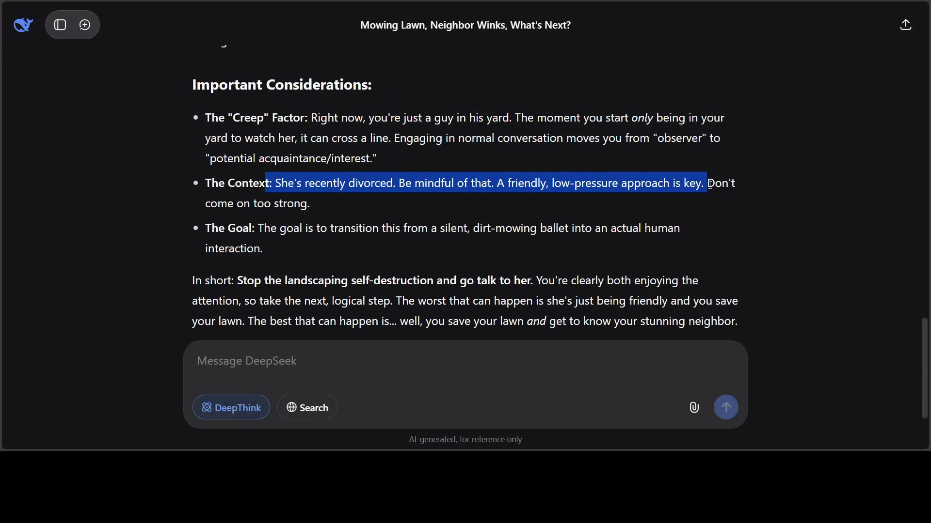
pyautogui.scroll(-3)
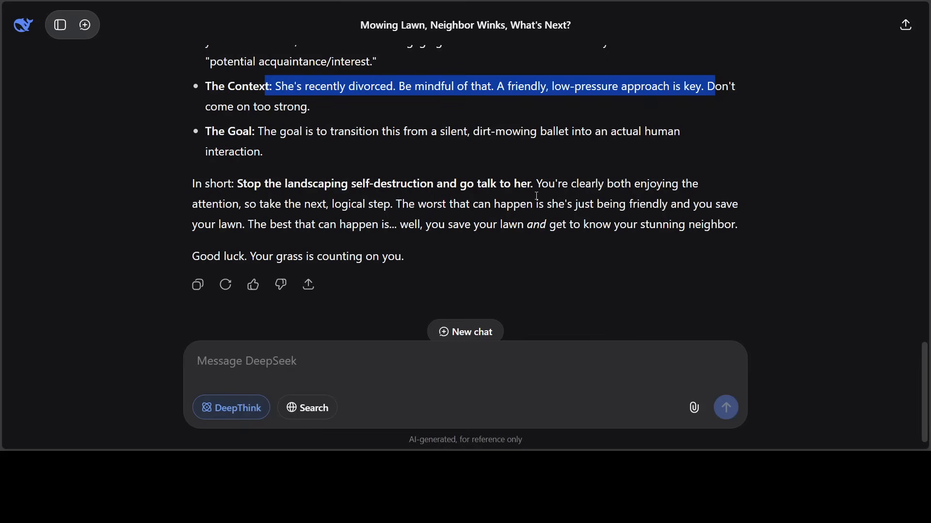
pyautogui.moveTo(711, 201)
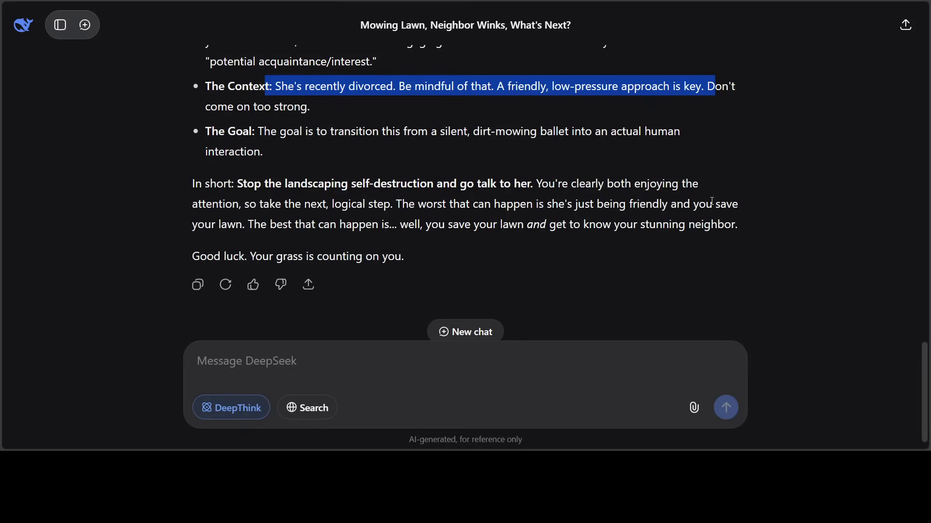
pyautogui.moveTo(369, 215)
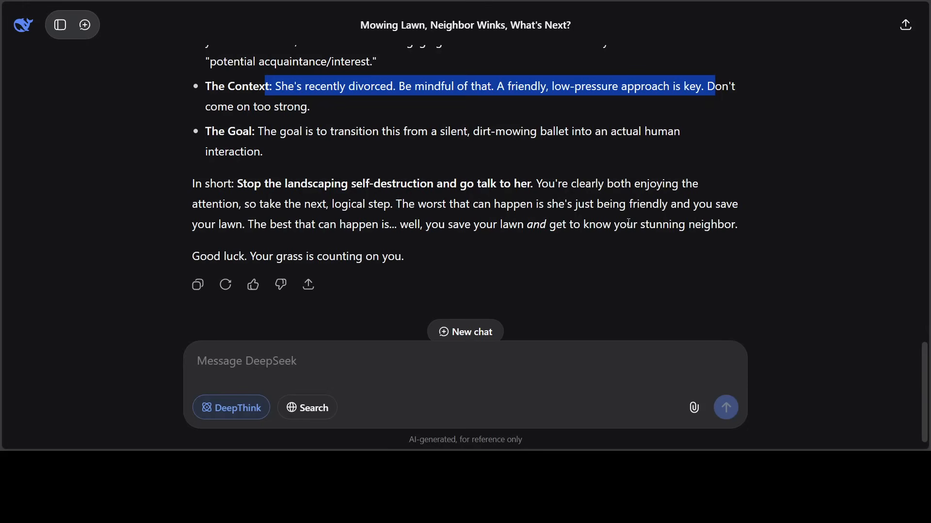
pyautogui.moveTo(734, 216)
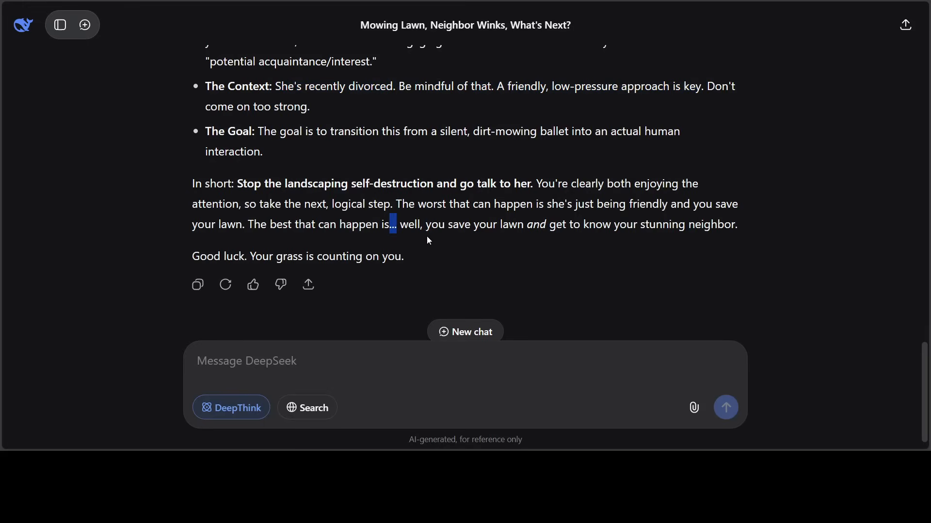
pyautogui.moveTo(614, 226)
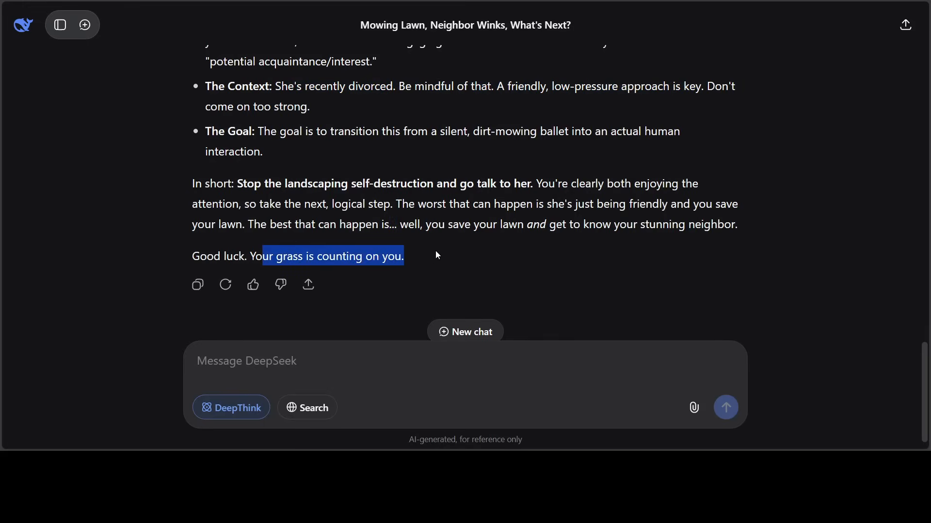
pyautogui.click(364, 256)
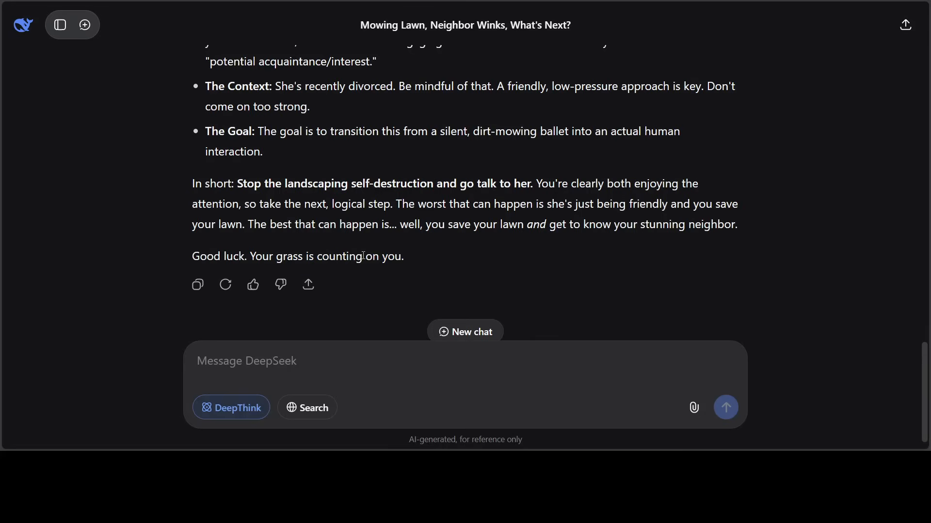
pyautogui.moveTo(538, 250)
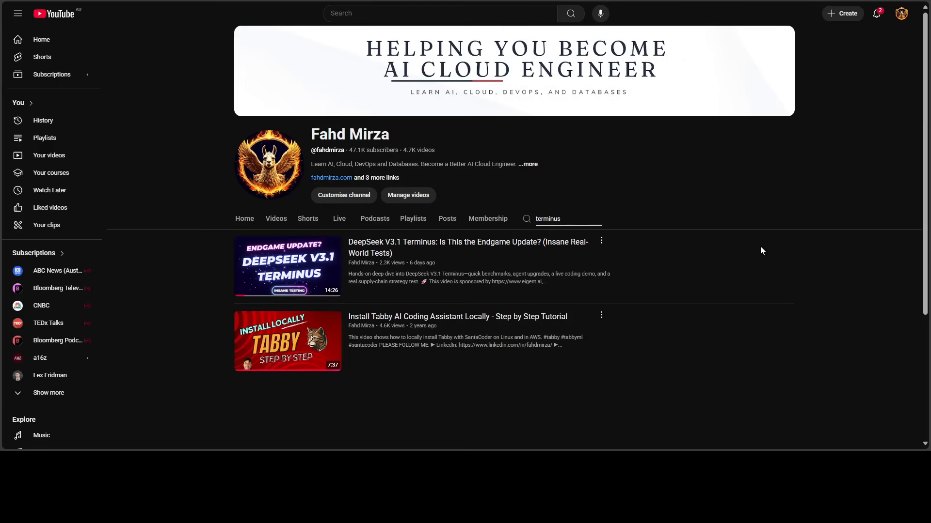
pyautogui.moveTo(786, 250)
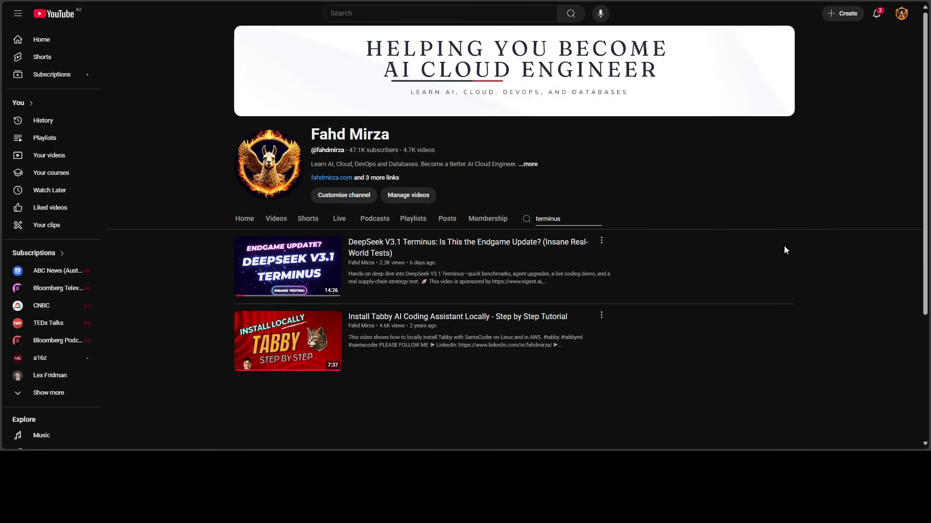